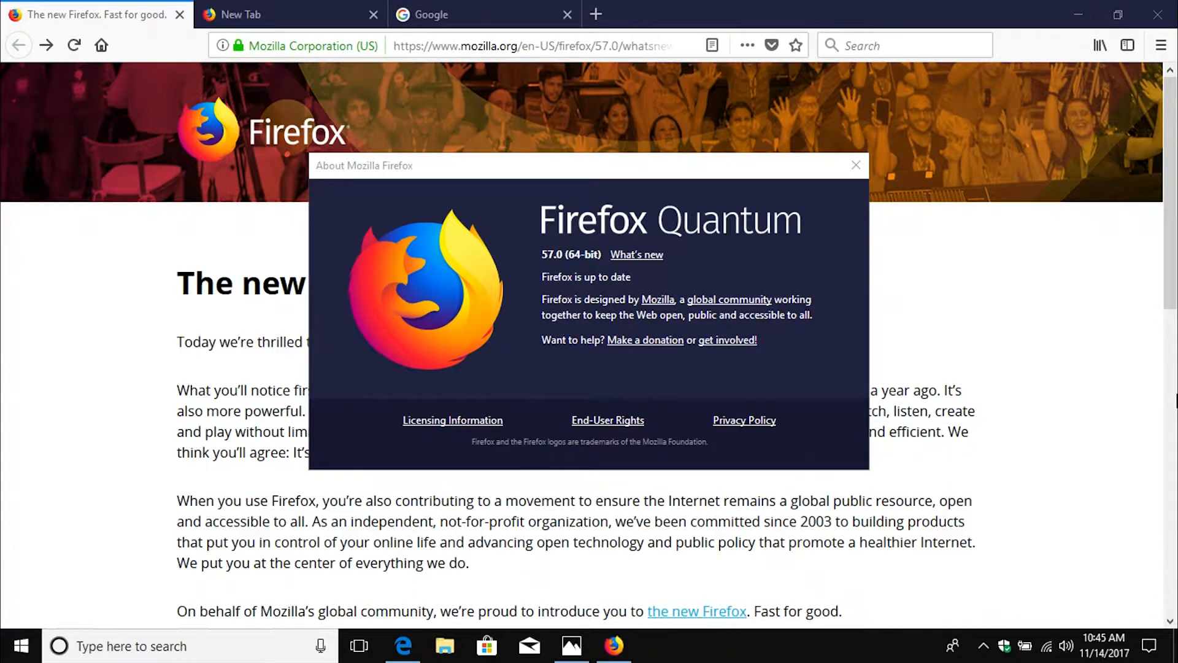
{"action": "mouse_move", "coordinate": [590, 289]}
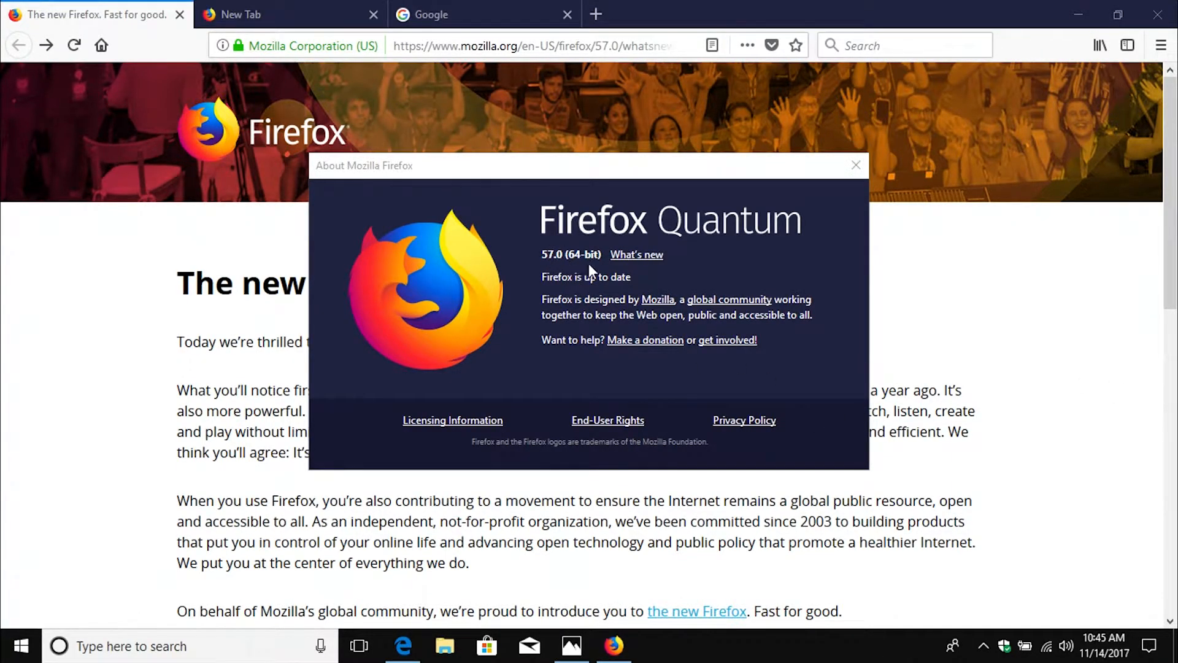
{"action": "mouse_move", "coordinate": [781, 295]}
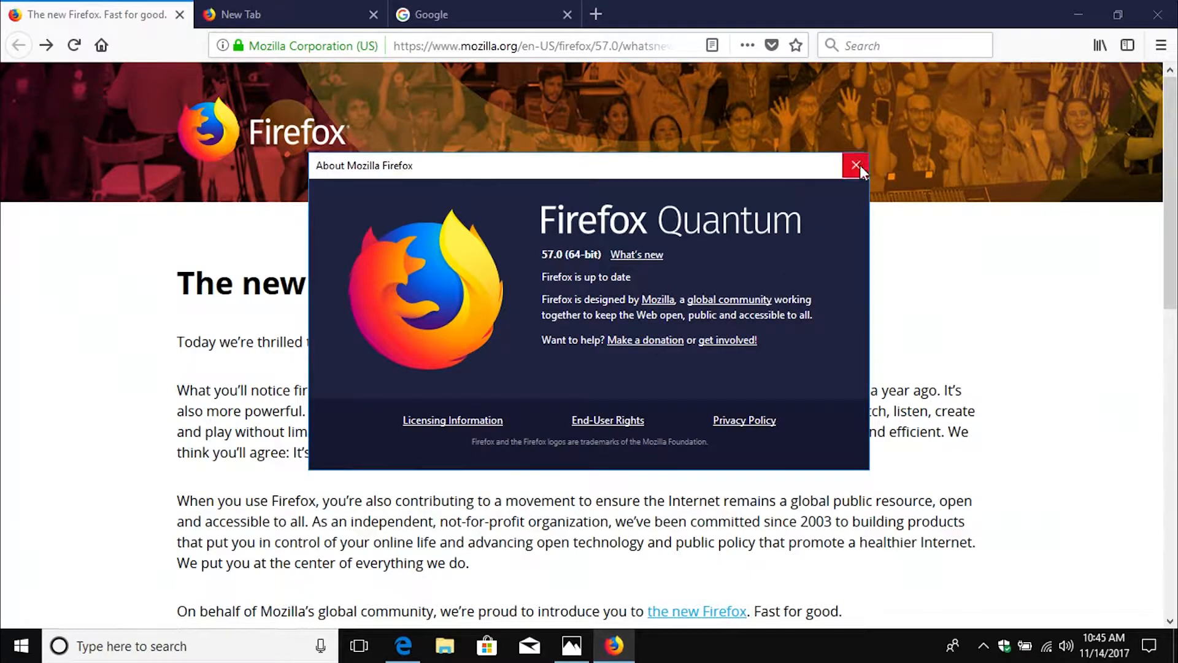
- Close the About Mozilla Firefox window and move further down the What's new page
{"action": "left_click", "coordinate": [854, 164]}
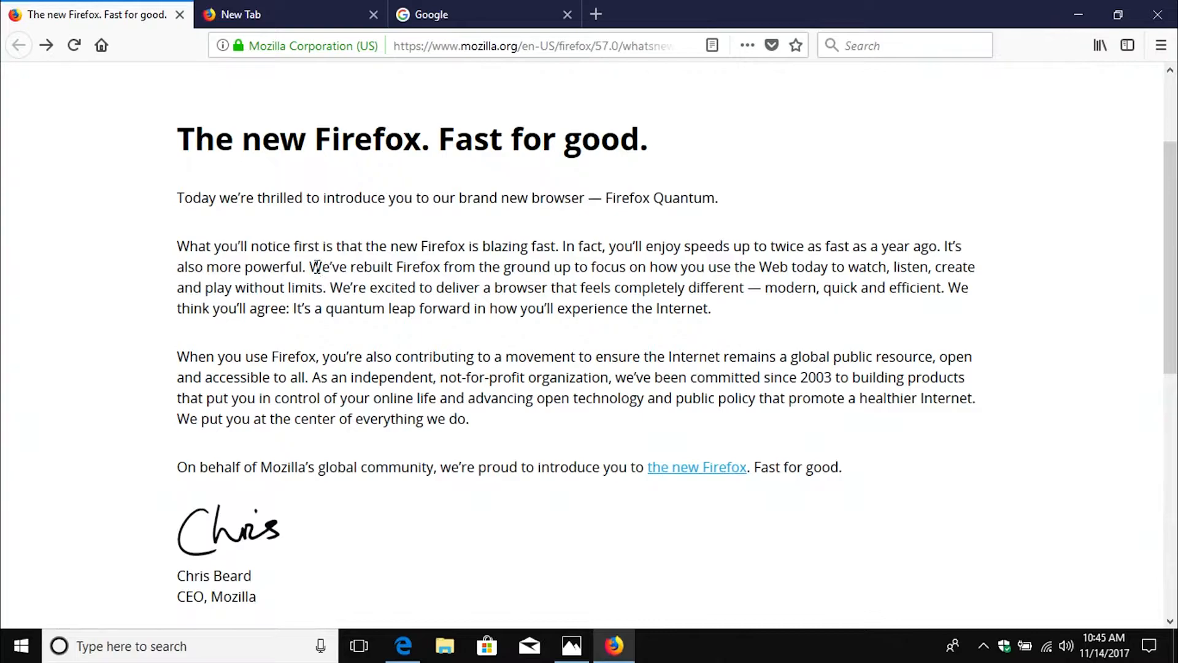
{"action": "left_click_drag", "start_coordinate": [308, 267], "coordinate": [623, 267]}
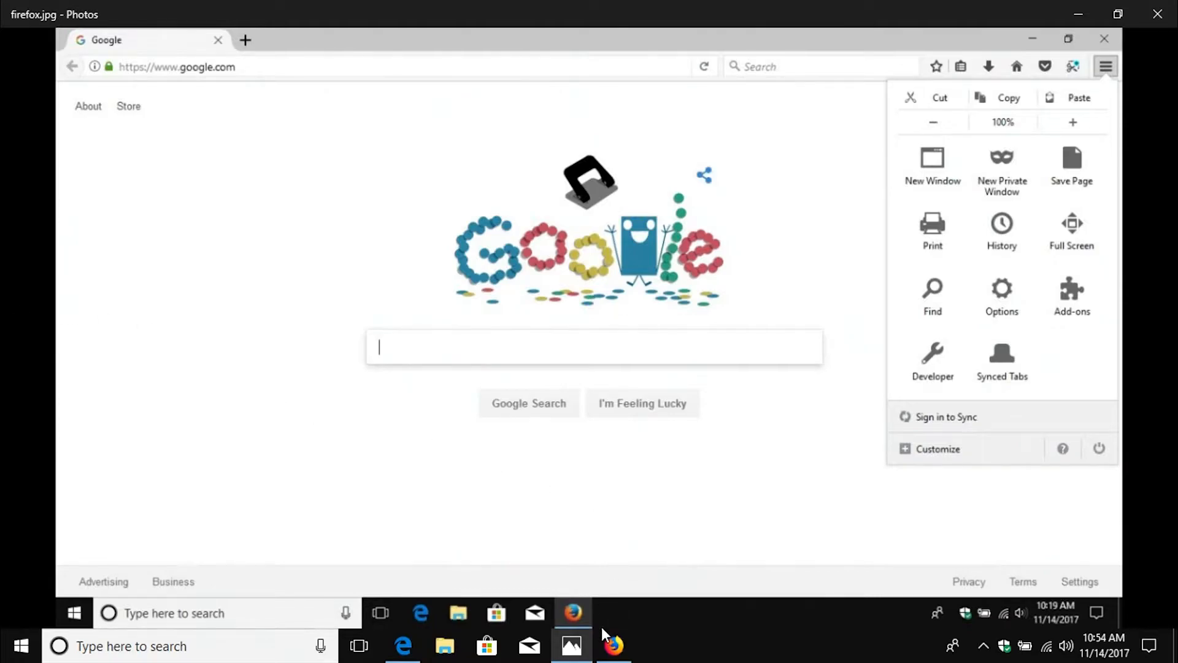
- Return to Firefox, open its new hamburger main menu, then switch to another taskbar window
{"action": "left_click", "coordinate": [614, 645]}
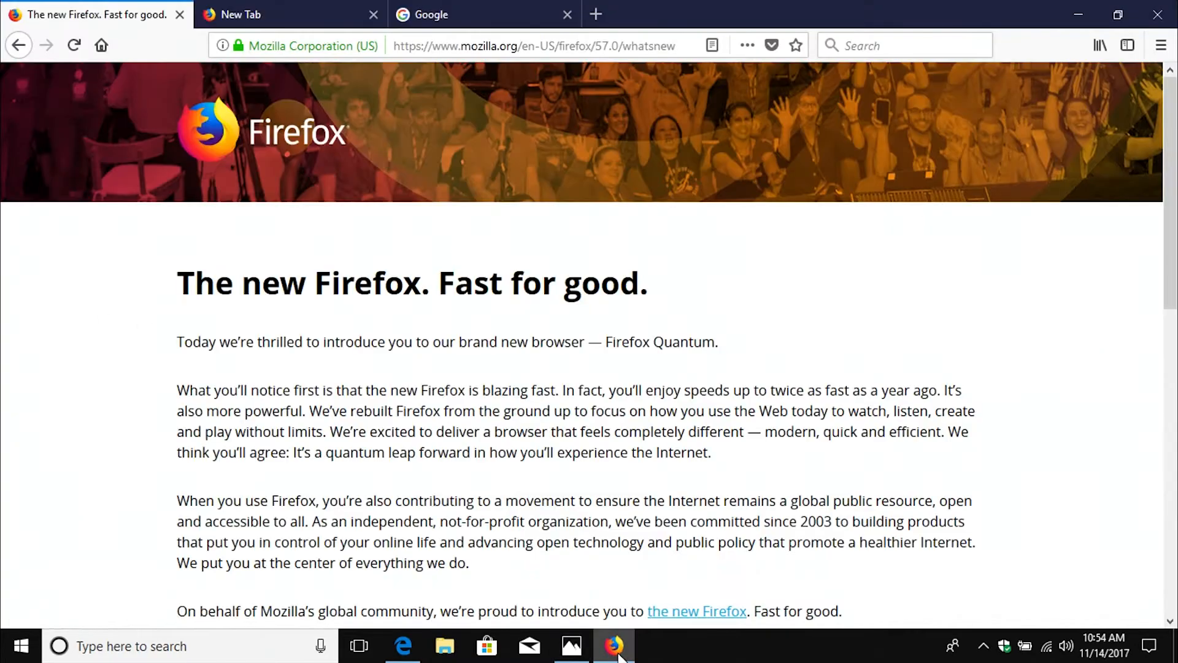
{"action": "left_click", "coordinate": [1160, 45]}
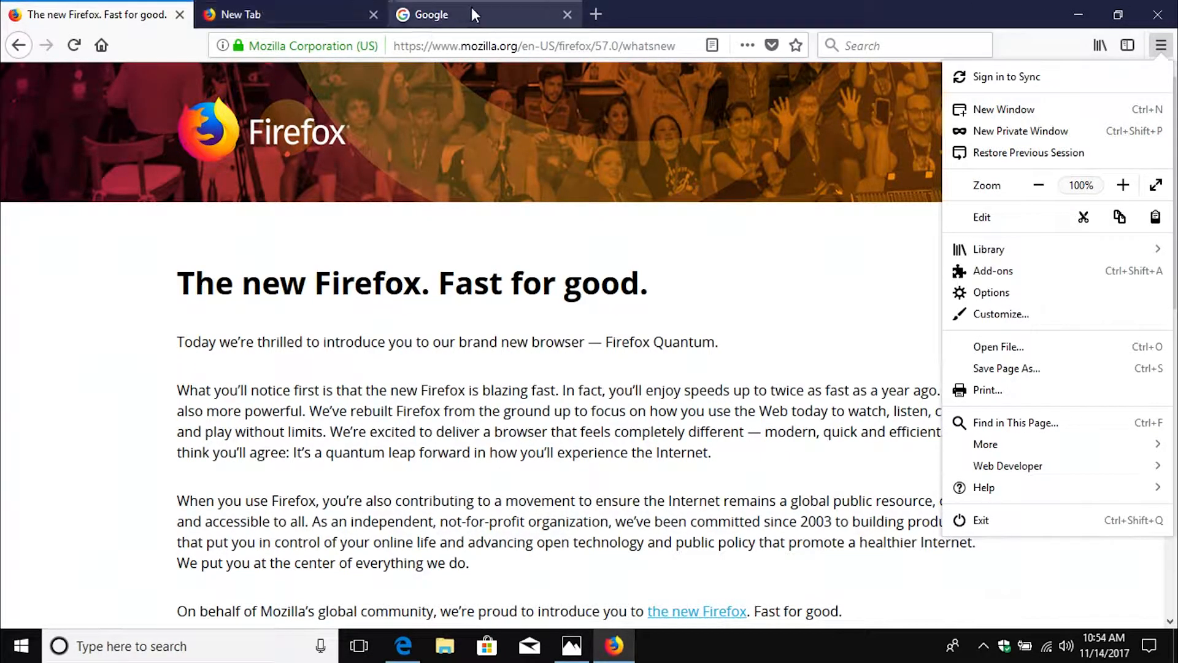
{"action": "mouse_move", "coordinate": [424, 459]}
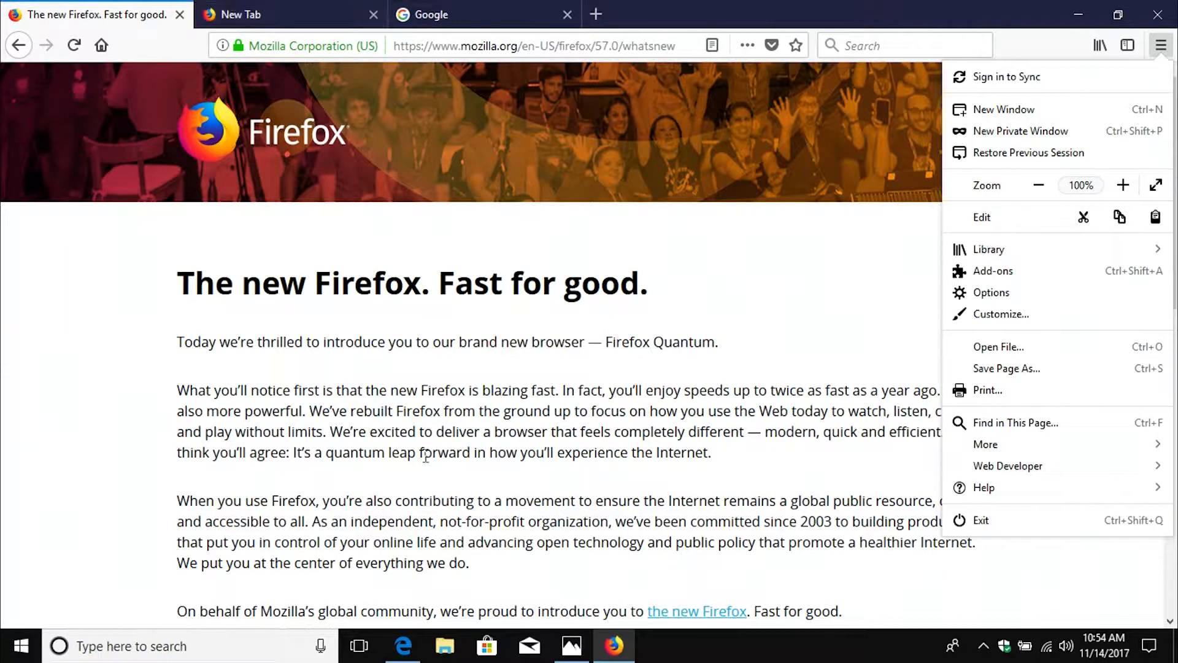
{"action": "left_click", "coordinate": [404, 646]}
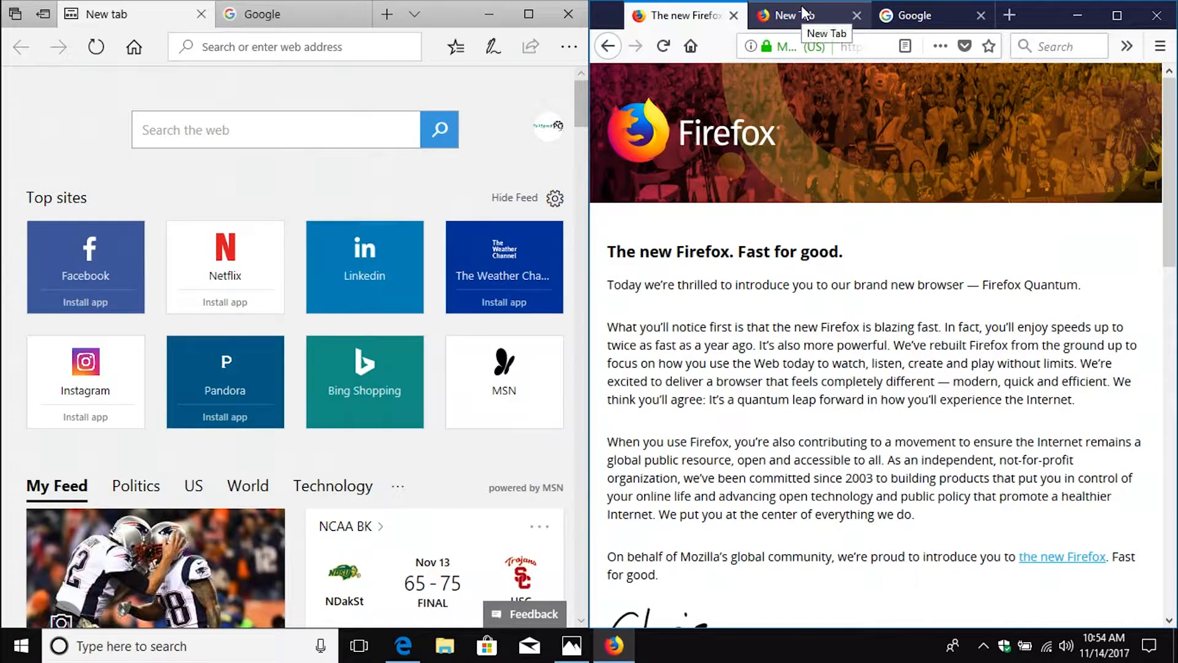
- Compare Edge's new tab page beside Firefox, then restore Firefox to full screen
{"action": "left_click", "coordinate": [795, 15]}
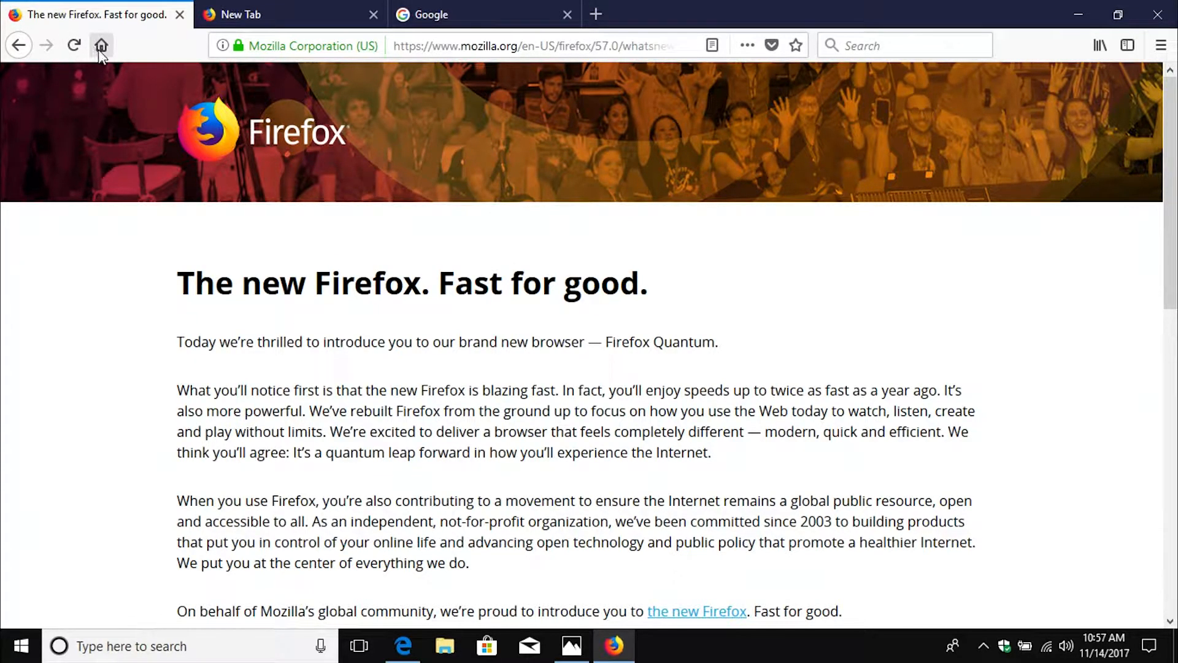
{"action": "mouse_move", "coordinate": [101, 45]}
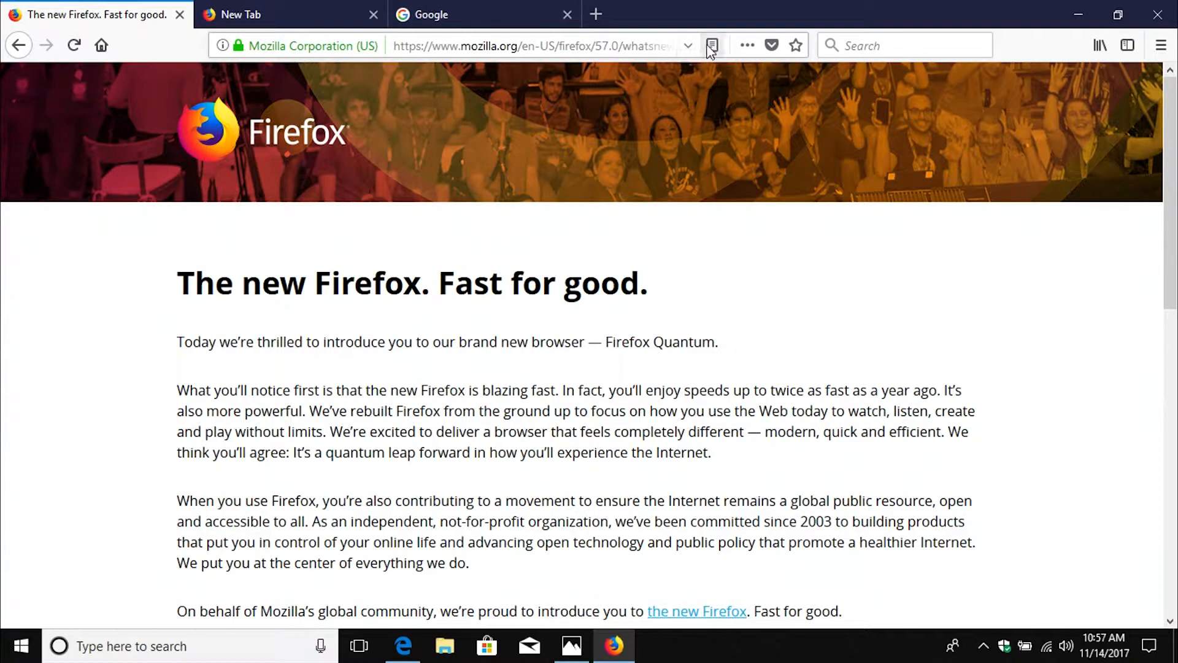
- Open the ••• Page Actions menu with bookmark, Pocket, copy link and screenshot options
{"action": "left_click", "coordinate": [711, 45]}
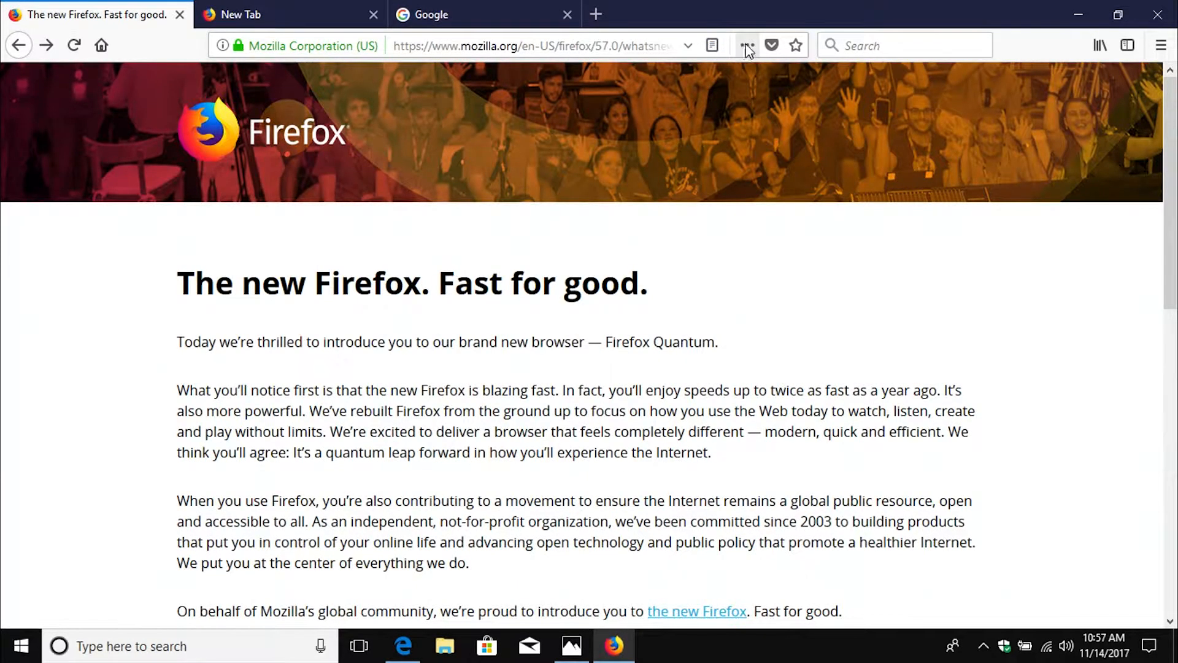
{"action": "left_click", "coordinate": [746, 45]}
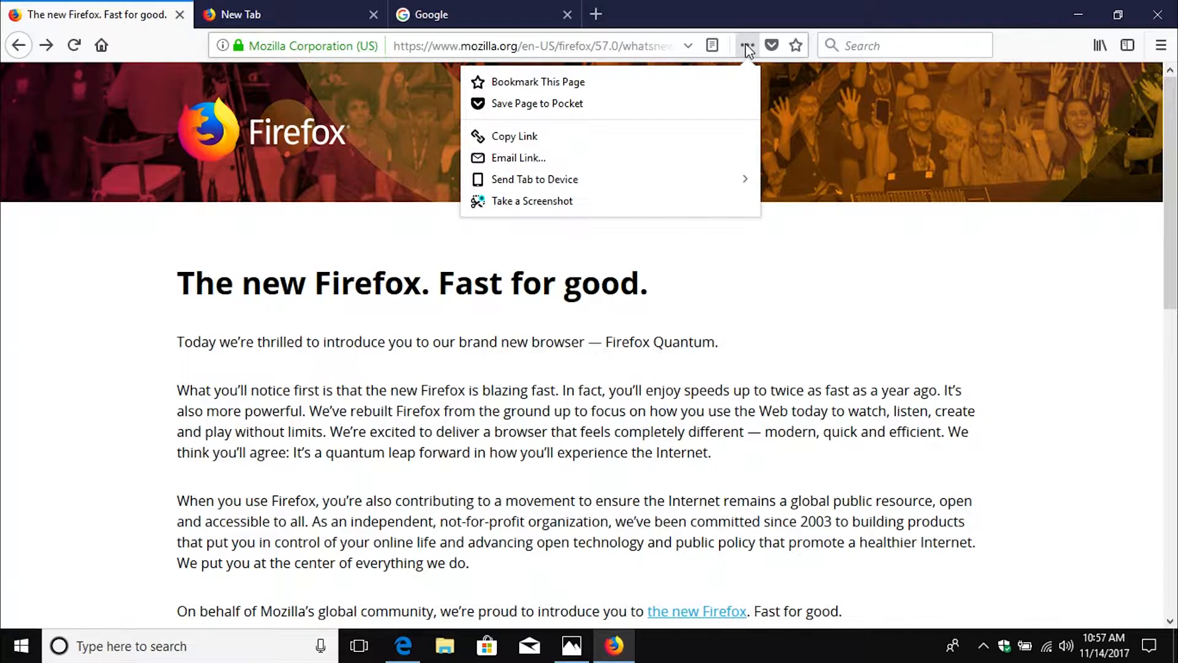
{"action": "mouse_move", "coordinate": [676, 140]}
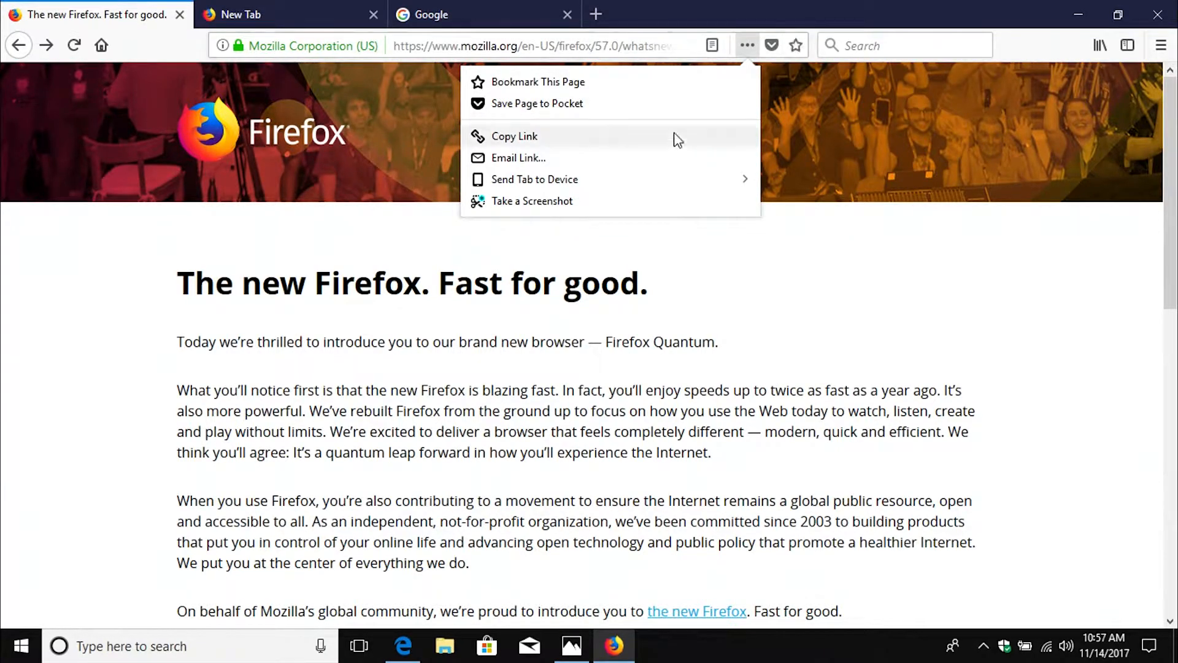
{"action": "mouse_move", "coordinate": [571, 646]}
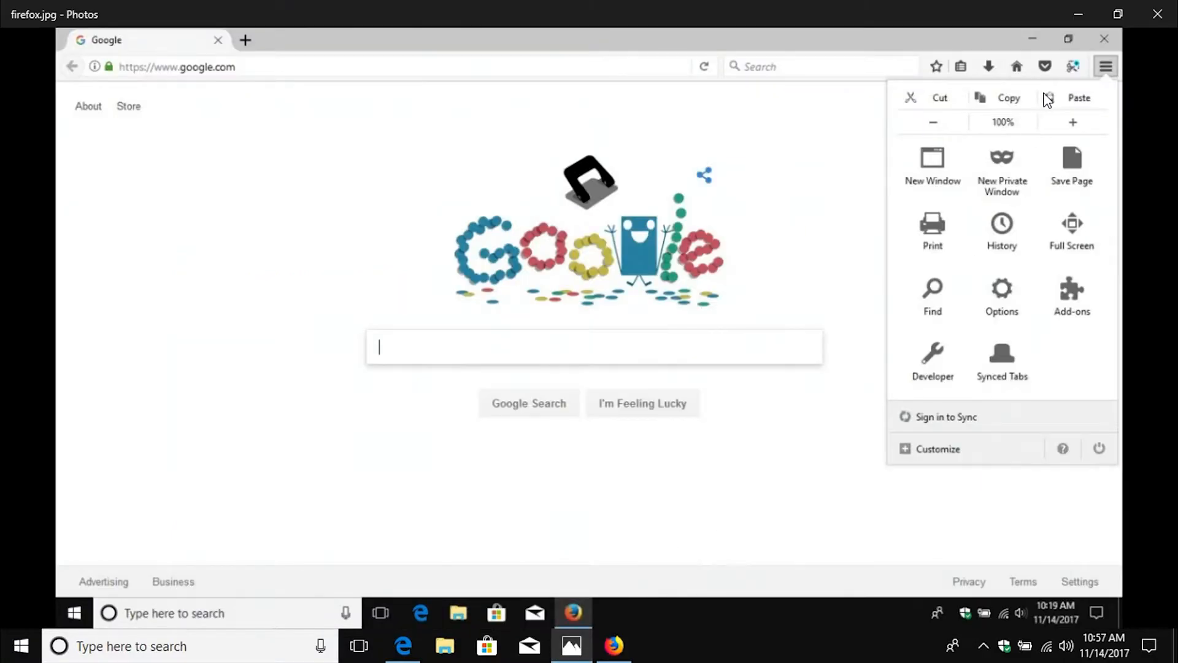
{"action": "mouse_move", "coordinate": [1005, 79]}
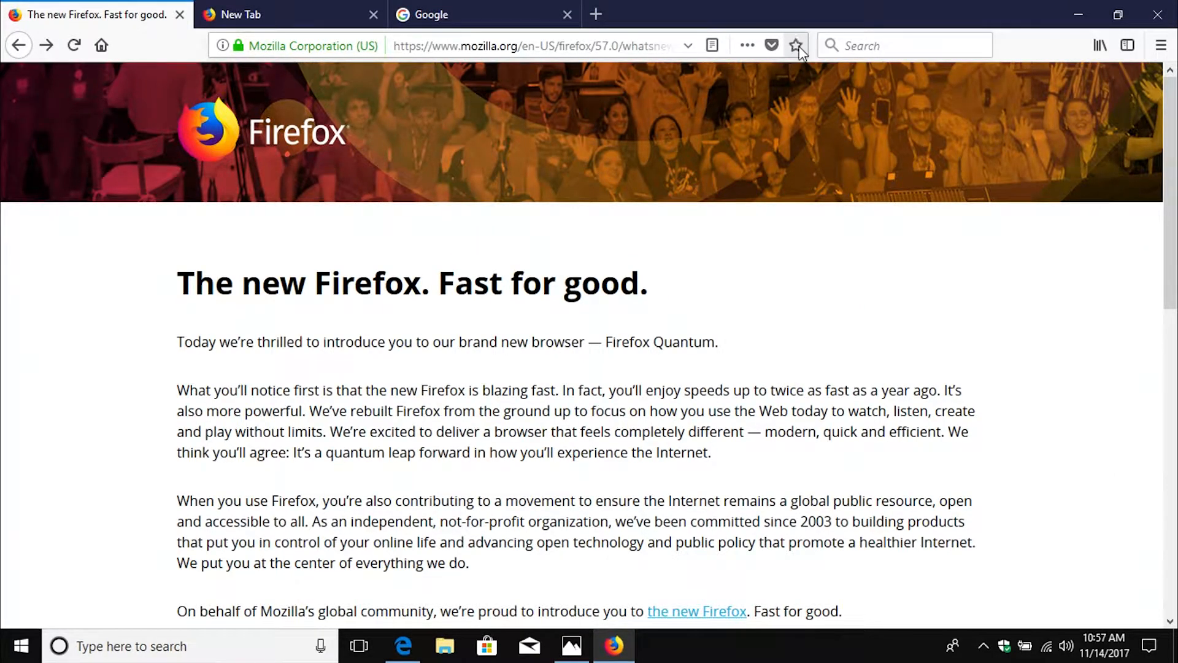
{"action": "mouse_move", "coordinate": [795, 45]}
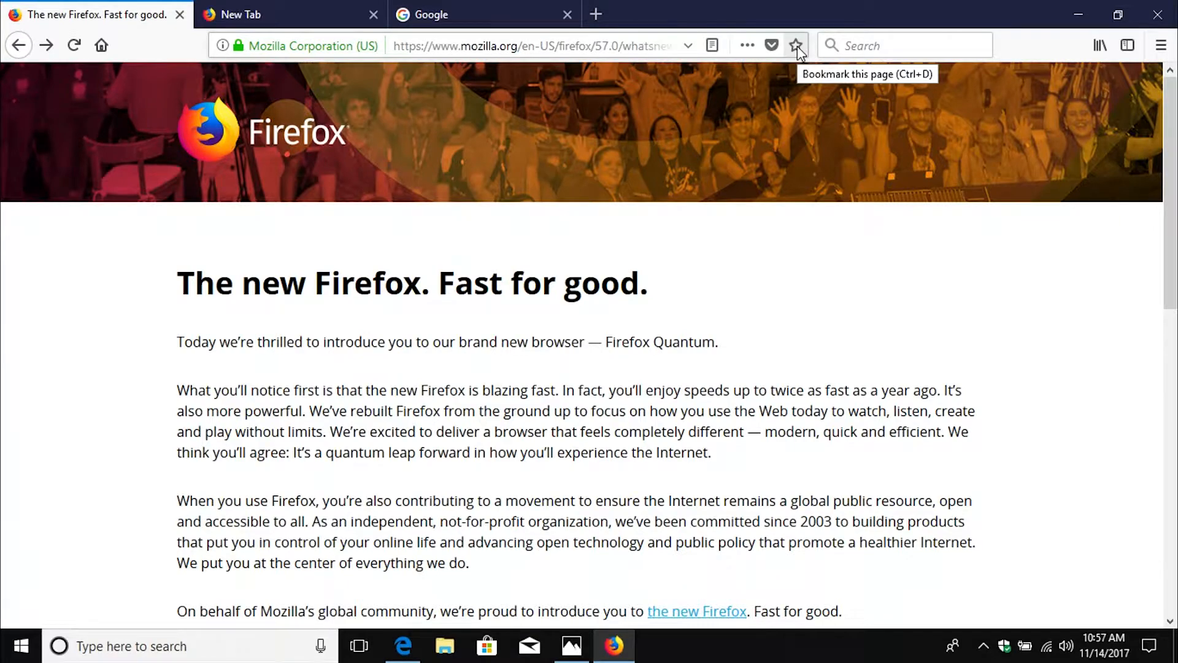
{"action": "left_click", "coordinate": [904, 45]}
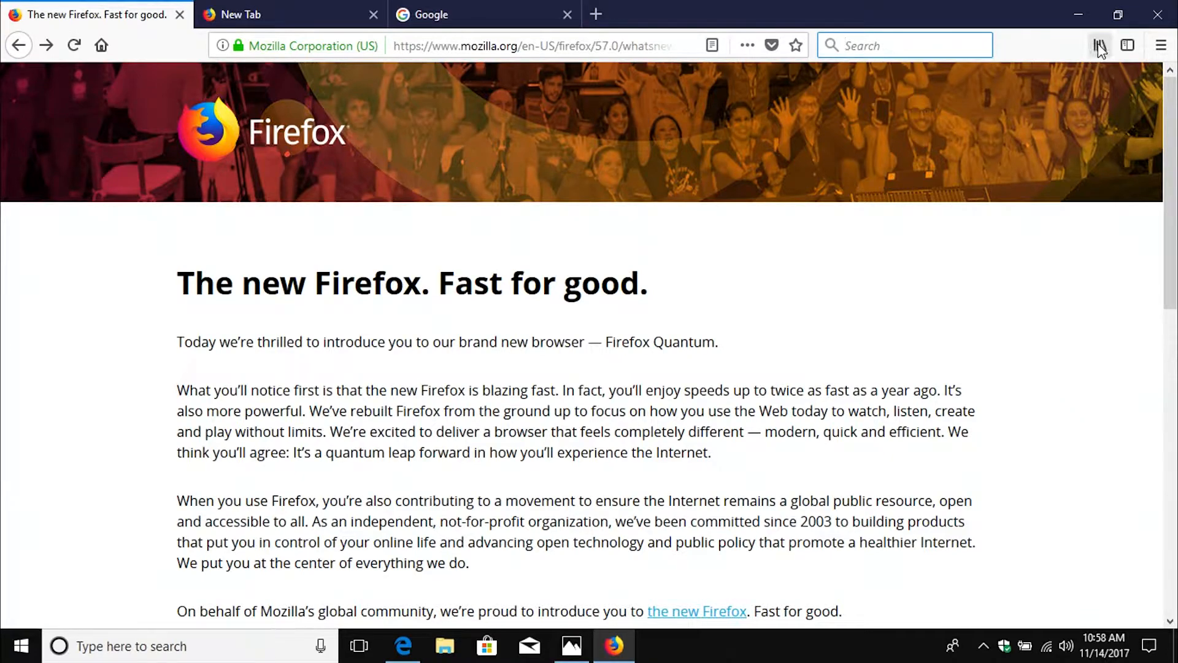
{"action": "left_click", "coordinate": [1098, 45]}
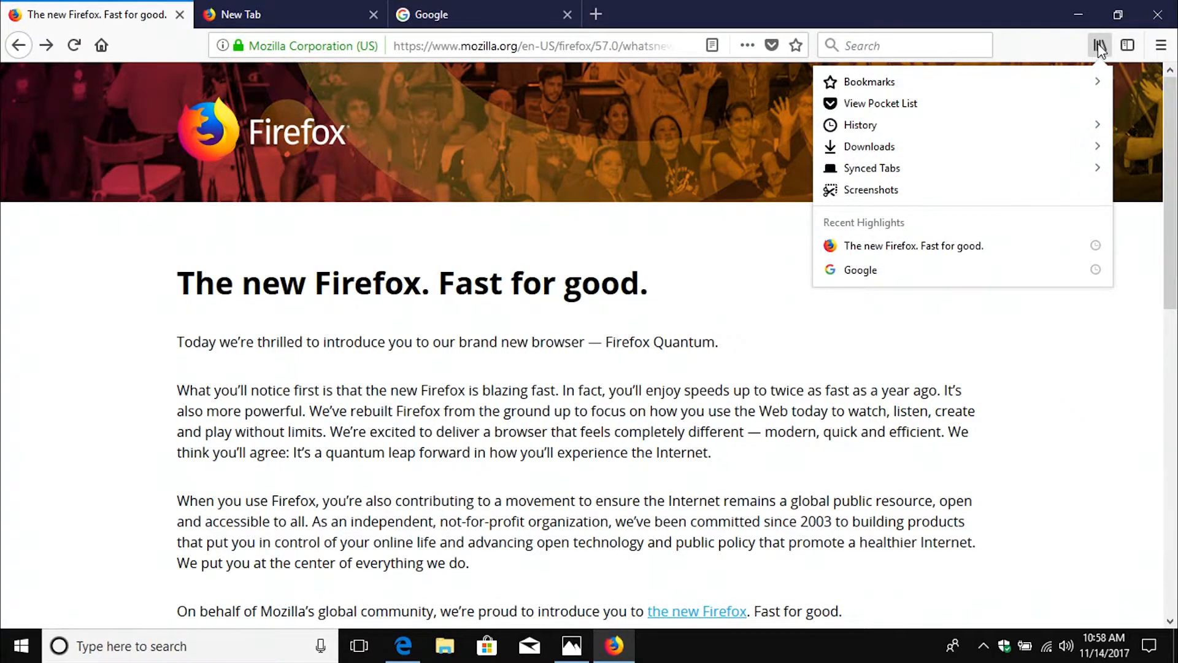
{"action": "mouse_move", "coordinate": [861, 125]}
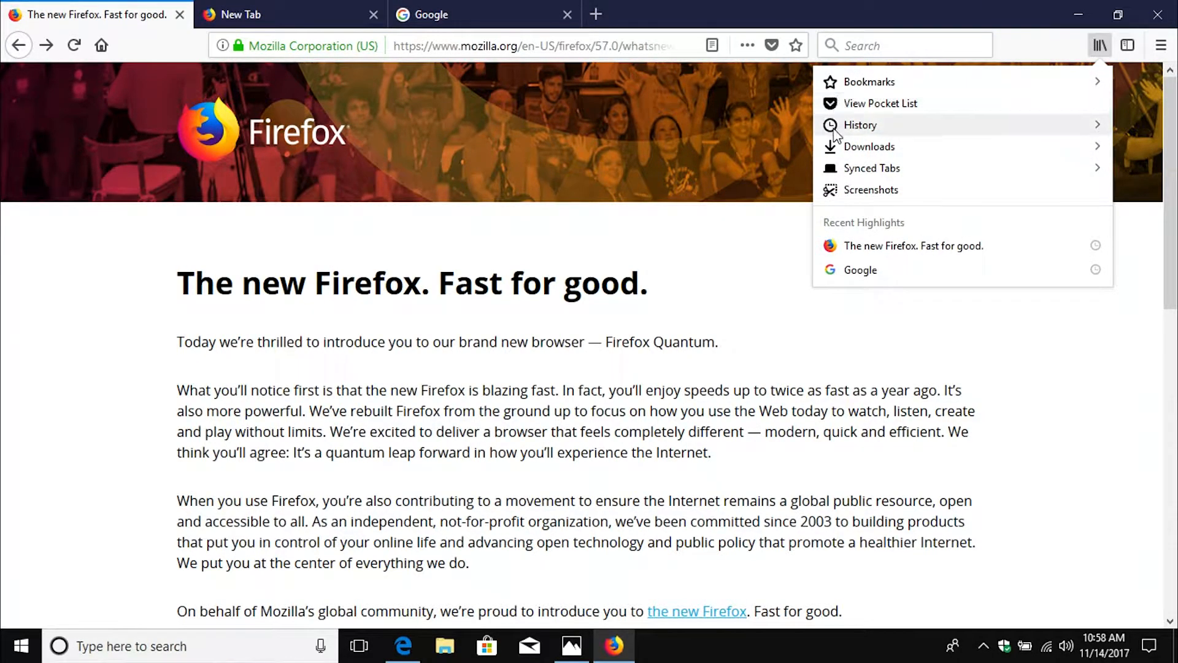
{"action": "mouse_move", "coordinate": [879, 103]}
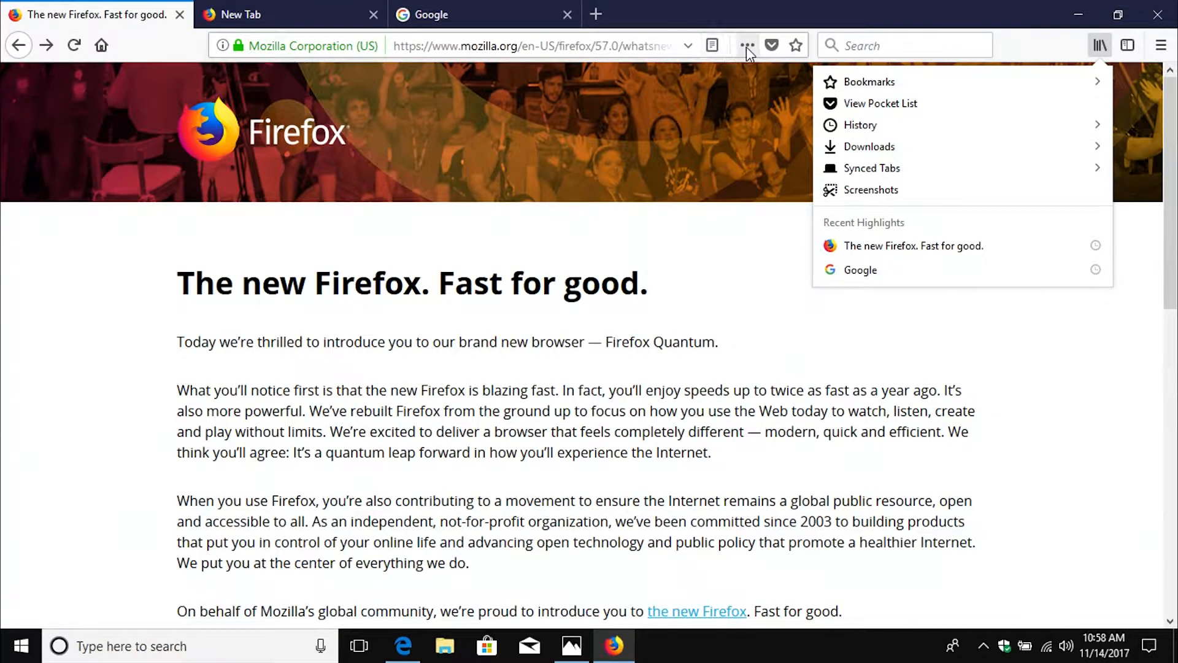
{"action": "left_click", "coordinate": [747, 45]}
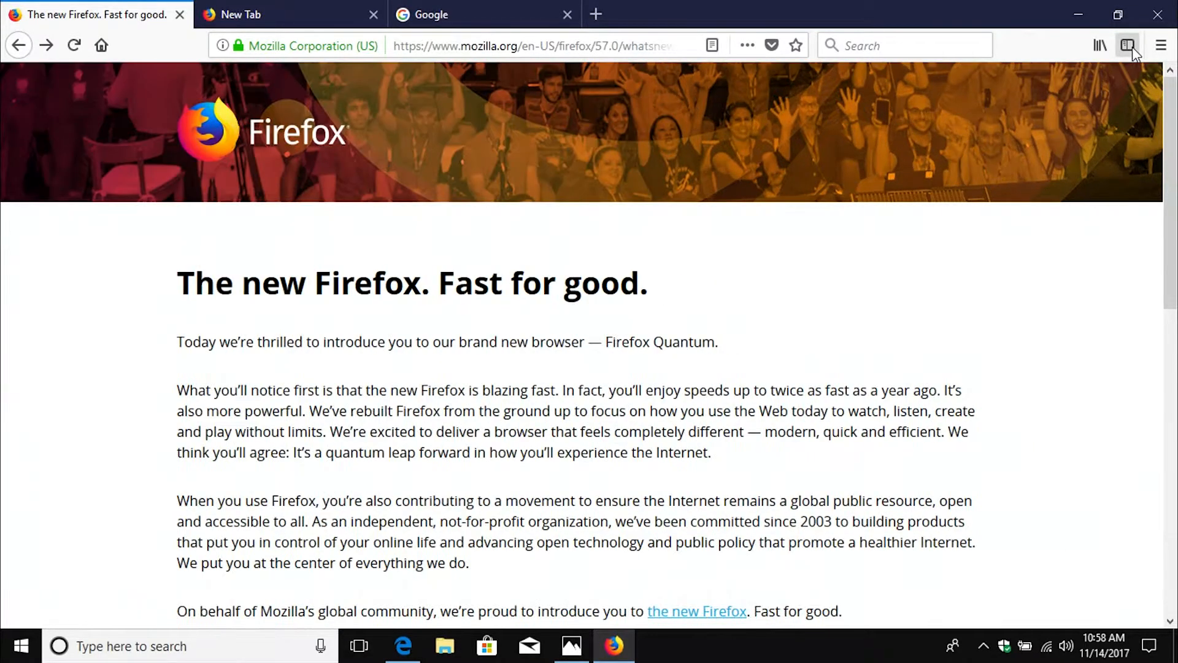
- Open the hamburger menu listing sync, new window, zoom, library, add-ons and options
{"action": "left_click", "coordinate": [1161, 45]}
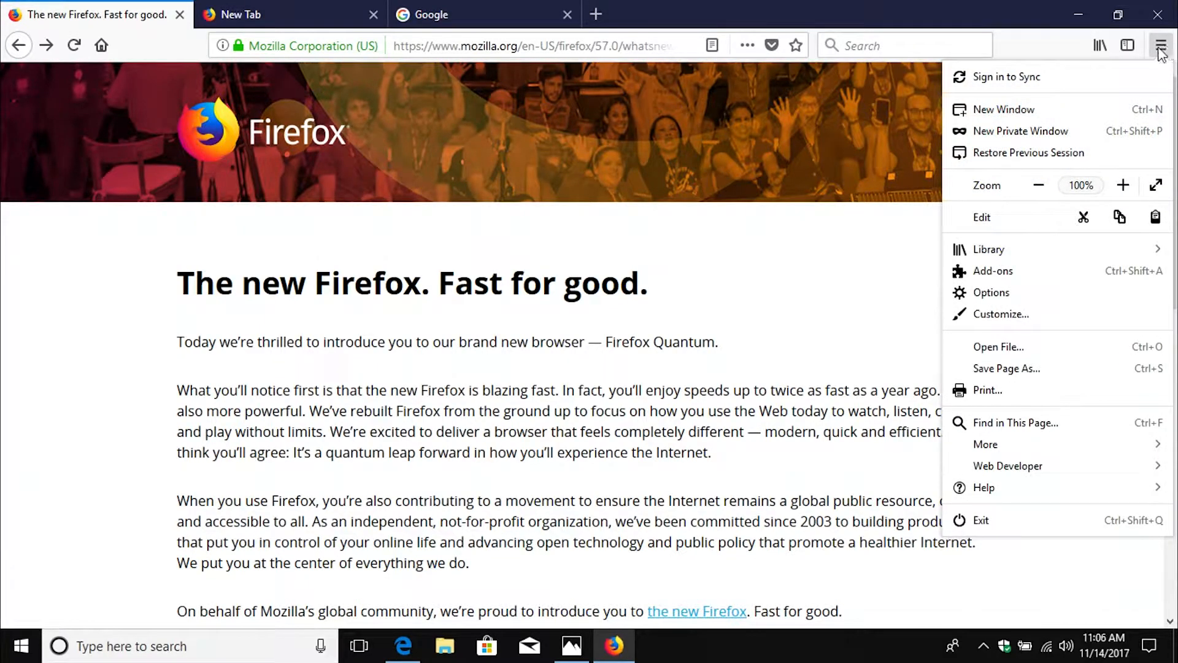
{"action": "mouse_move", "coordinate": [1039, 77]}
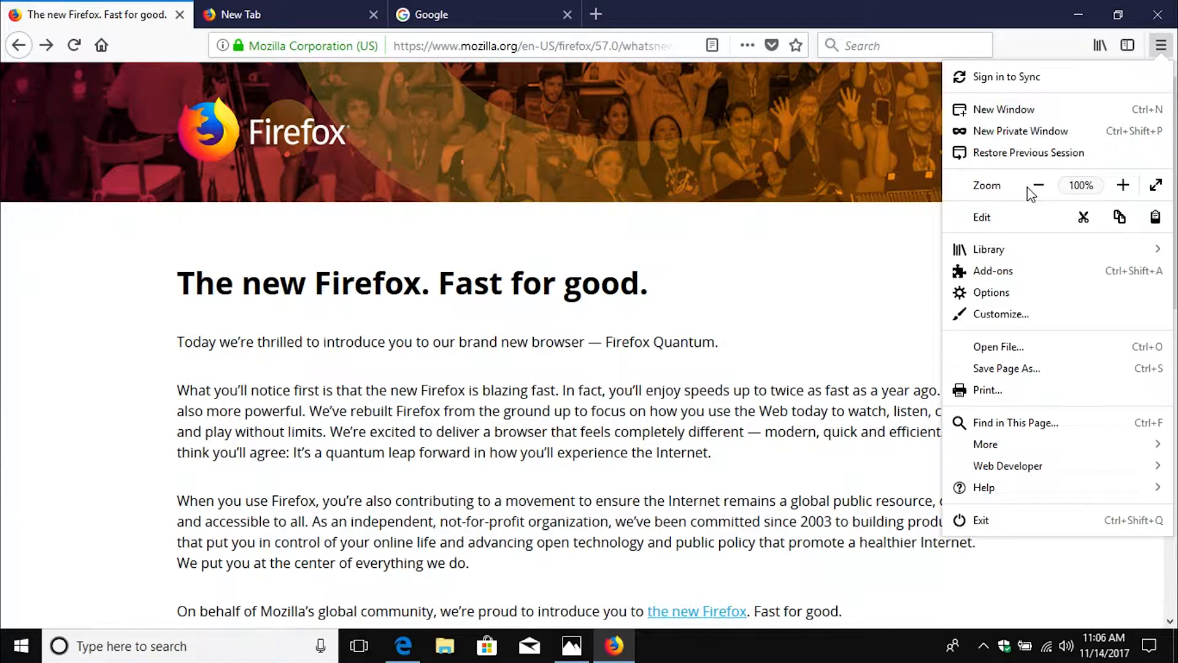
{"action": "mouse_move", "coordinate": [1030, 229]}
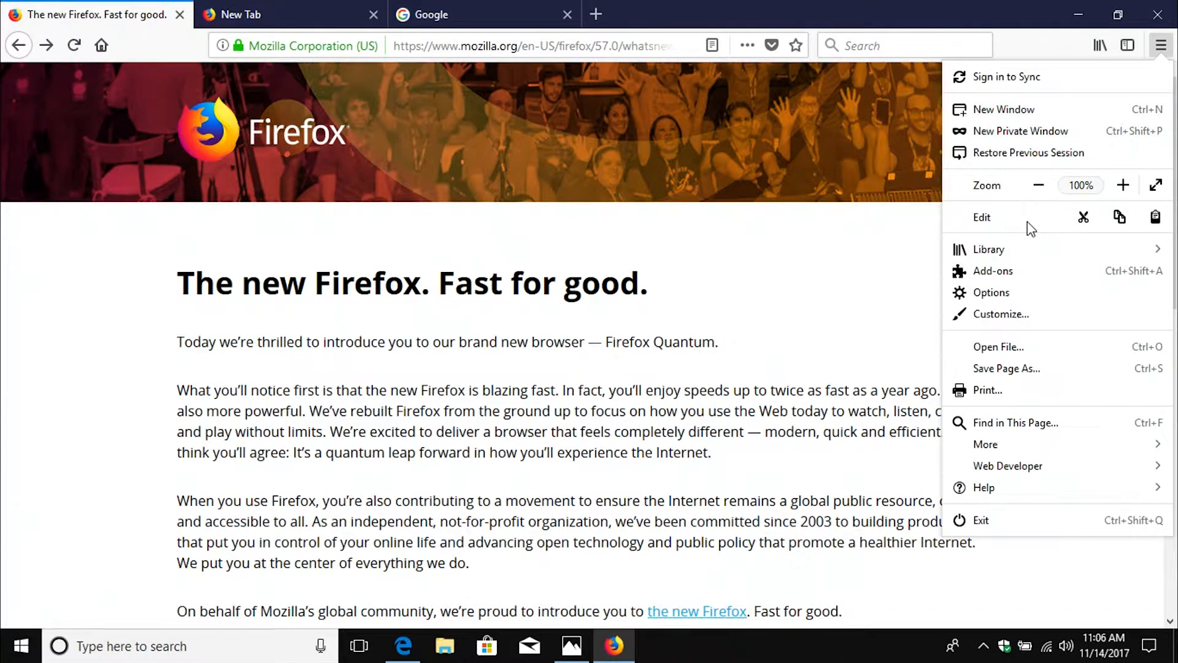
{"action": "mouse_move", "coordinate": [992, 270]}
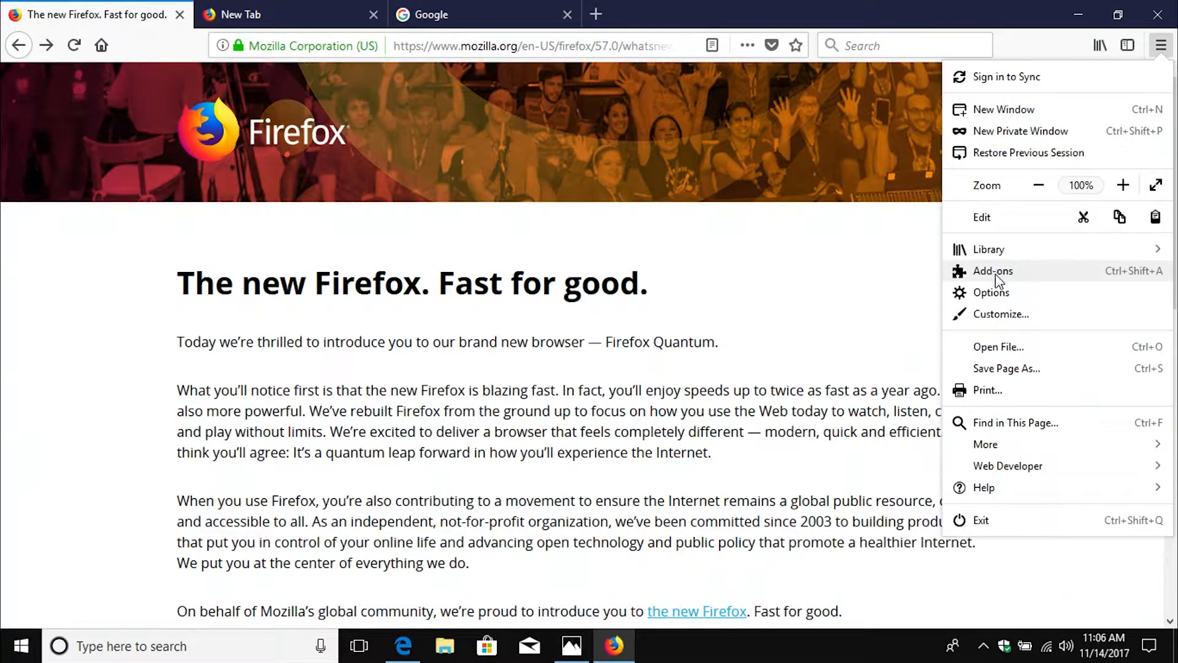
{"action": "left_click", "coordinate": [991, 293]}
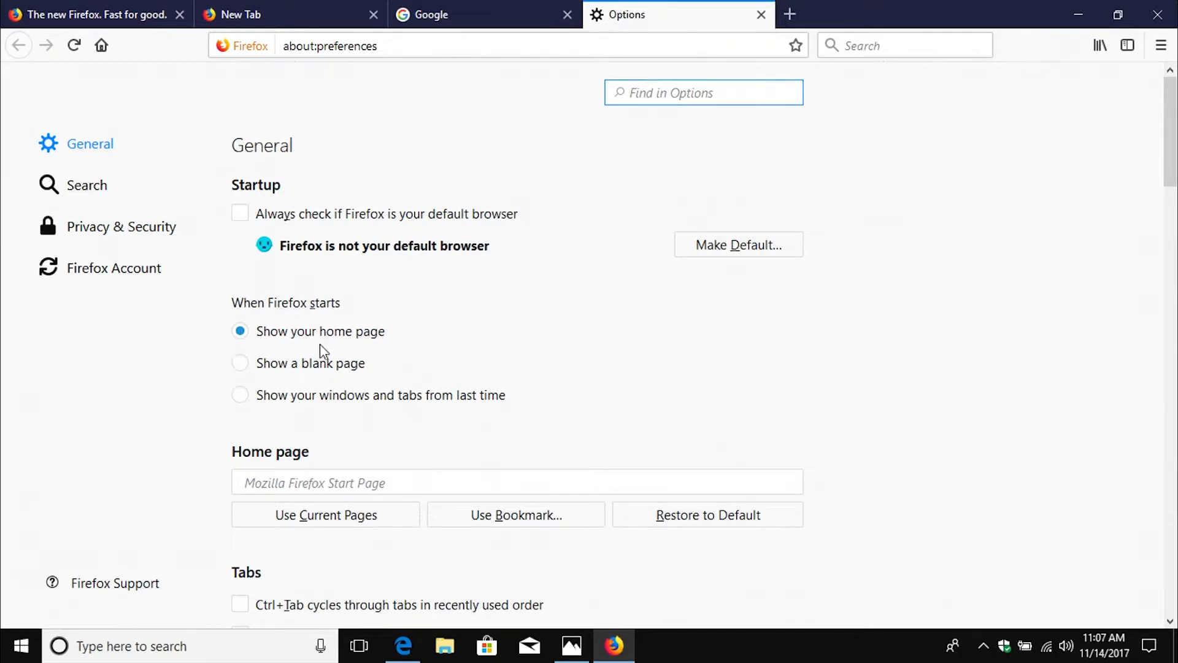
{"action": "left_click", "coordinate": [516, 483]}
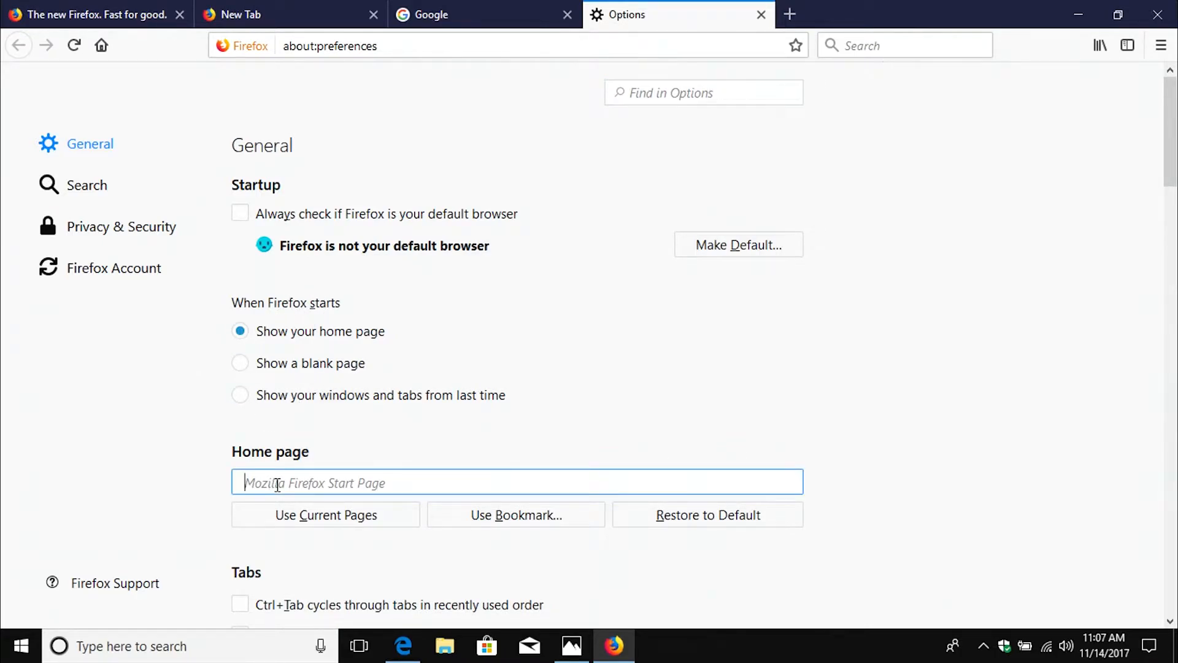
{"action": "type", "text": "www."}
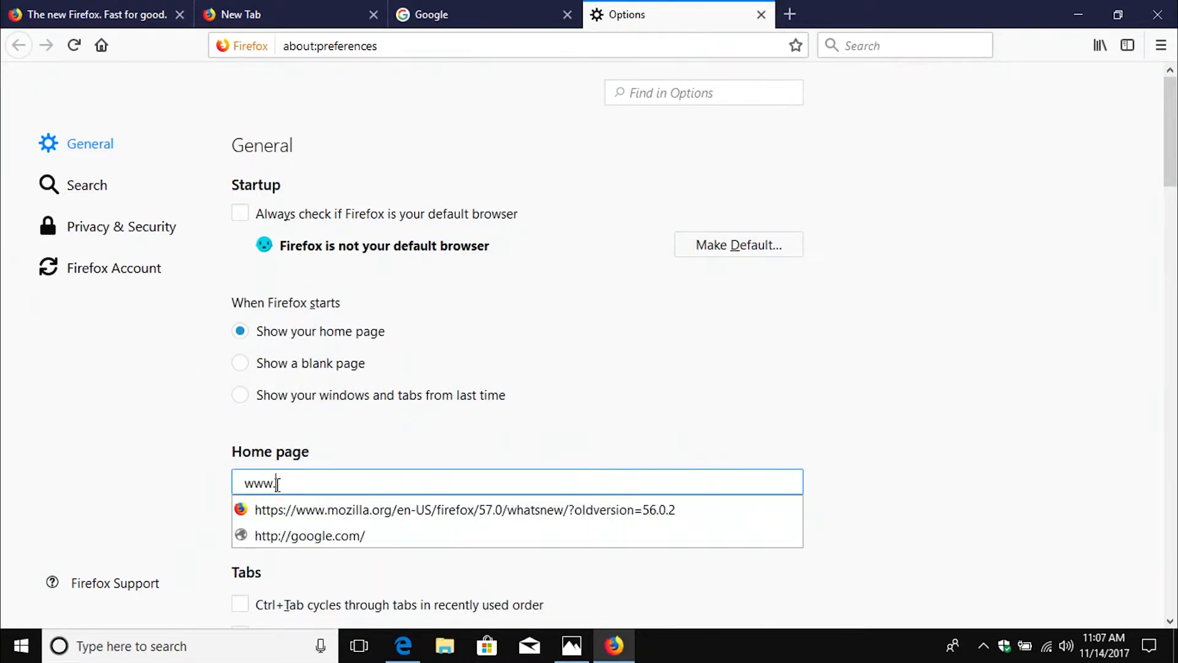
{"action": "type", "text": "google.com"}
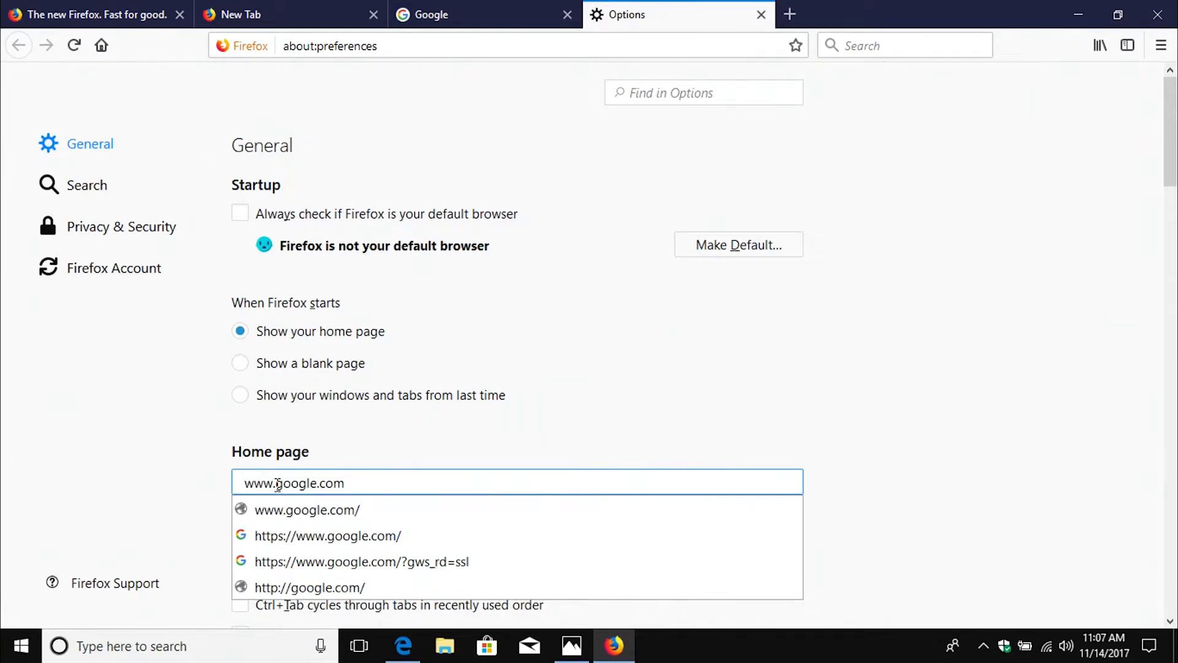
{"action": "left_click", "coordinate": [240, 395]}
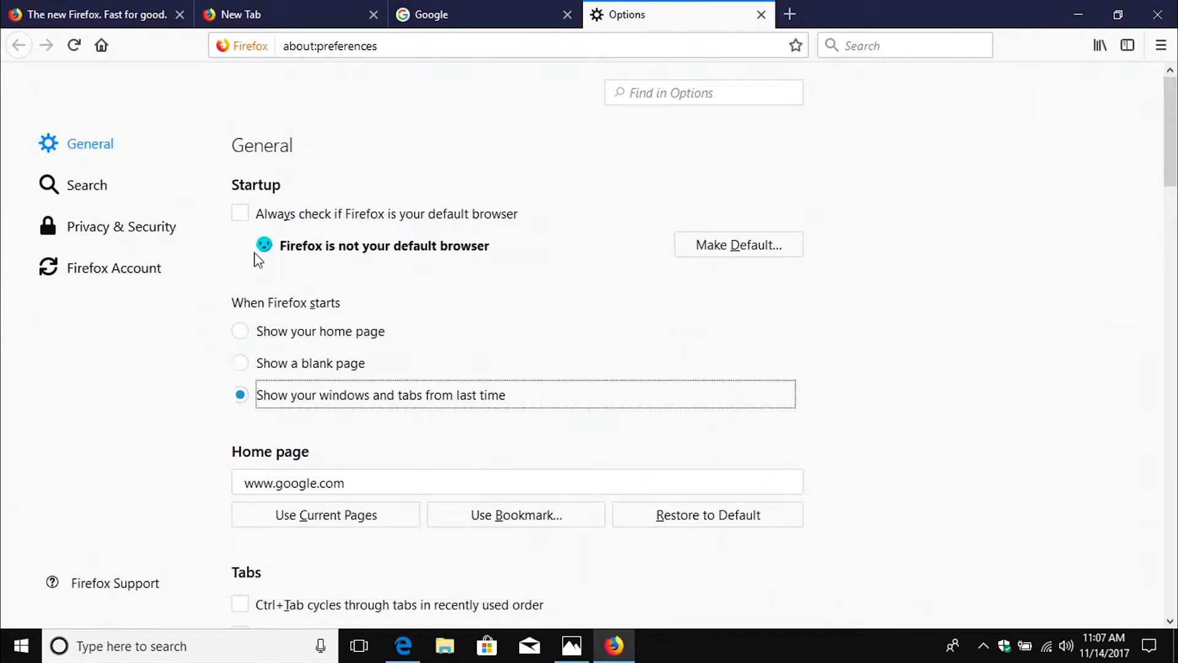
- Set Search options to use the address bar for search and navigation
{"action": "left_click", "coordinate": [86, 185]}
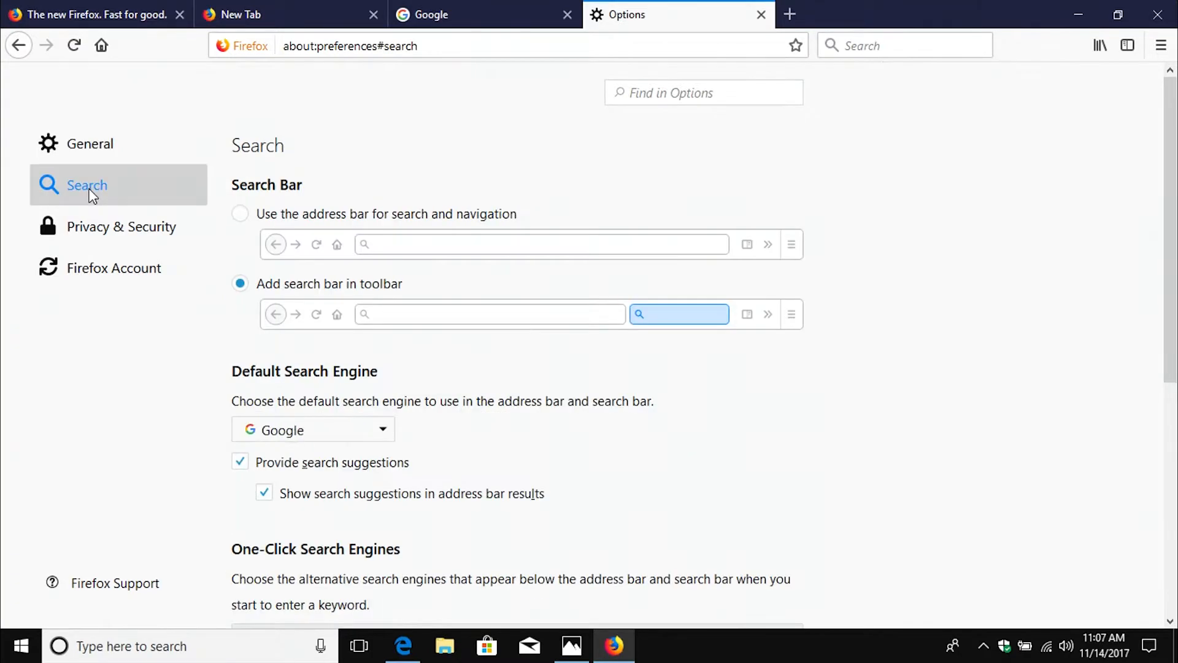
{"action": "mouse_move", "coordinate": [87, 195]}
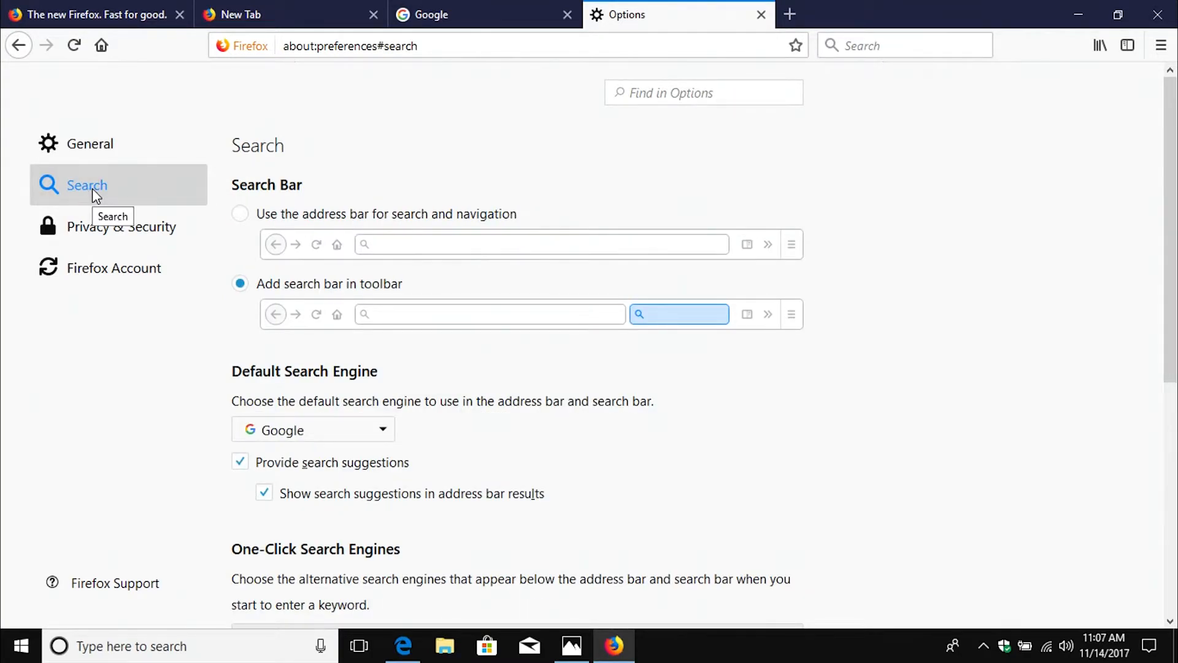
{"action": "mouse_move", "coordinate": [272, 330]}
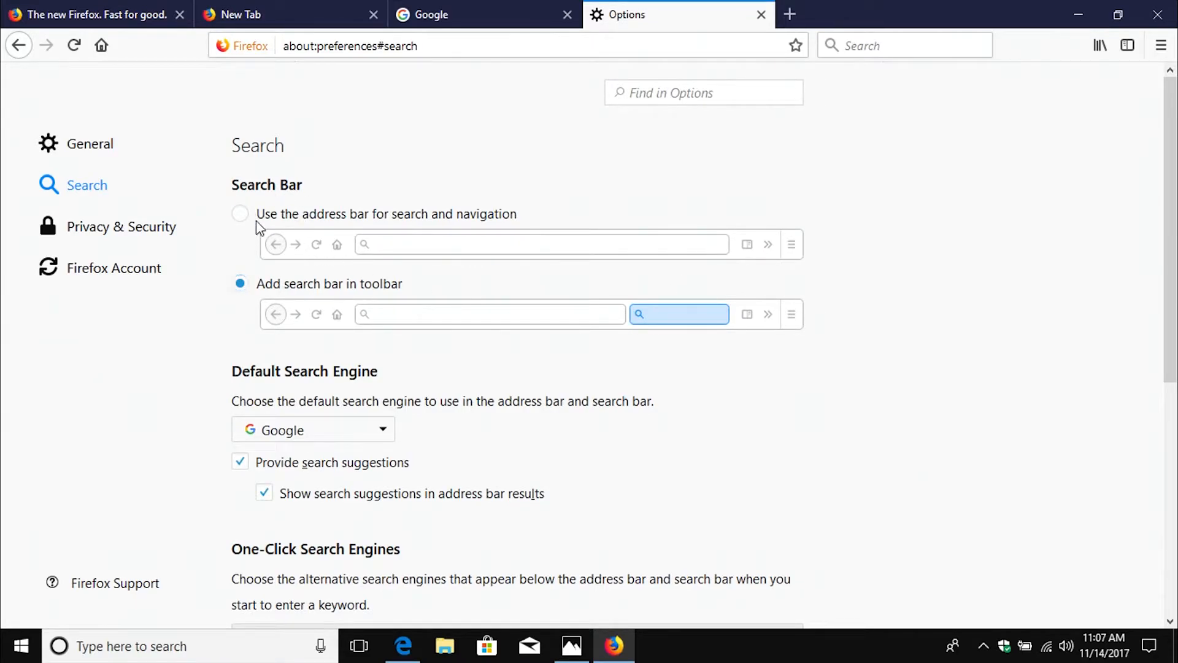
{"action": "left_click", "coordinate": [240, 214]}
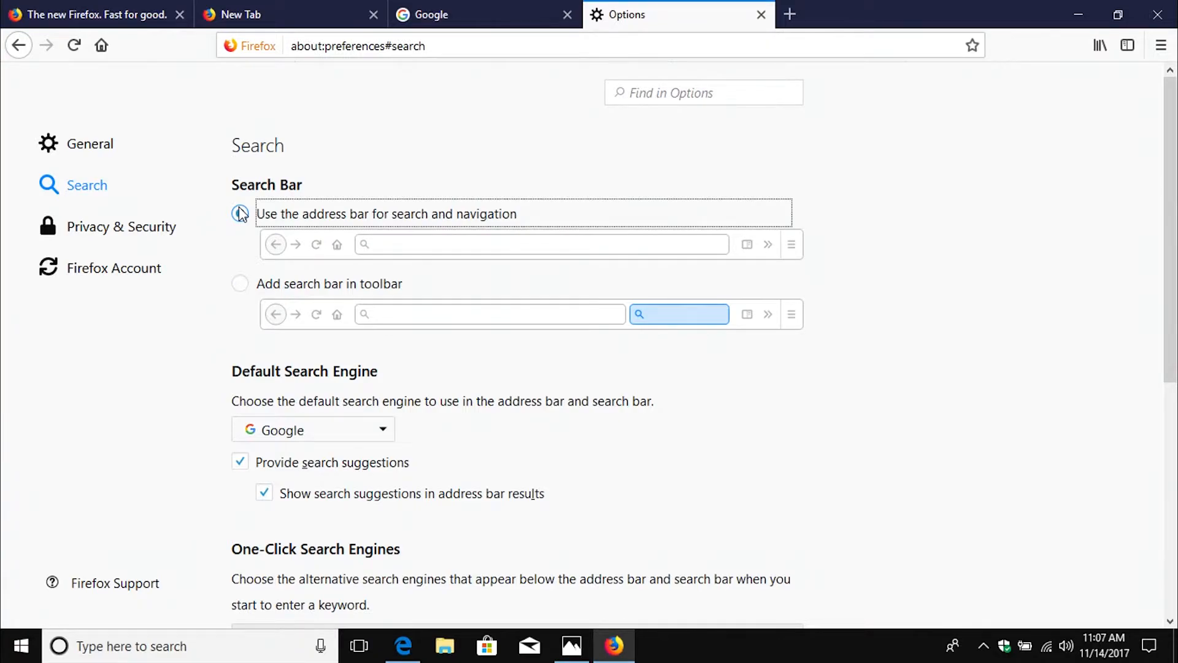
{"action": "left_click", "coordinate": [239, 214]}
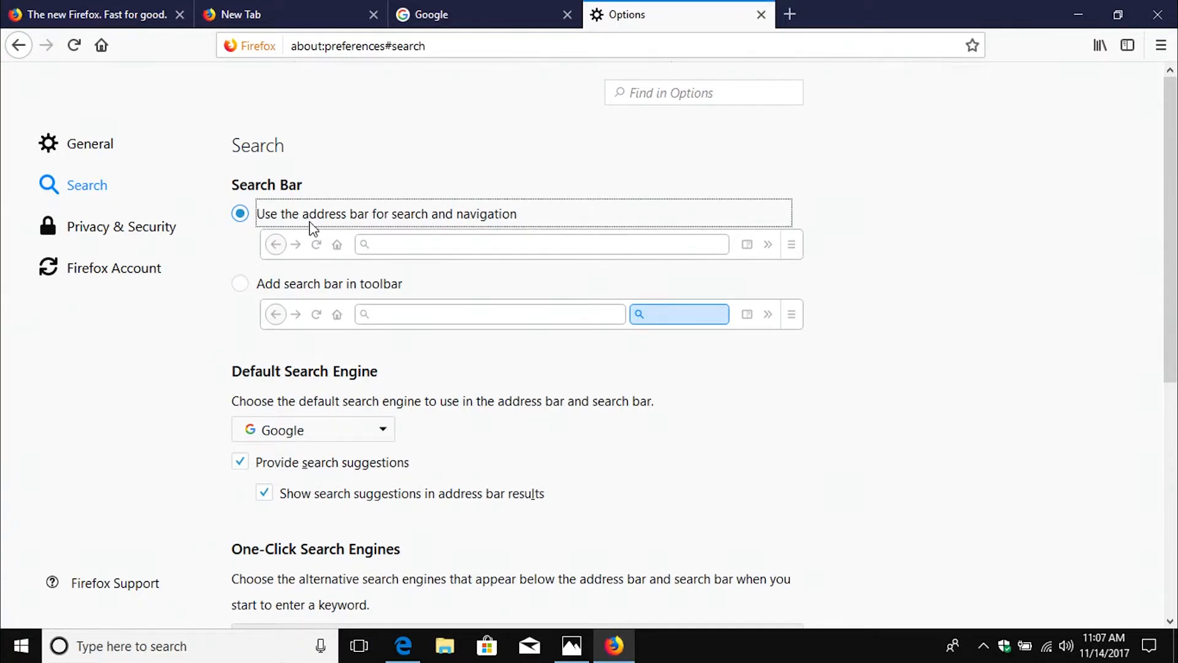
{"action": "mouse_move", "coordinate": [290, 252]}
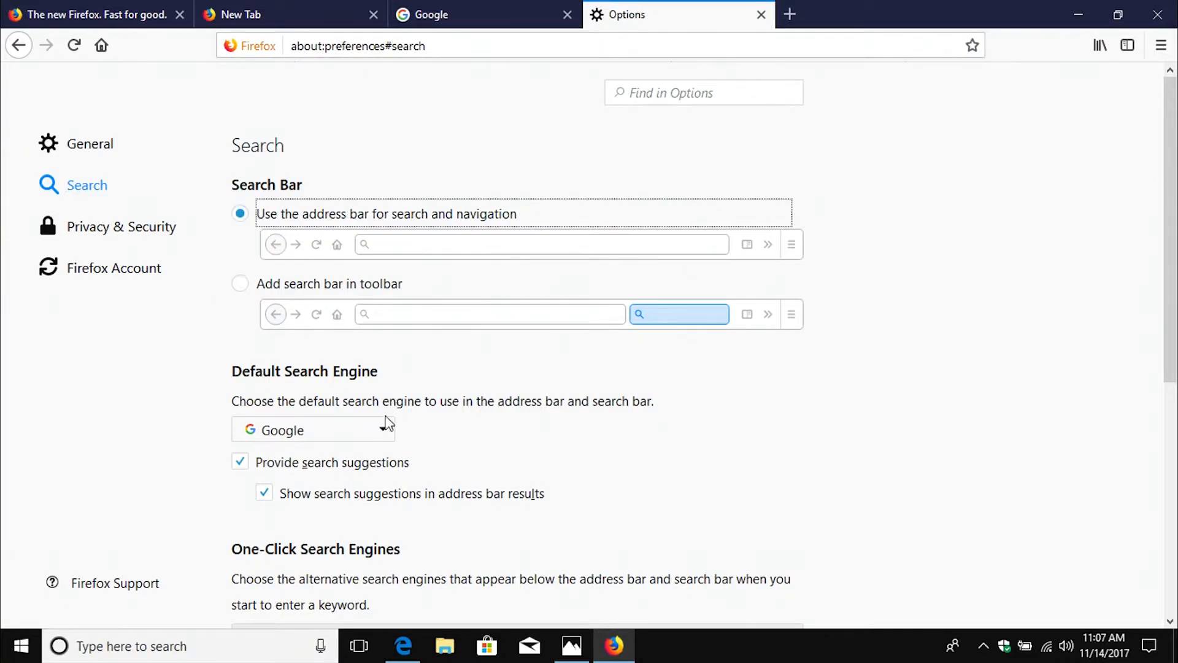
- Choose DuckDuckGo as the default search engine and scroll to the one-click engines
{"action": "left_click", "coordinate": [312, 429]}
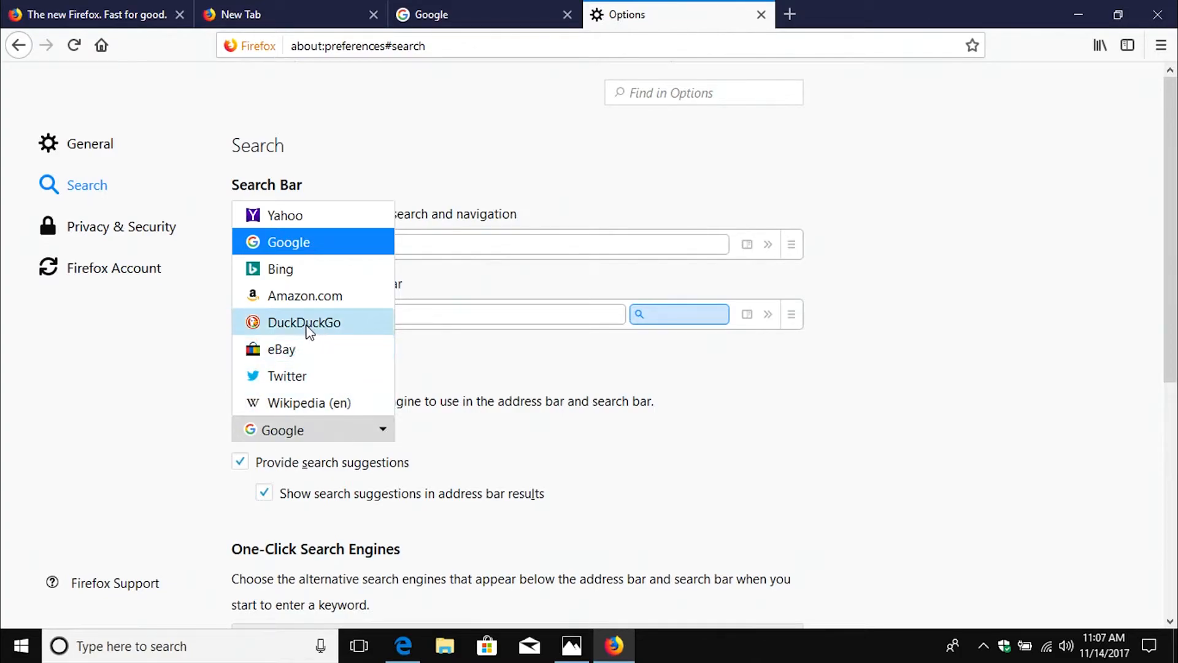
{"action": "mouse_move", "coordinate": [286, 324]}
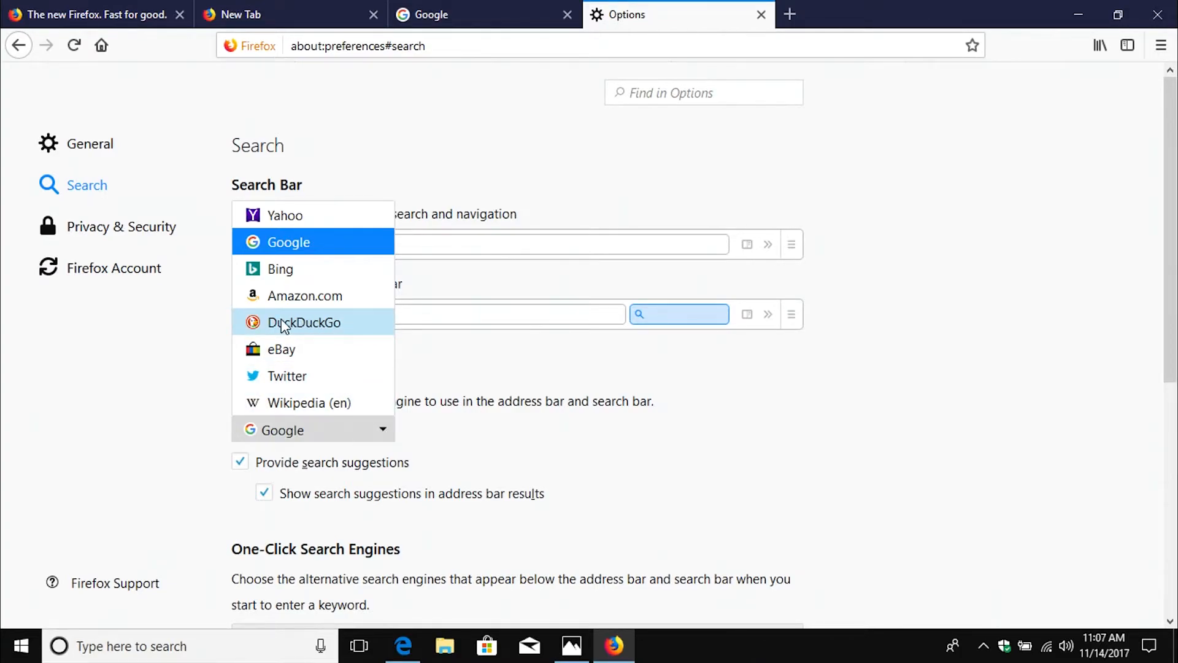
{"action": "left_click", "coordinate": [304, 323]}
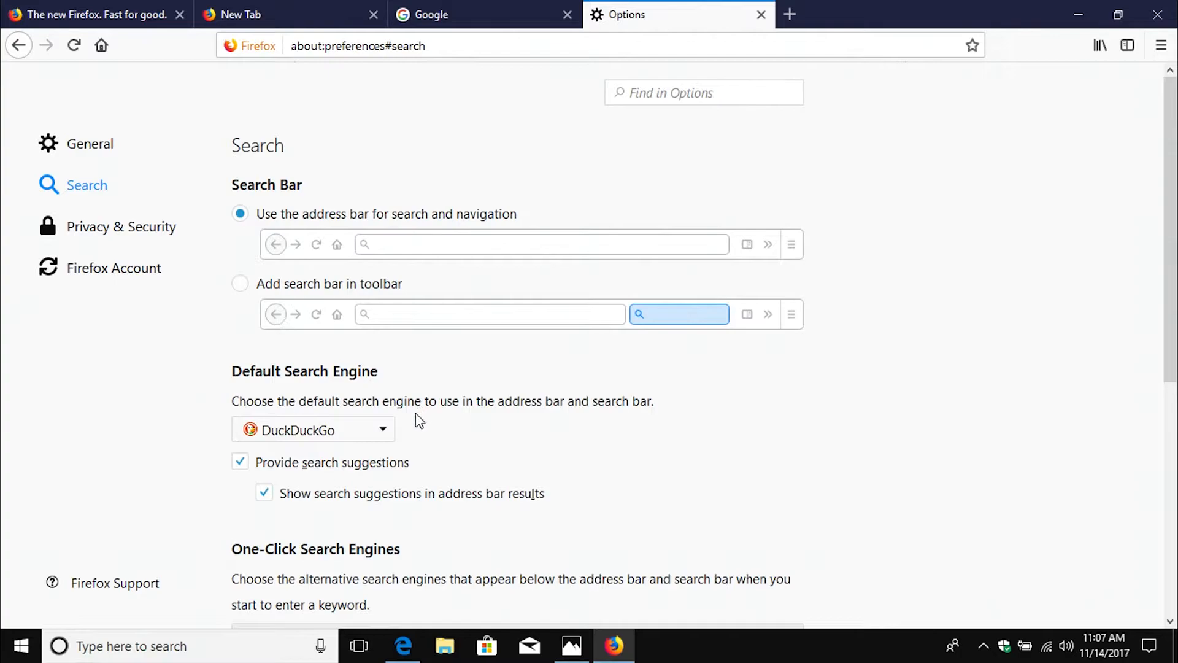
{"action": "left_click", "coordinate": [312, 429]}
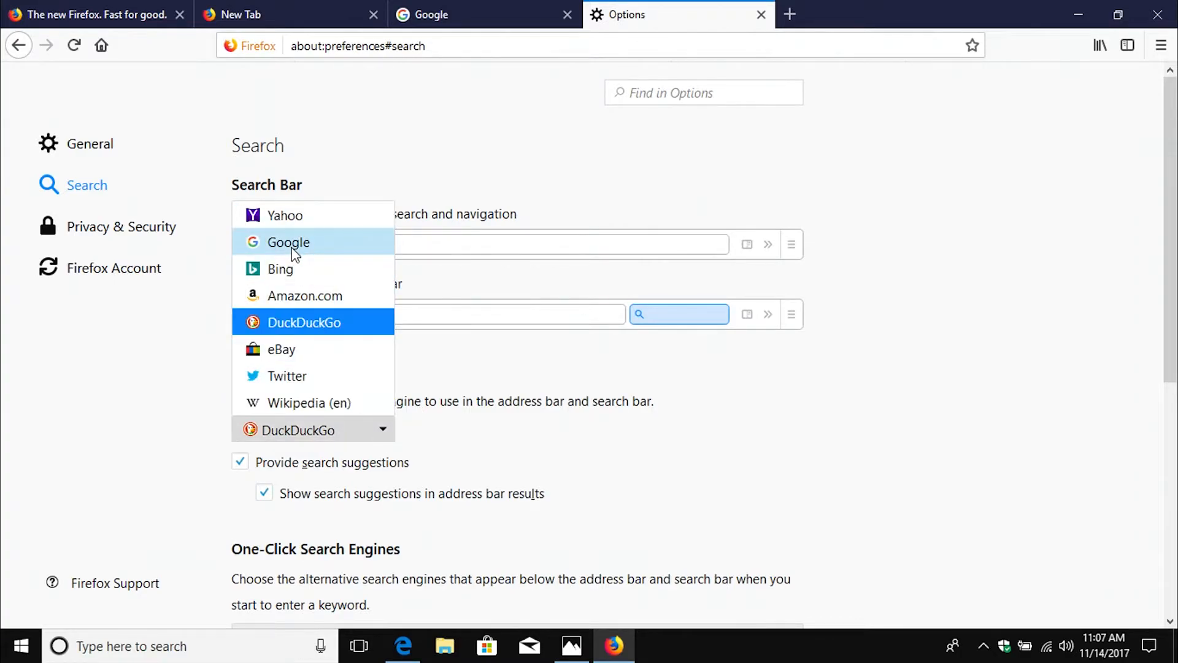
{"action": "mouse_move", "coordinate": [305, 296]}
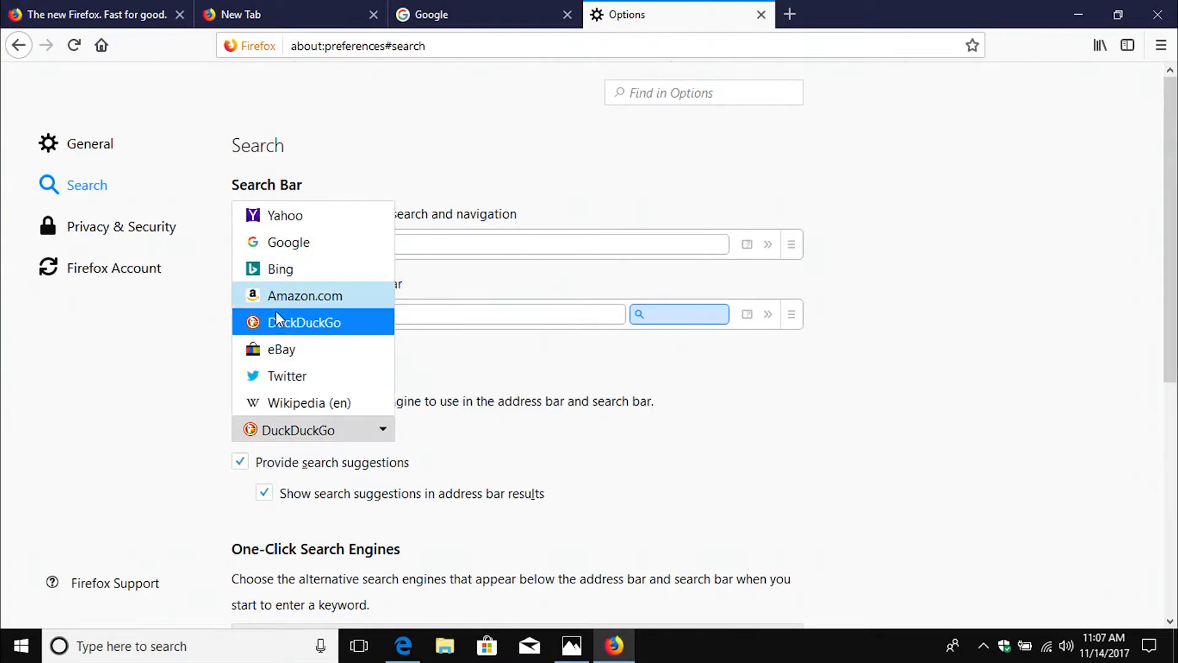
{"action": "mouse_move", "coordinate": [315, 328]}
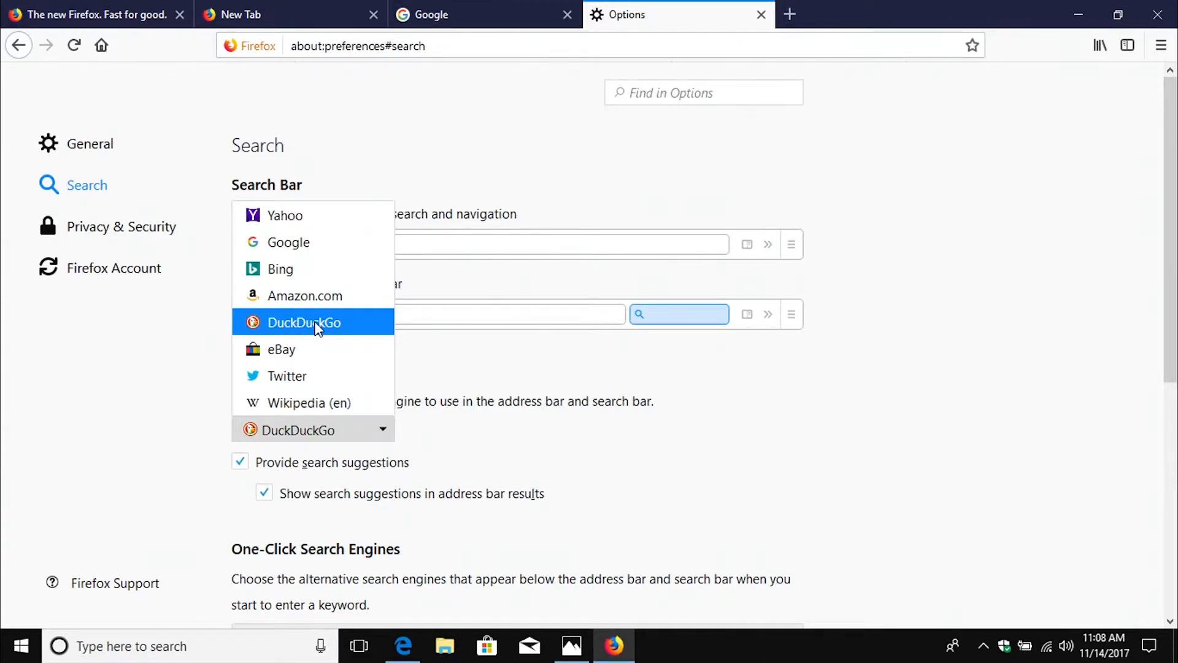
{"action": "left_click", "coordinate": [303, 322]}
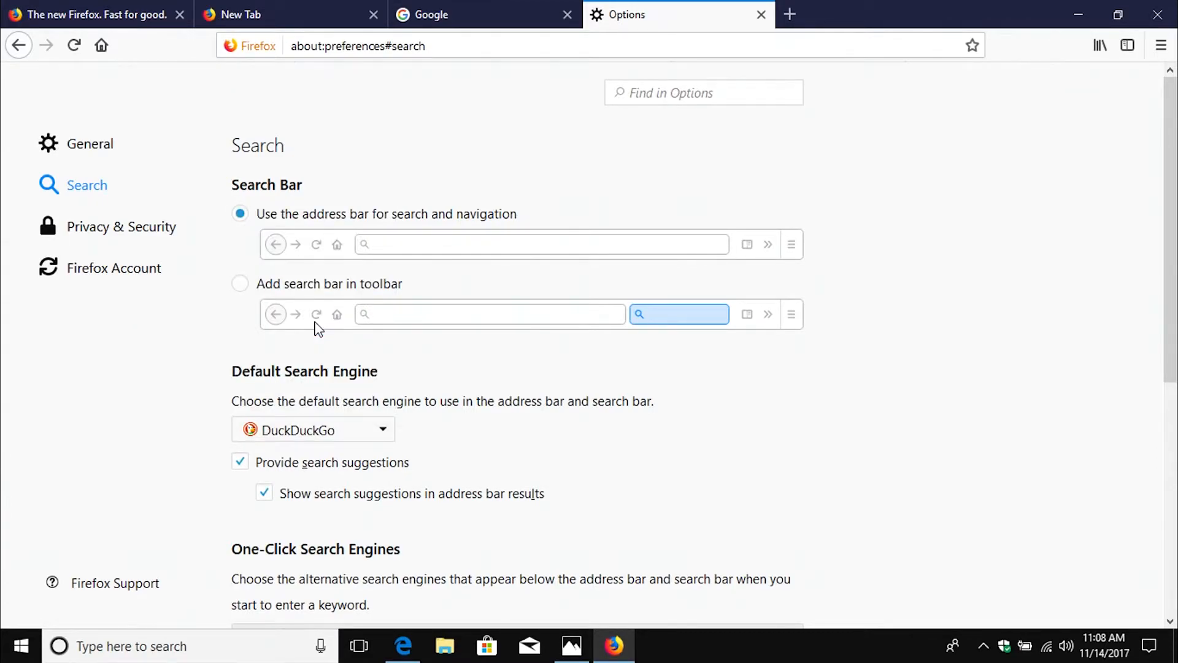
{"action": "scroll", "scroll_direction": "down", "scroll_amount": 3}
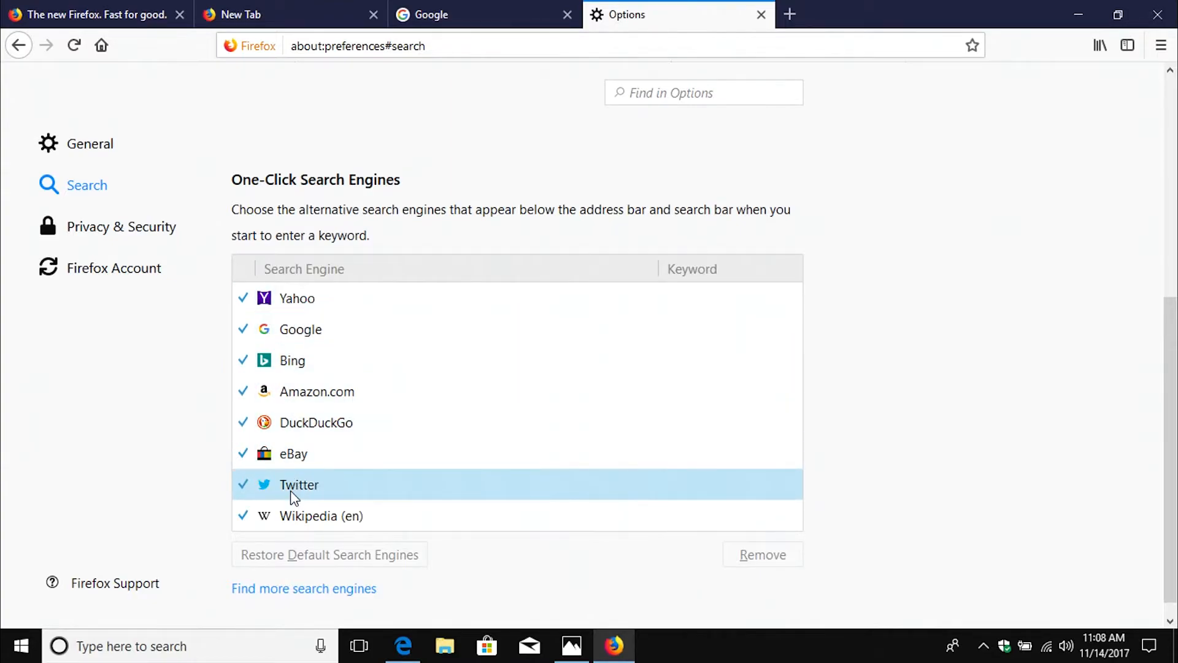
- Select Wikipedia (en) under One-Click Search Engines and remove it
{"action": "left_click", "coordinate": [321, 516]}
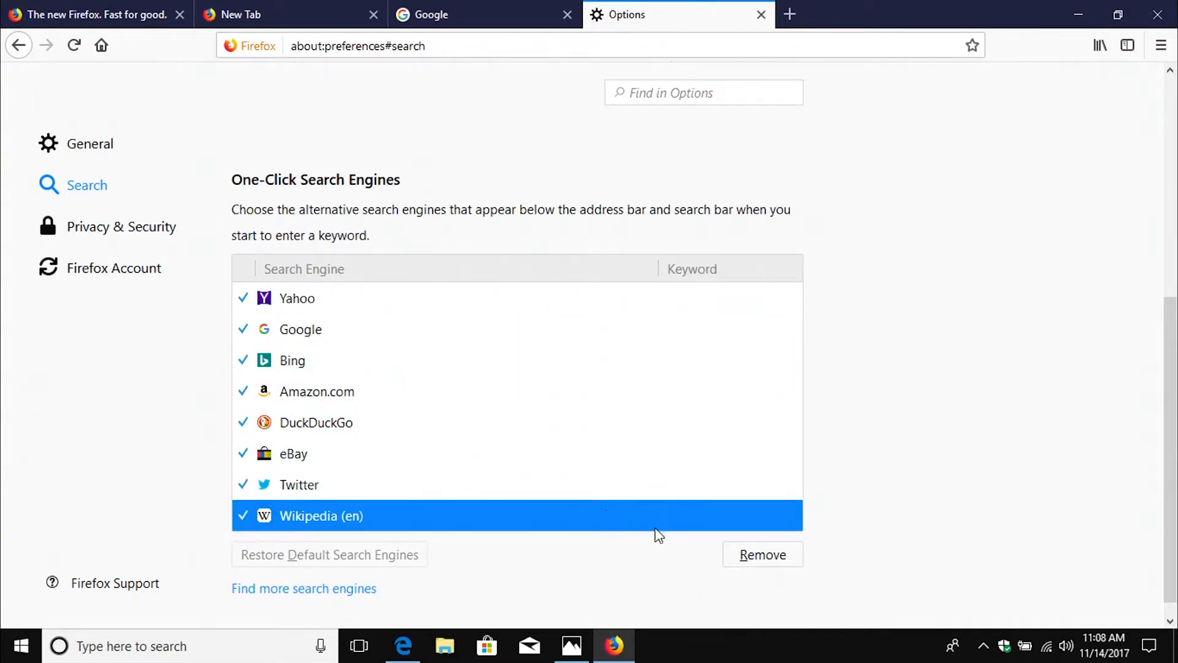
{"action": "left_click", "coordinate": [762, 555]}
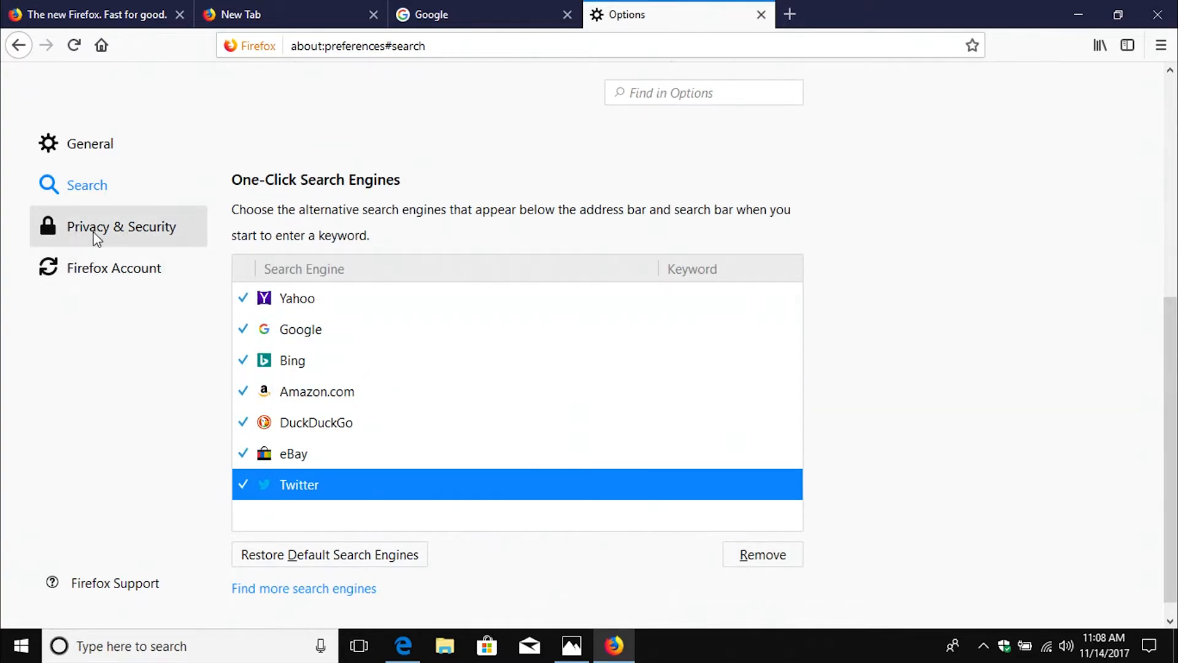
- Scroll through Privacy & Security and uncheck sending technical and interaction data to Mozilla
{"action": "left_click", "coordinate": [121, 227]}
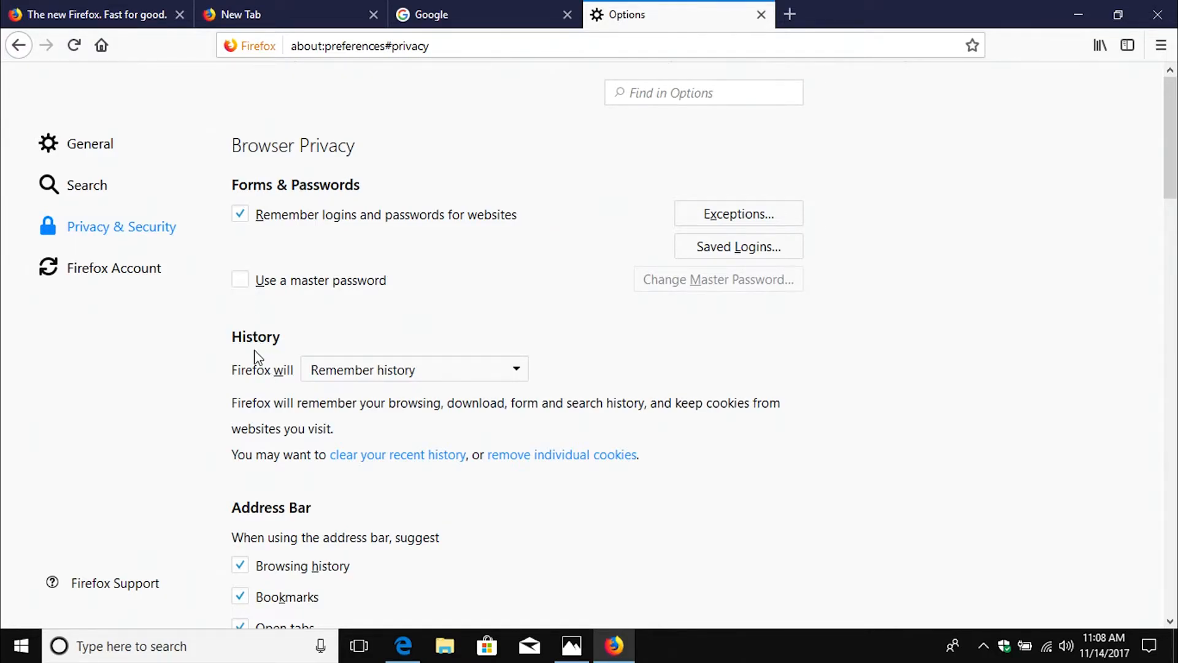
{"action": "scroll", "scroll_direction": "down", "scroll_amount": 3}
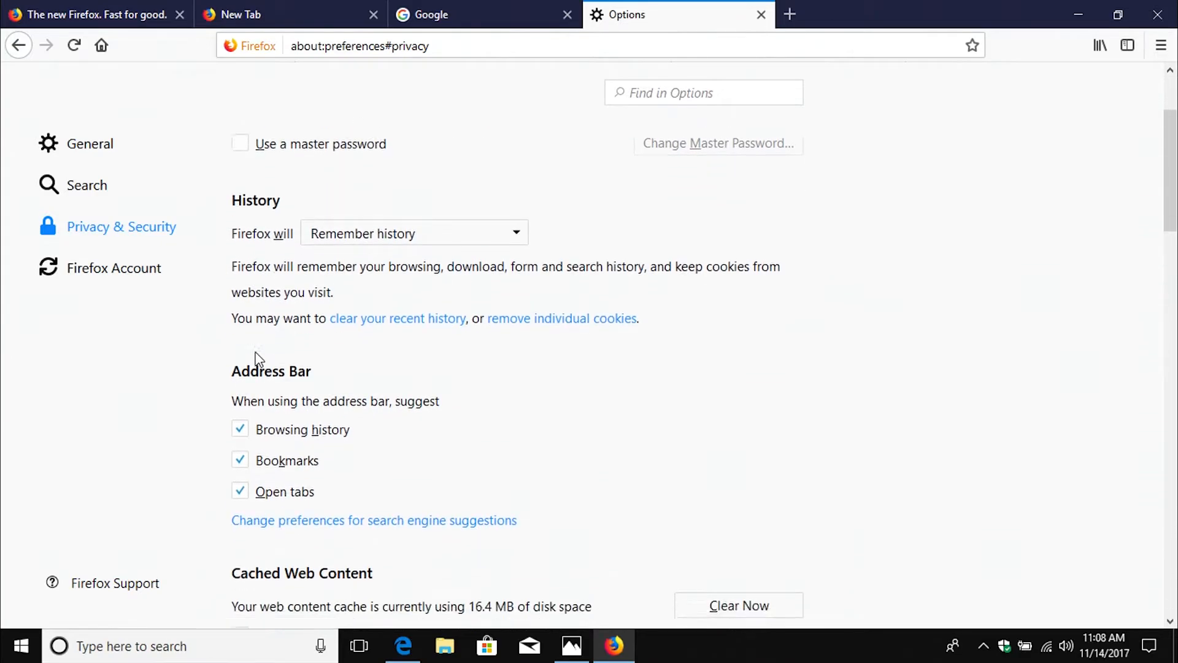
{"action": "scroll", "scroll_direction": "down", "scroll_amount": 3}
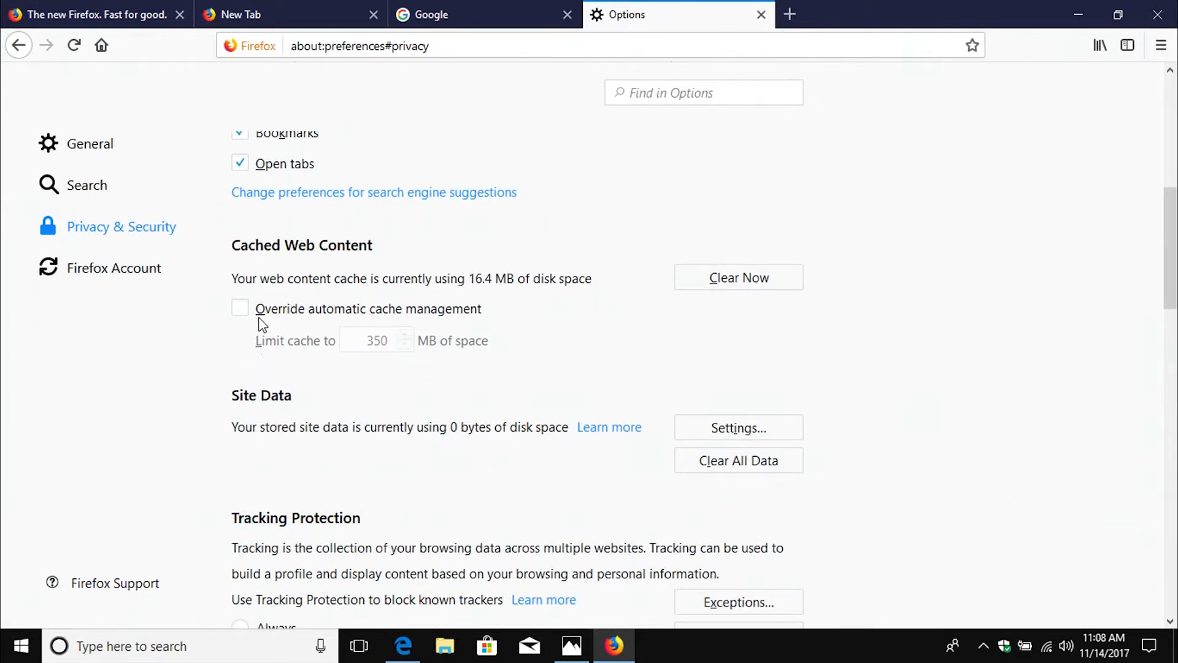
{"action": "scroll", "scroll_direction": "down", "scroll_amount": 3}
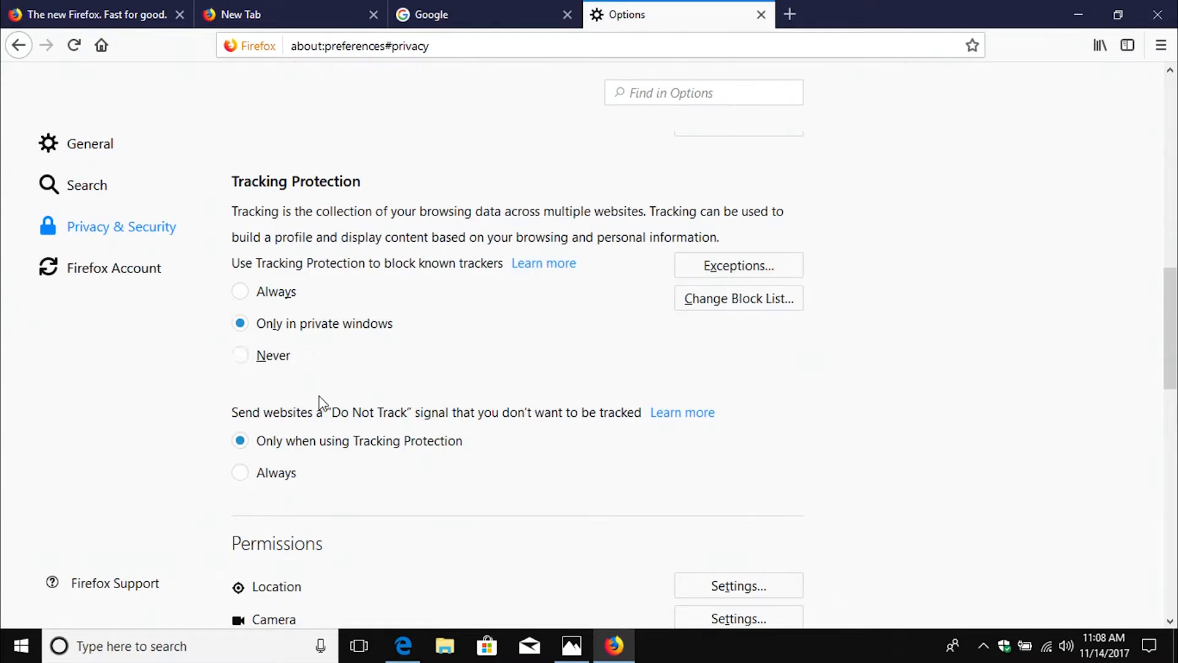
{"action": "scroll", "scroll_direction": "down", "scroll_amount": 3}
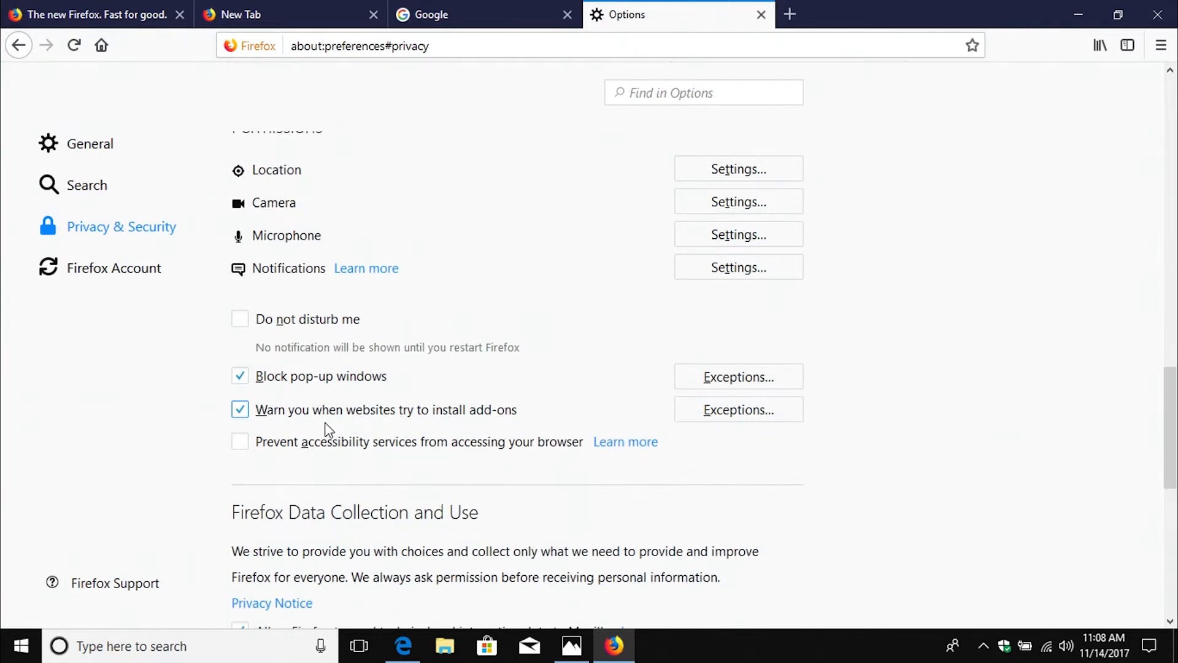
{"action": "scroll", "scroll_direction": "down", "scroll_amount": 3}
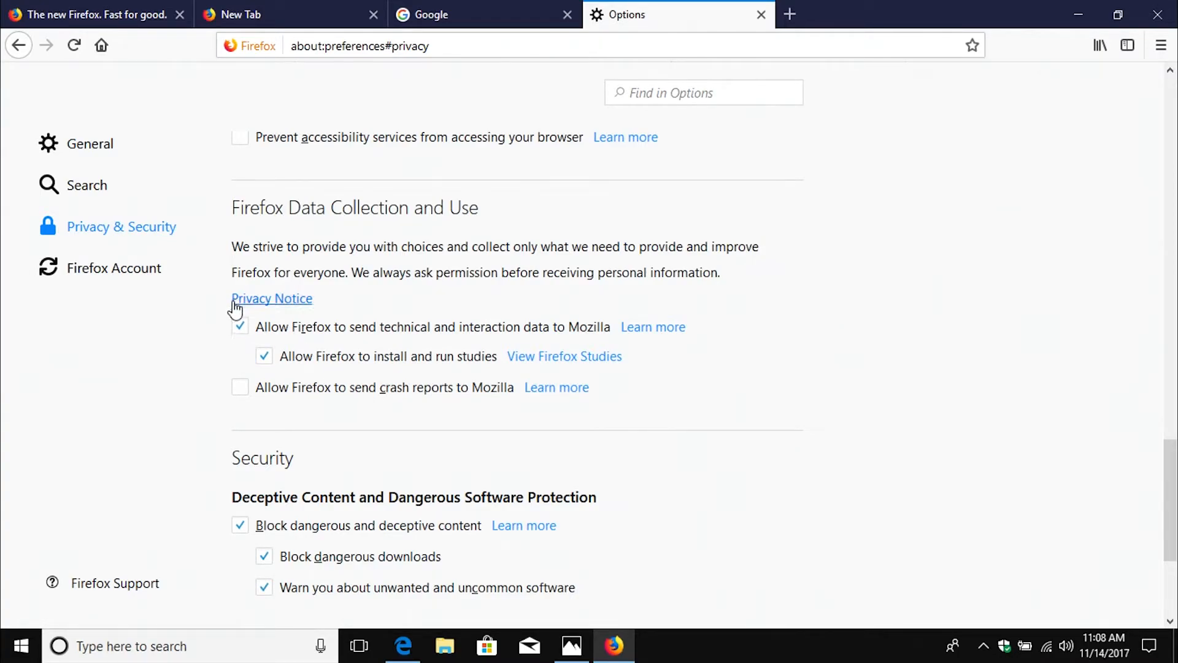
{"action": "left_click", "coordinate": [239, 325]}
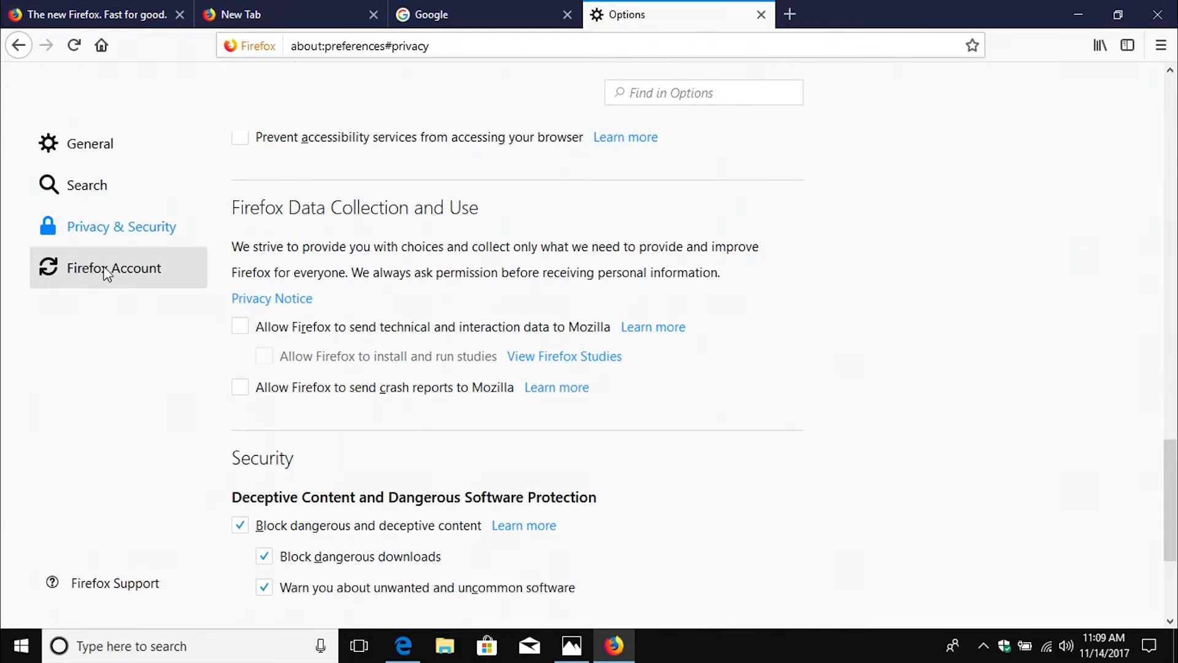
- Show the Firefox Account page for syncing bookmarks, history and tabs, then open the main menu
{"action": "left_click", "coordinate": [115, 268]}
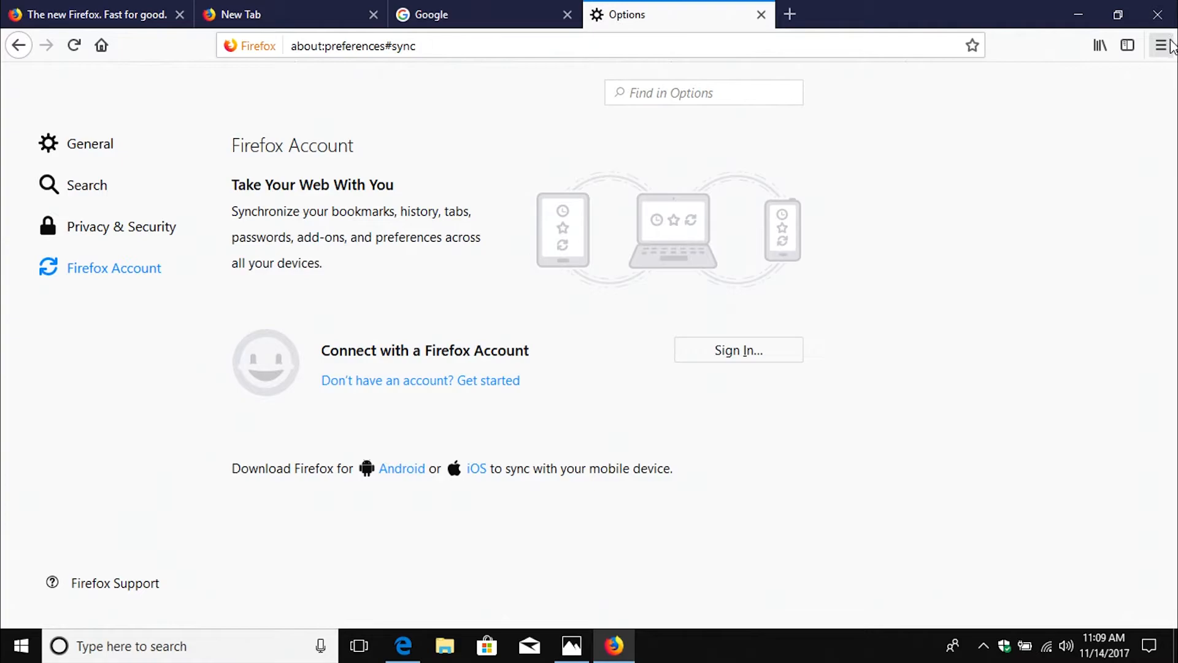
{"action": "left_click", "coordinate": [1159, 45]}
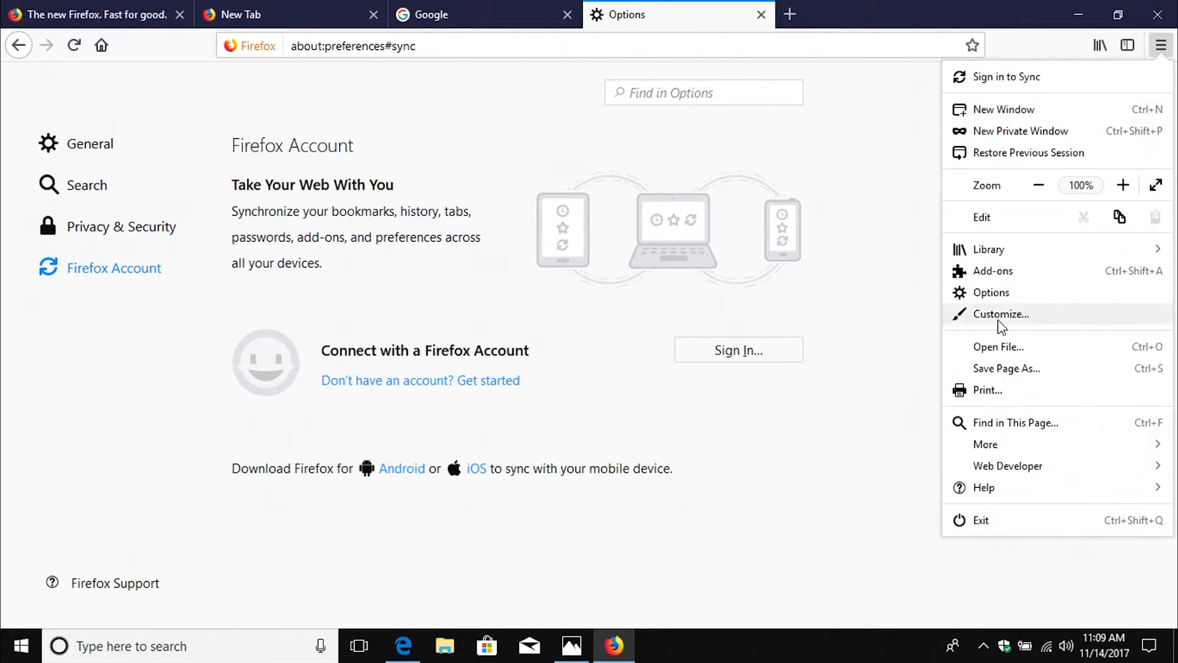
- From Customize Firefox, restore the toolbar's default layout, removing Find, private window and Options
{"action": "left_click", "coordinate": [1002, 313]}
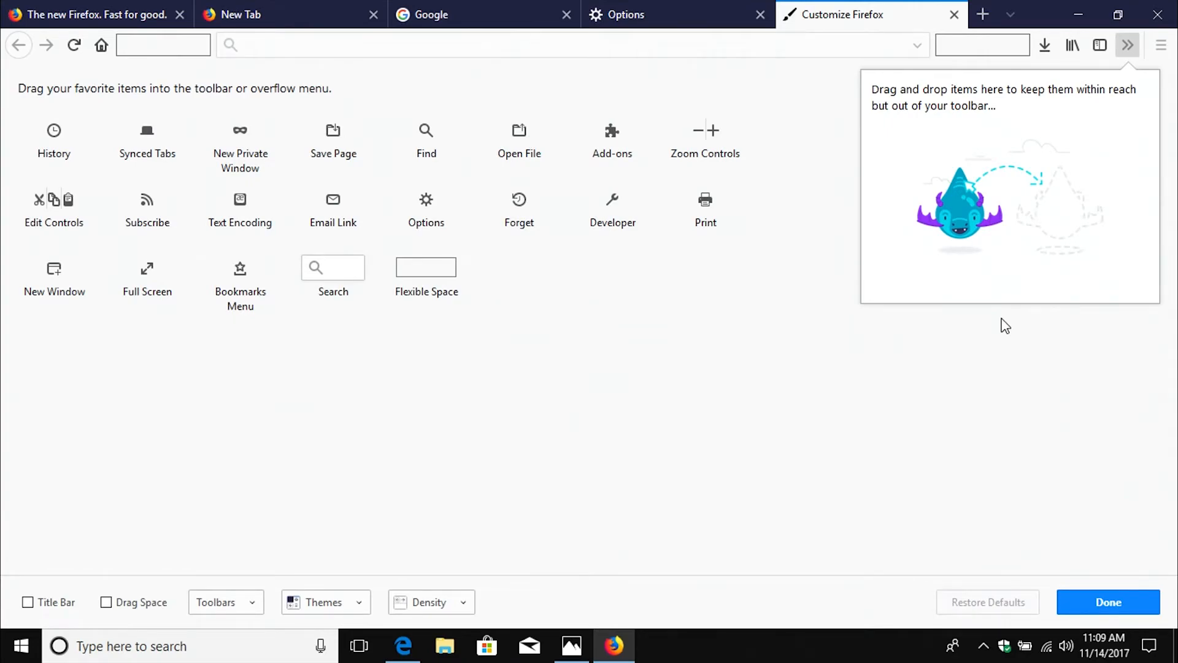
{"action": "mouse_move", "coordinate": [480, 427]}
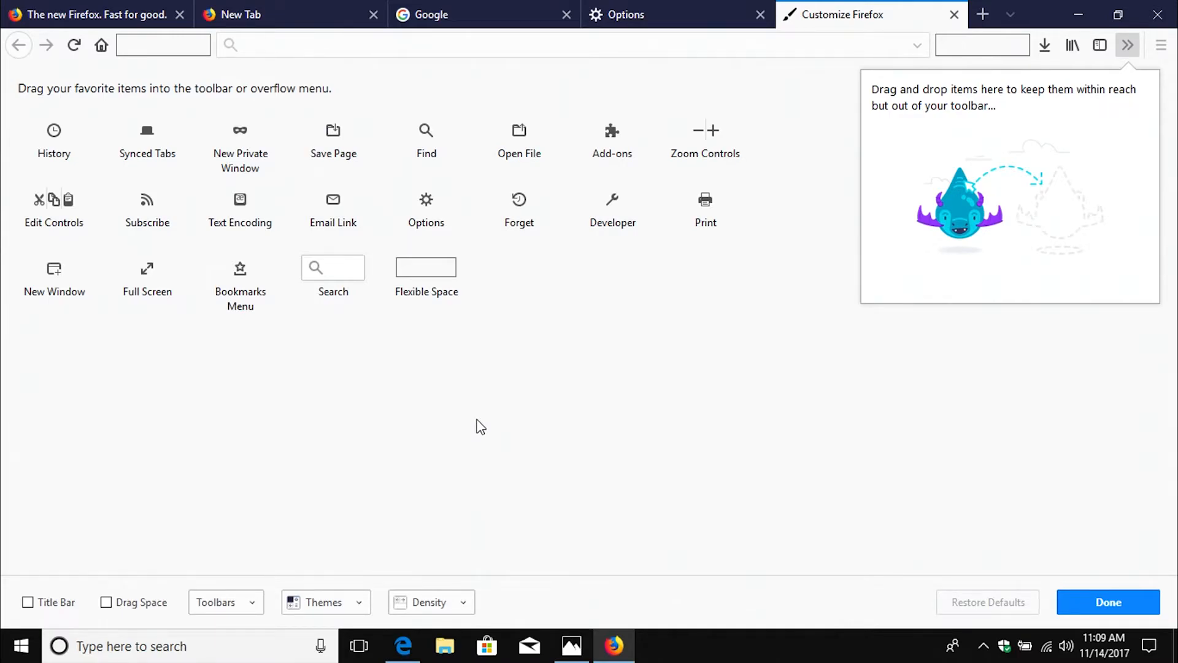
{"action": "mouse_move", "coordinate": [164, 205]}
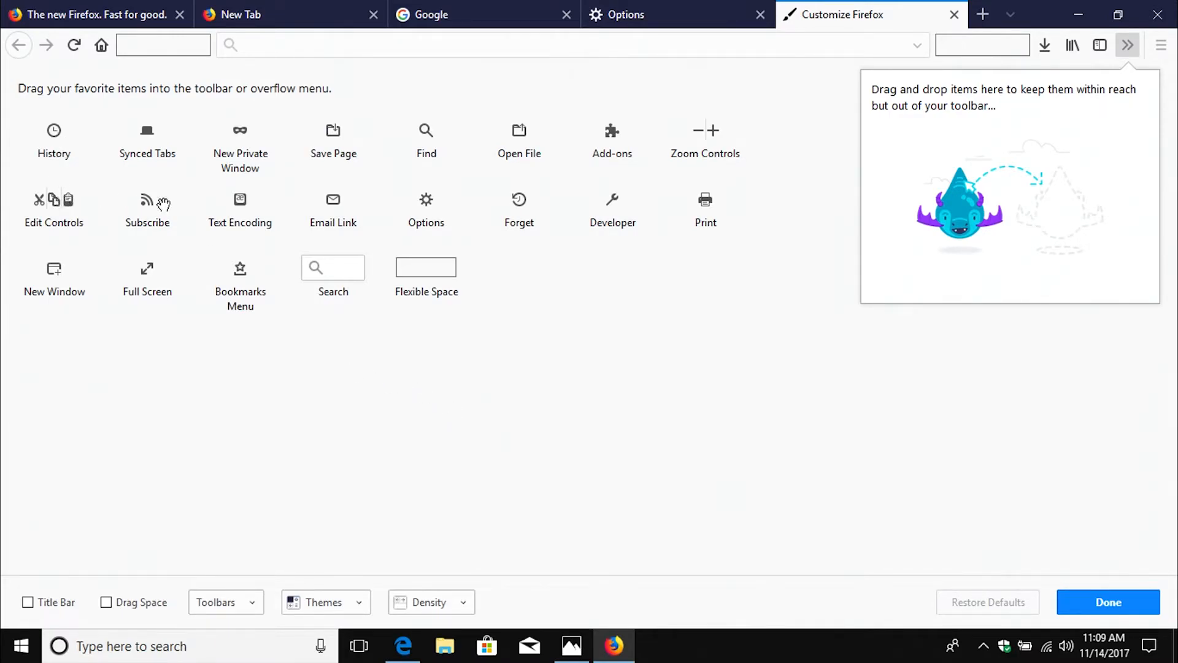
{"action": "mouse_move", "coordinate": [426, 207]}
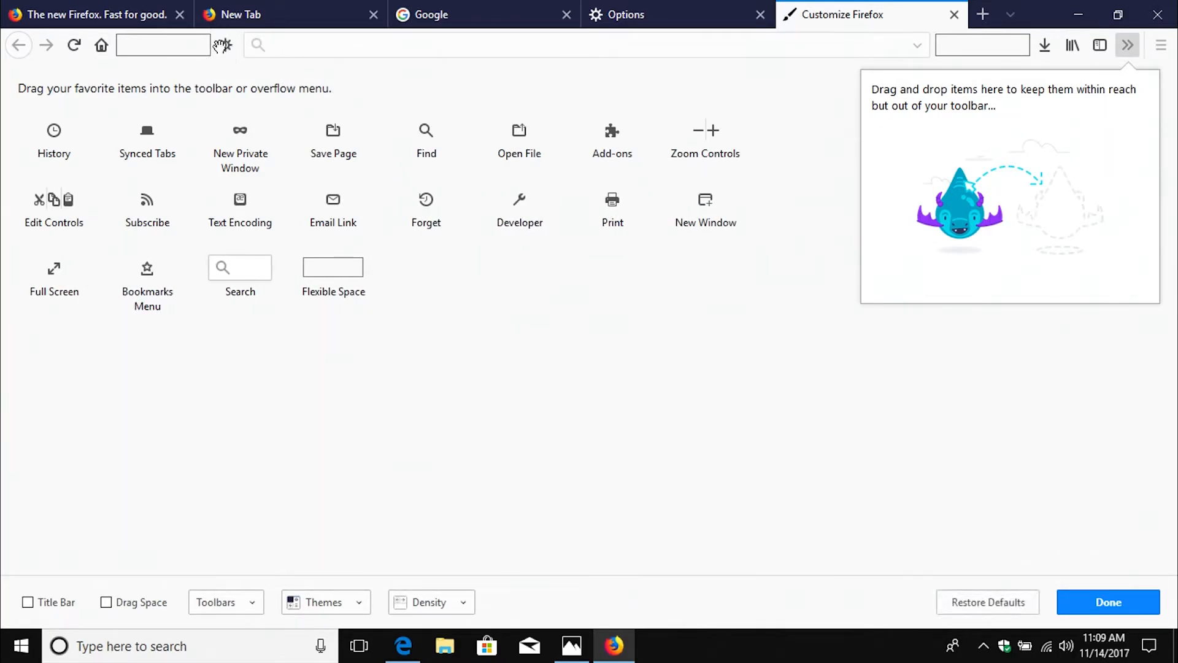
{"action": "mouse_move", "coordinate": [406, 81]}
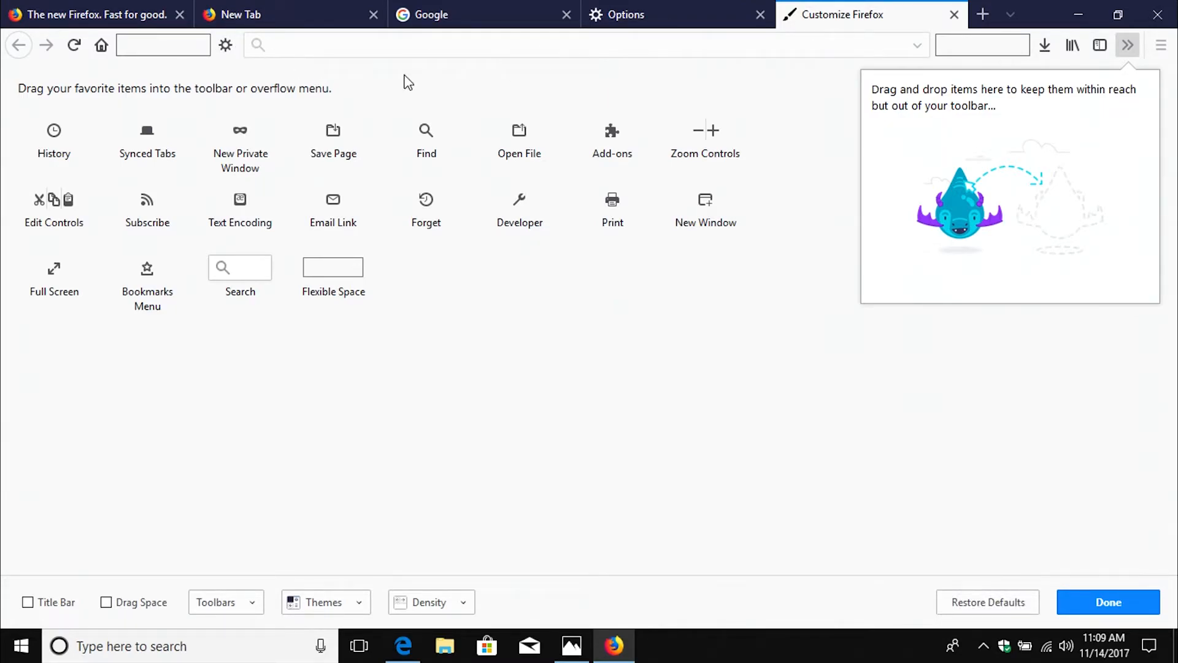
{"action": "mouse_move", "coordinate": [743, 152]}
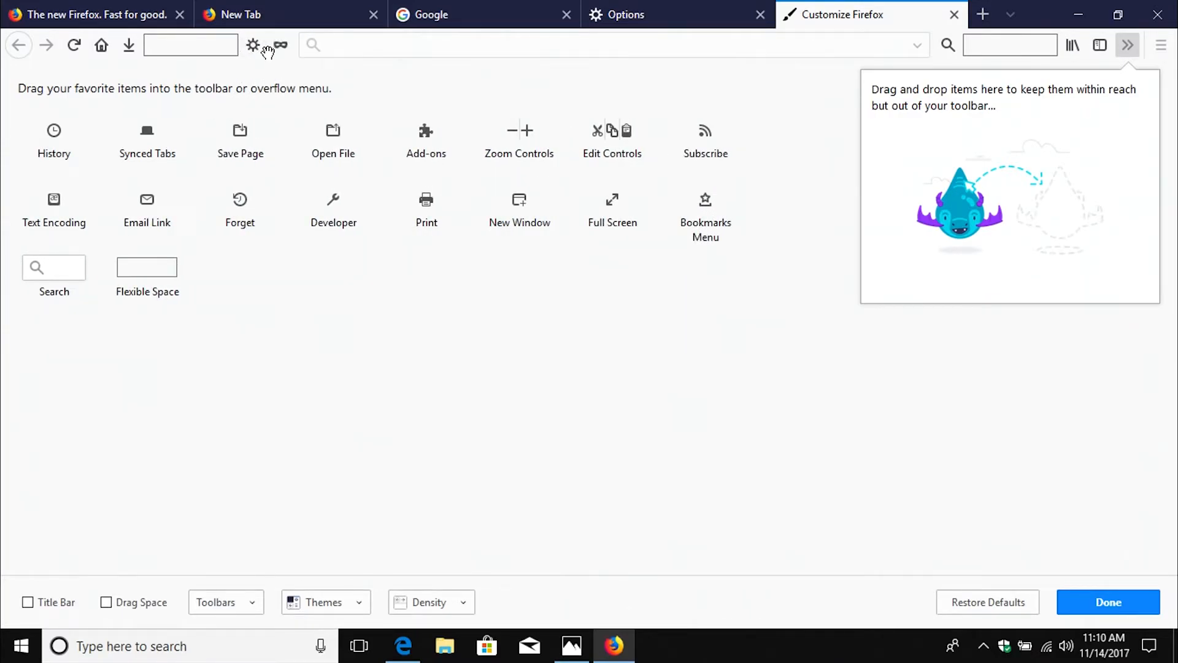
{"action": "mouse_move", "coordinate": [280, 45]}
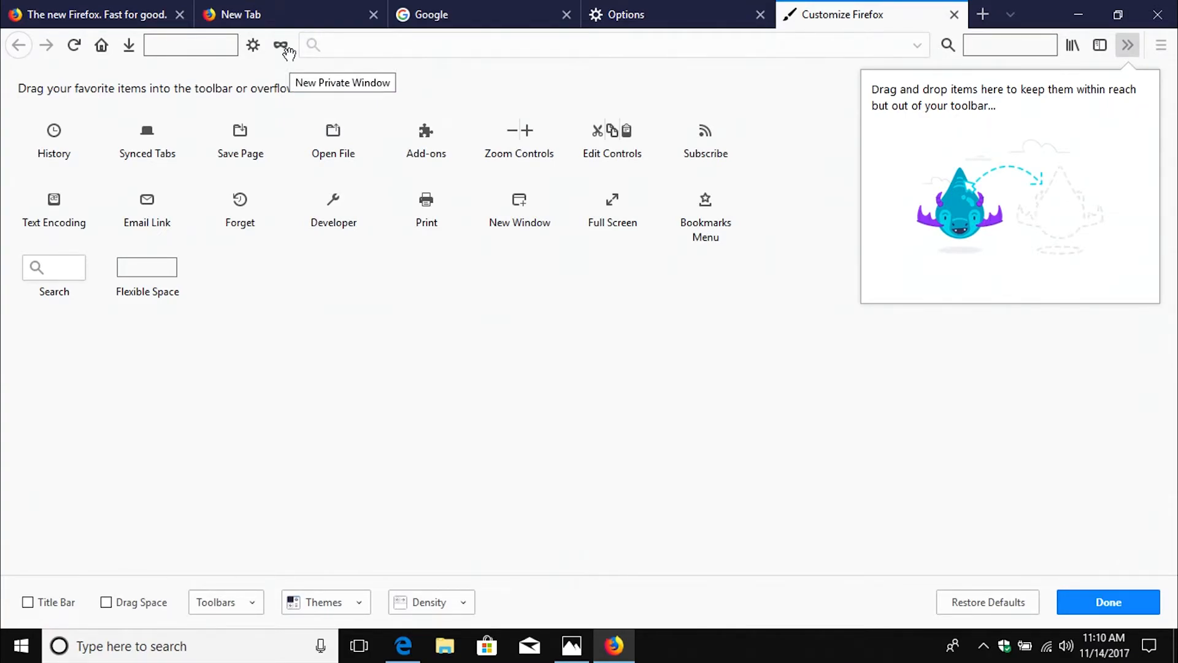
{"action": "mouse_move", "coordinate": [900, 471]}
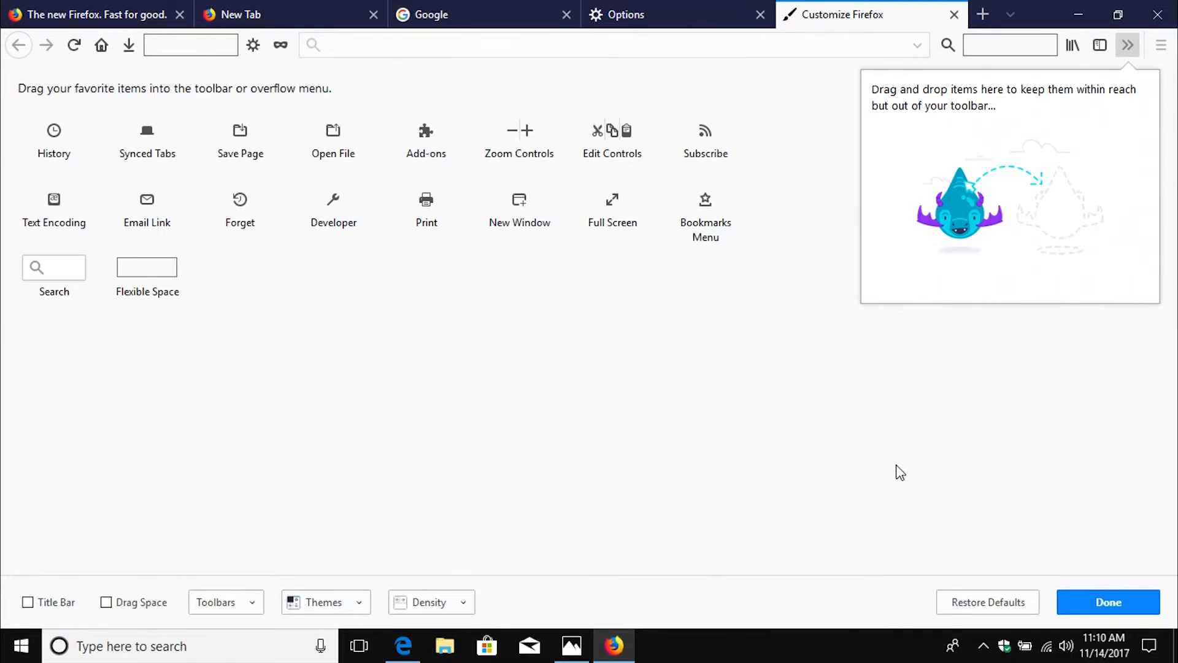
{"action": "mouse_move", "coordinate": [987, 602]}
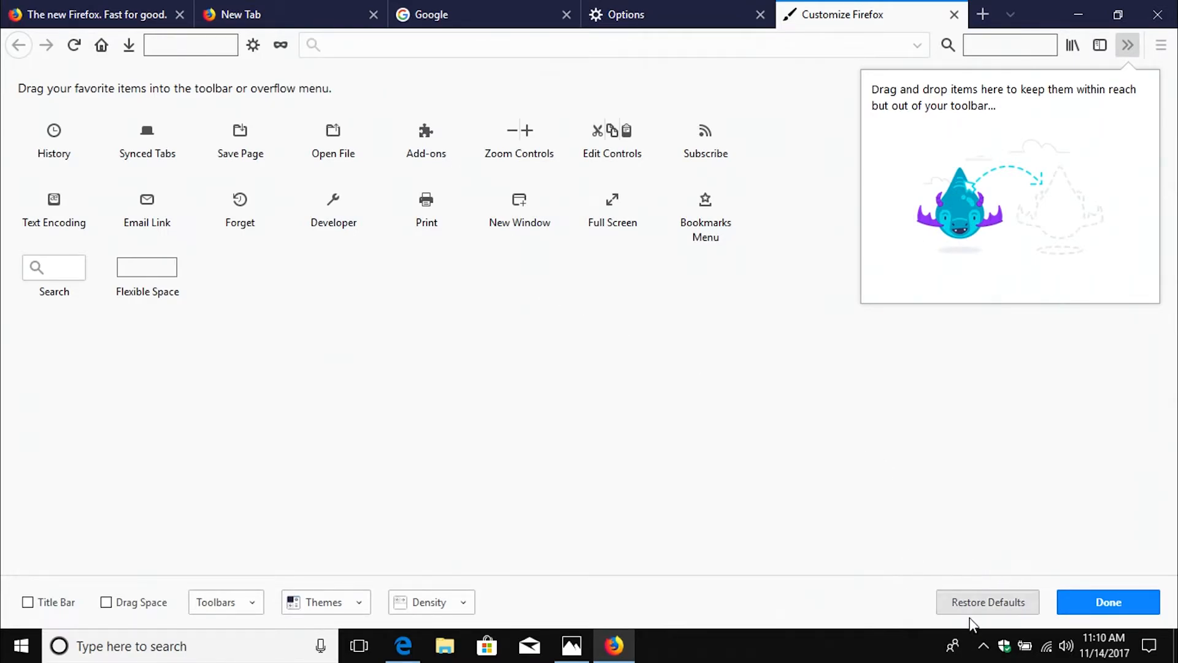
{"action": "left_click", "coordinate": [988, 602]}
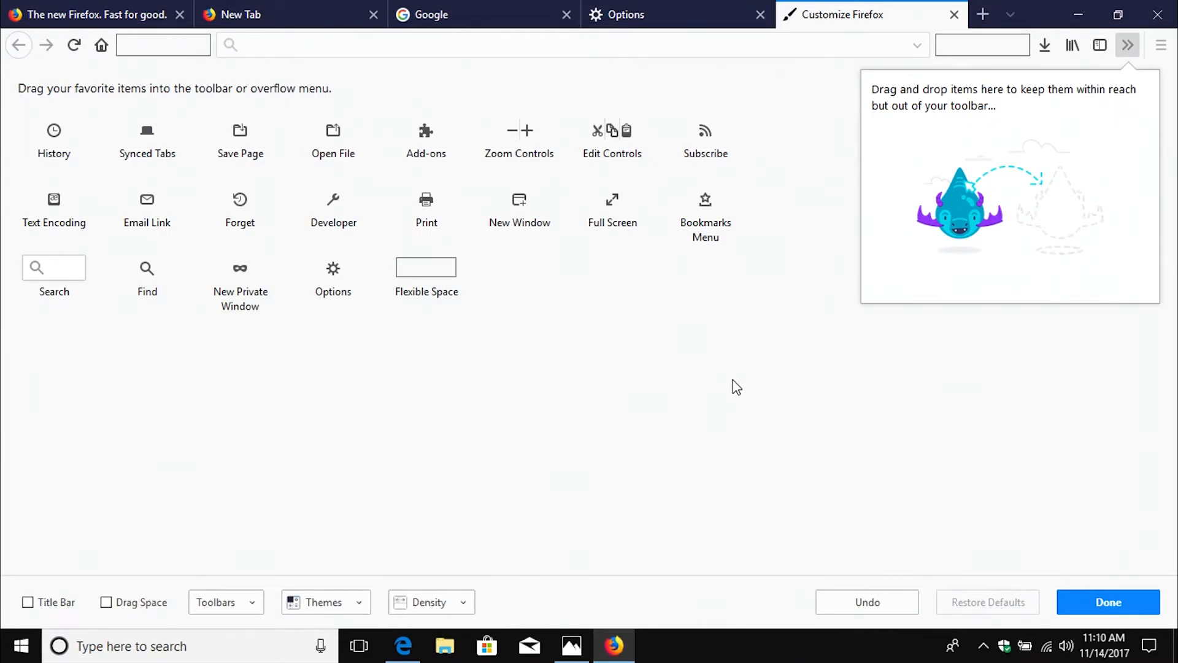
{"action": "mouse_move", "coordinate": [131, 519]}
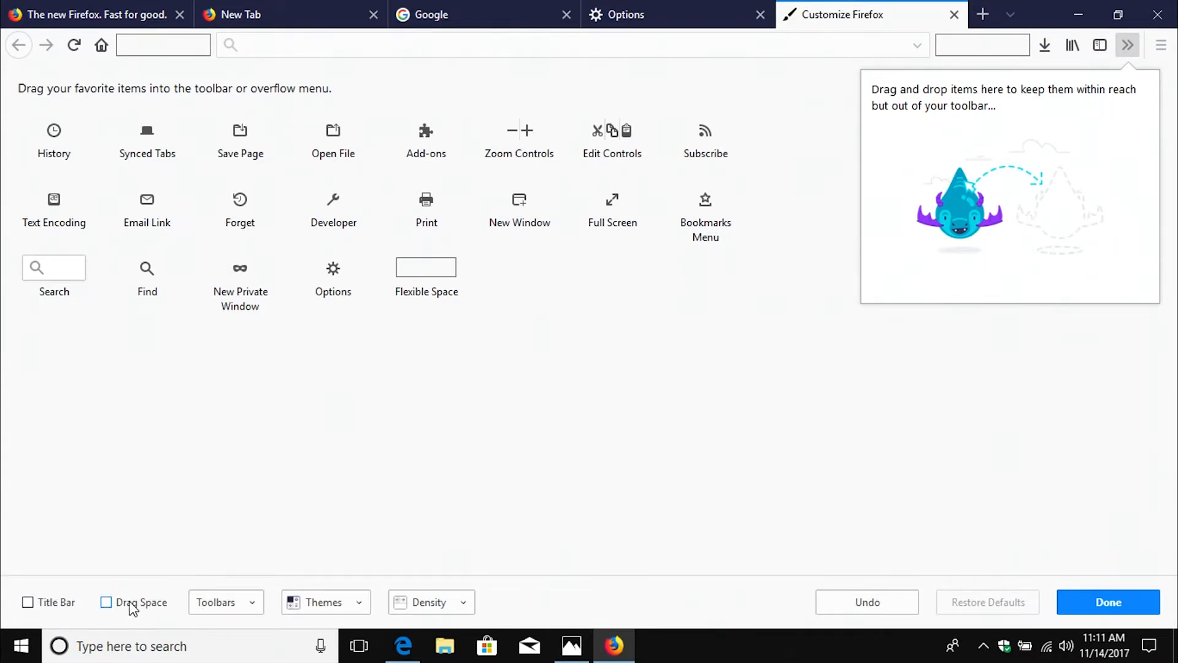
{"action": "left_click", "coordinate": [27, 602]}
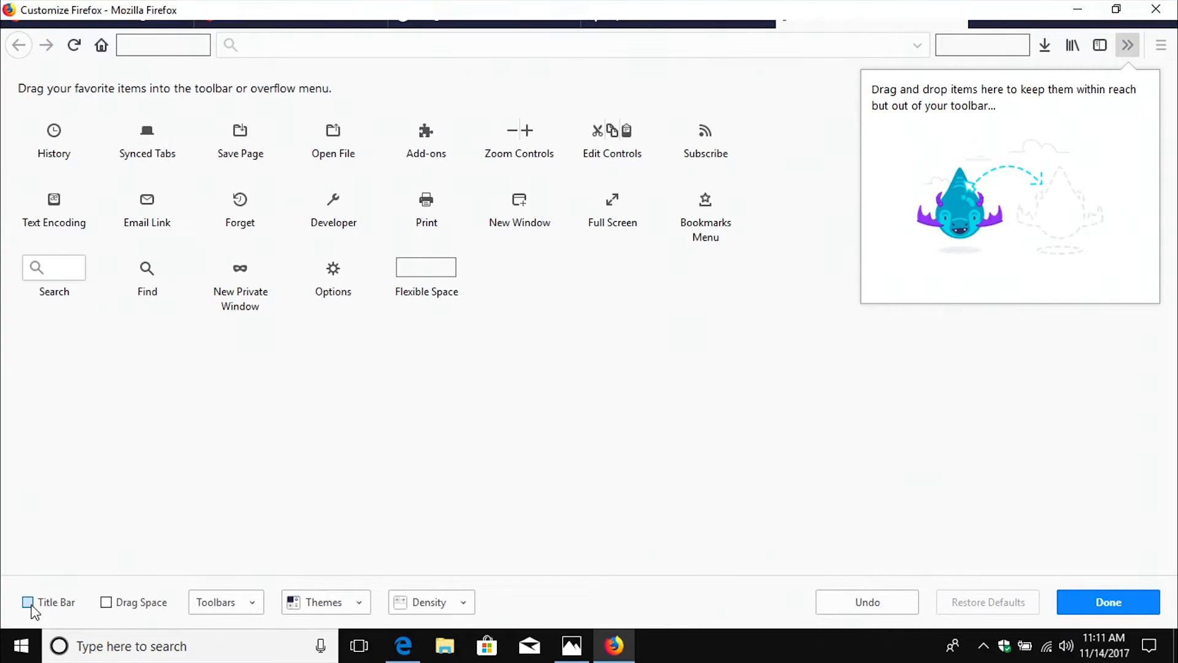
{"action": "left_click", "coordinate": [27, 602]}
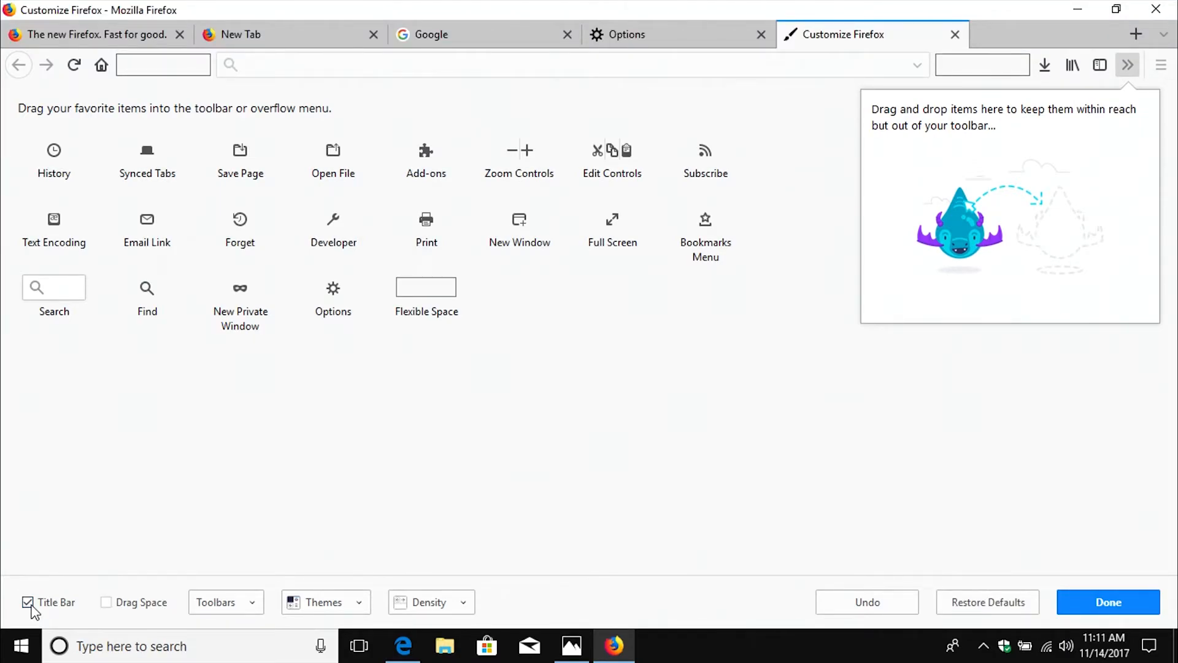
{"action": "left_click", "coordinate": [27, 602]}
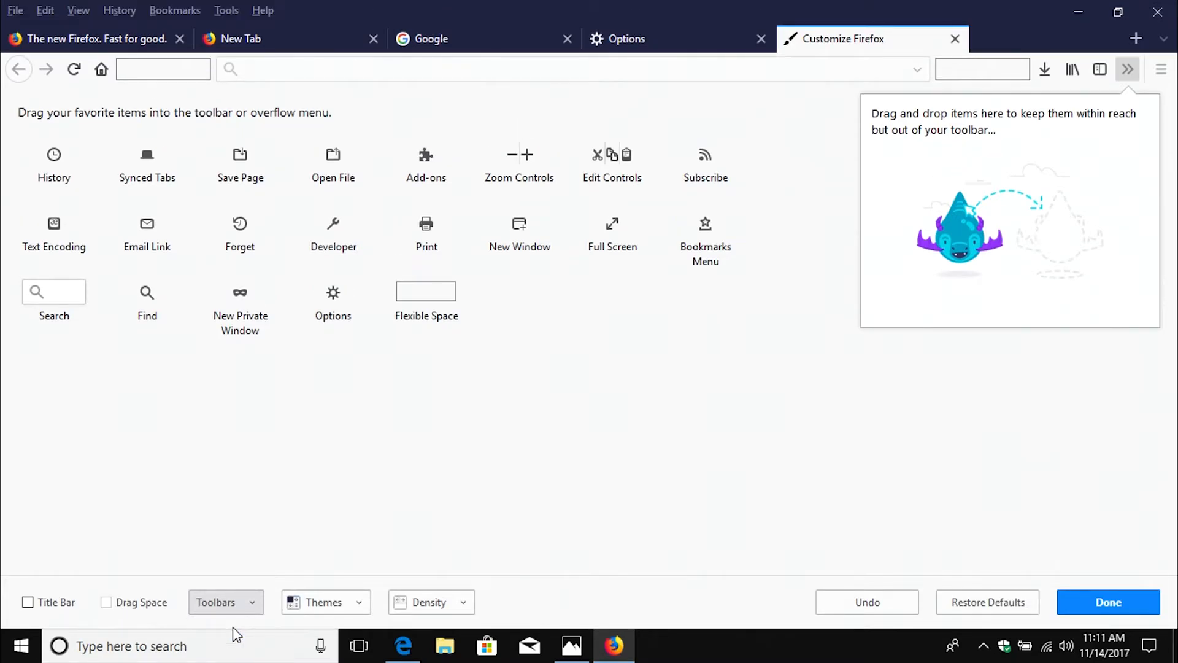
{"action": "left_click", "coordinate": [225, 602]}
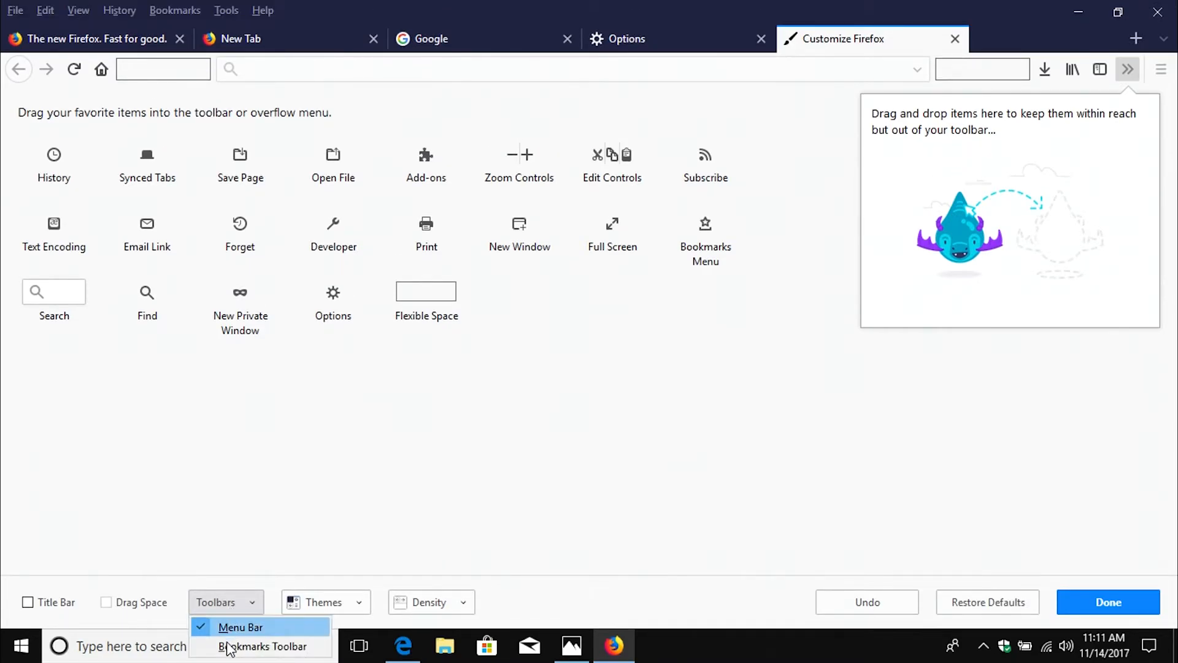
{"action": "left_click", "coordinate": [264, 646]}
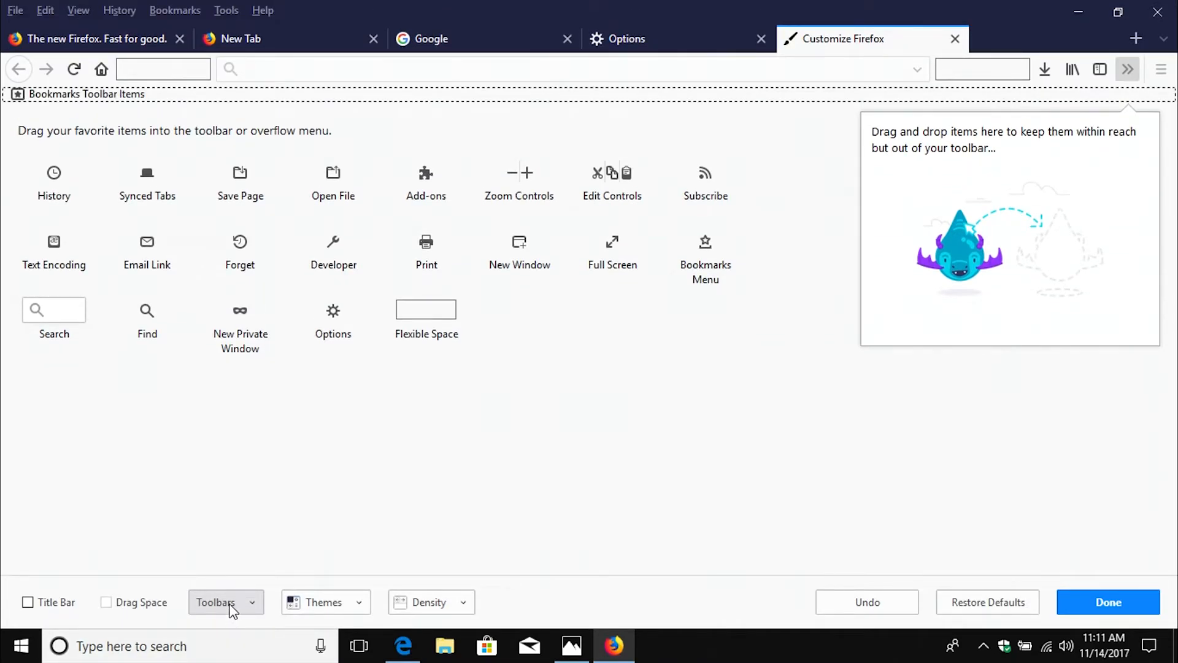
{"action": "left_click", "coordinate": [224, 602]}
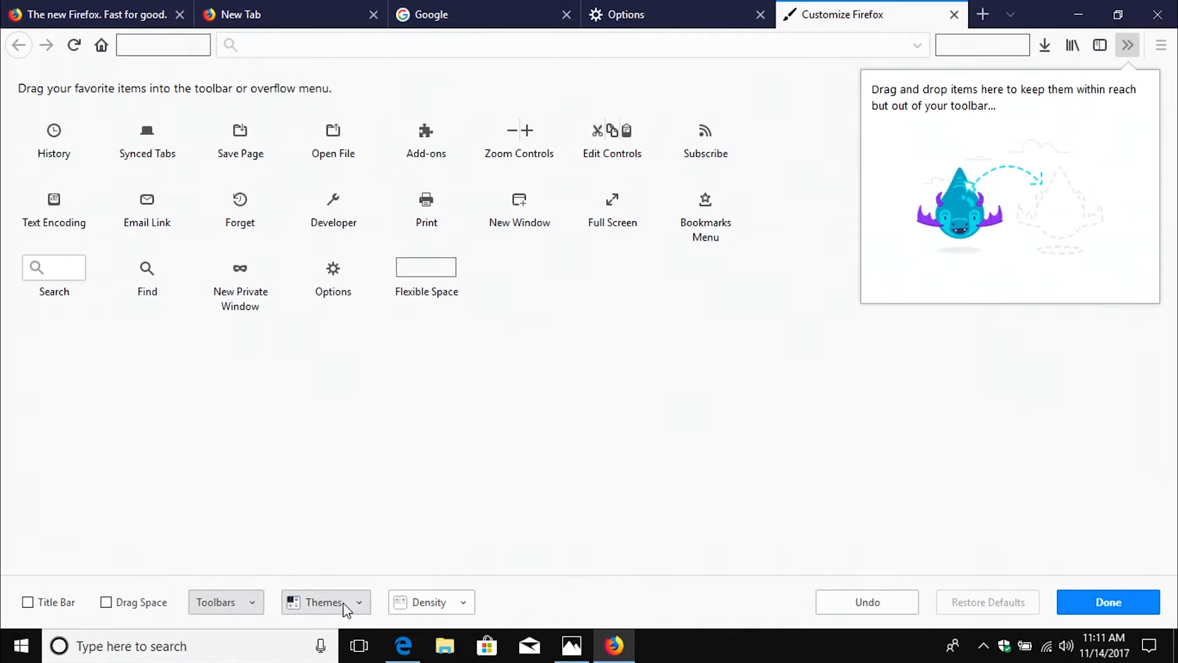
- Preview the Dark theme and a recommended theme such as Space Fantasy from the Themes list
{"action": "left_click", "coordinate": [326, 602]}
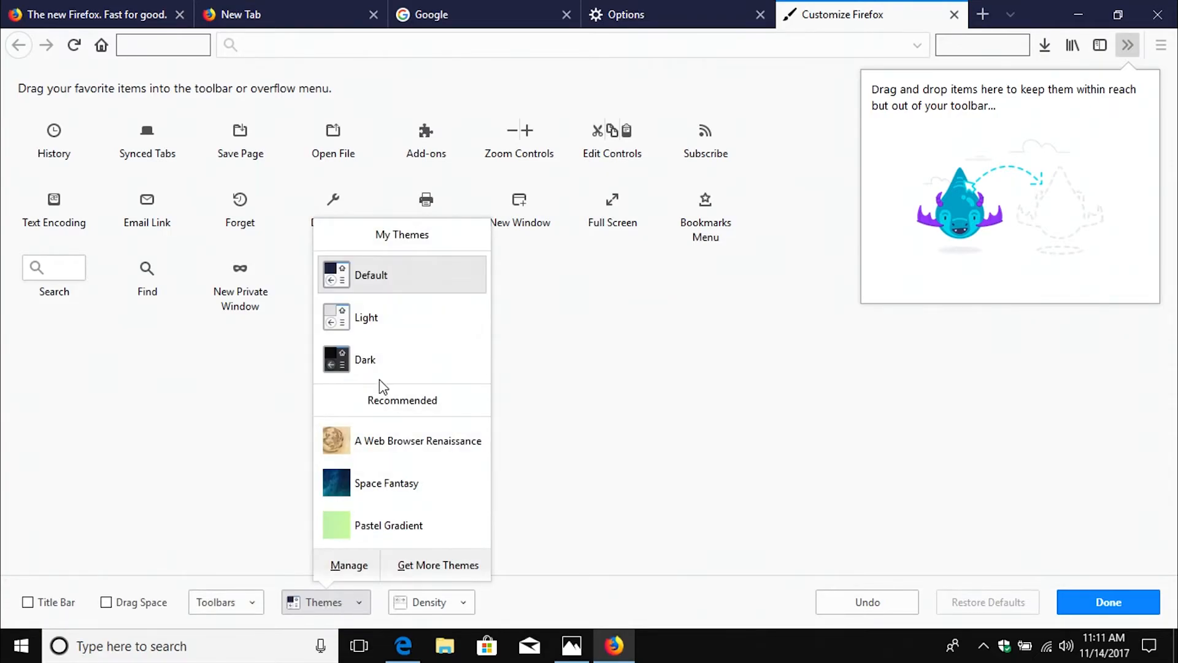
{"action": "left_click", "coordinate": [365, 359]}
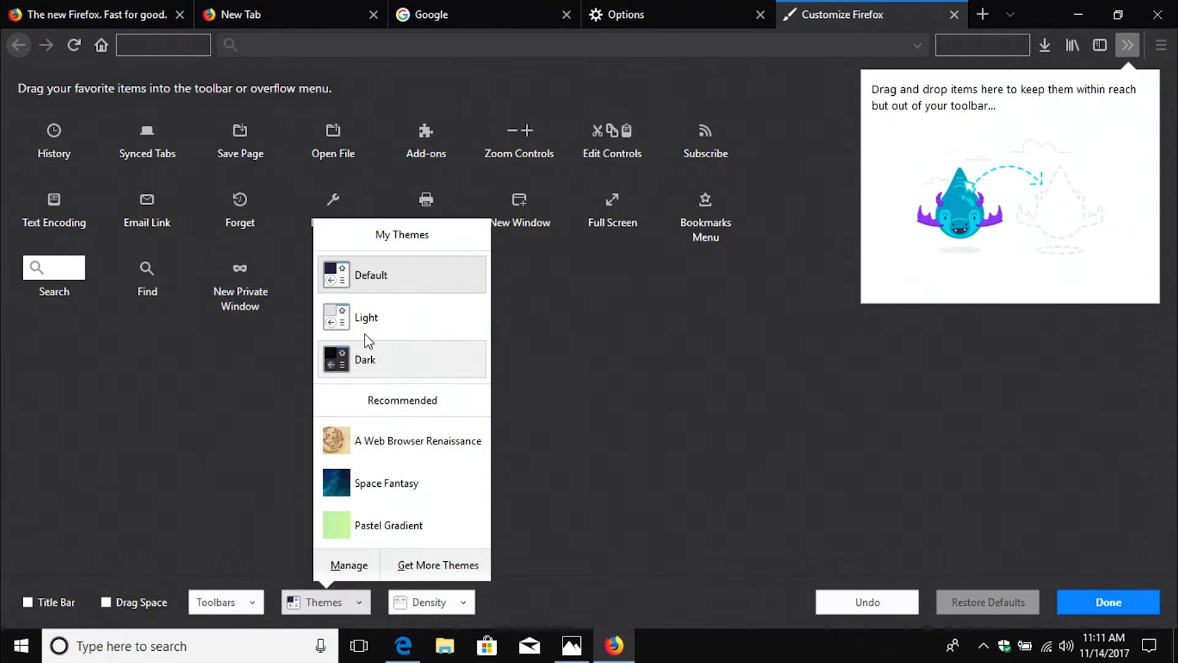
{"action": "mouse_move", "coordinate": [370, 275]}
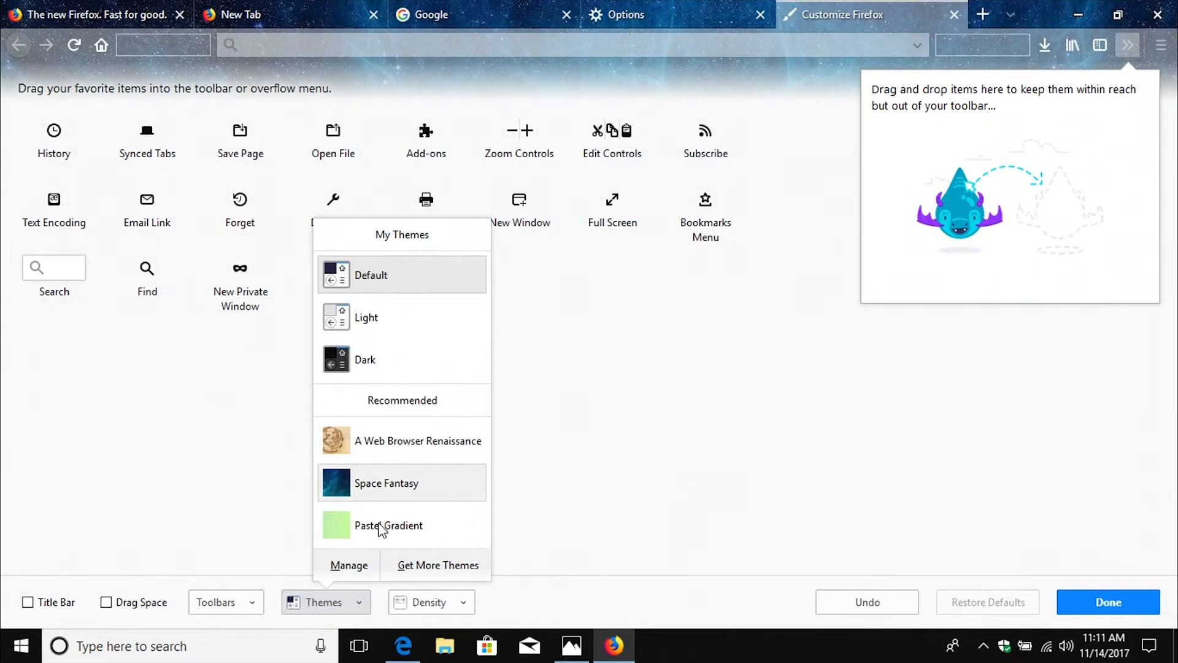
{"action": "left_click", "coordinate": [418, 440]}
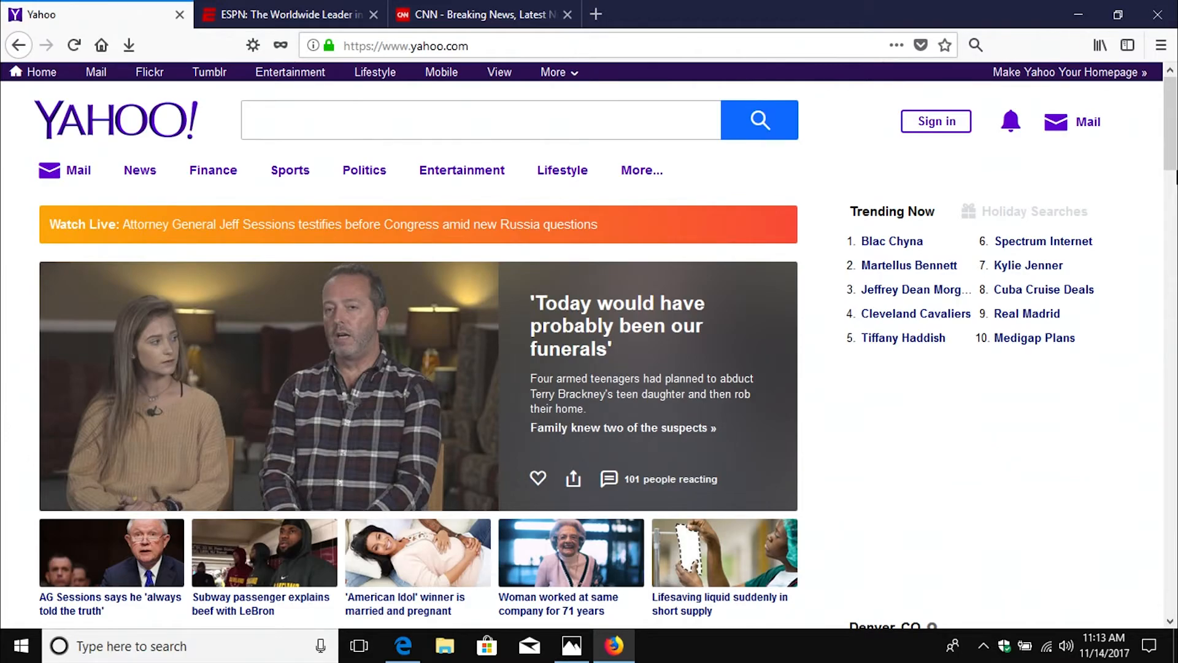
- Go to Yahoo News and read the Texas Church memorial article
{"action": "left_click", "coordinate": [1035, 211]}
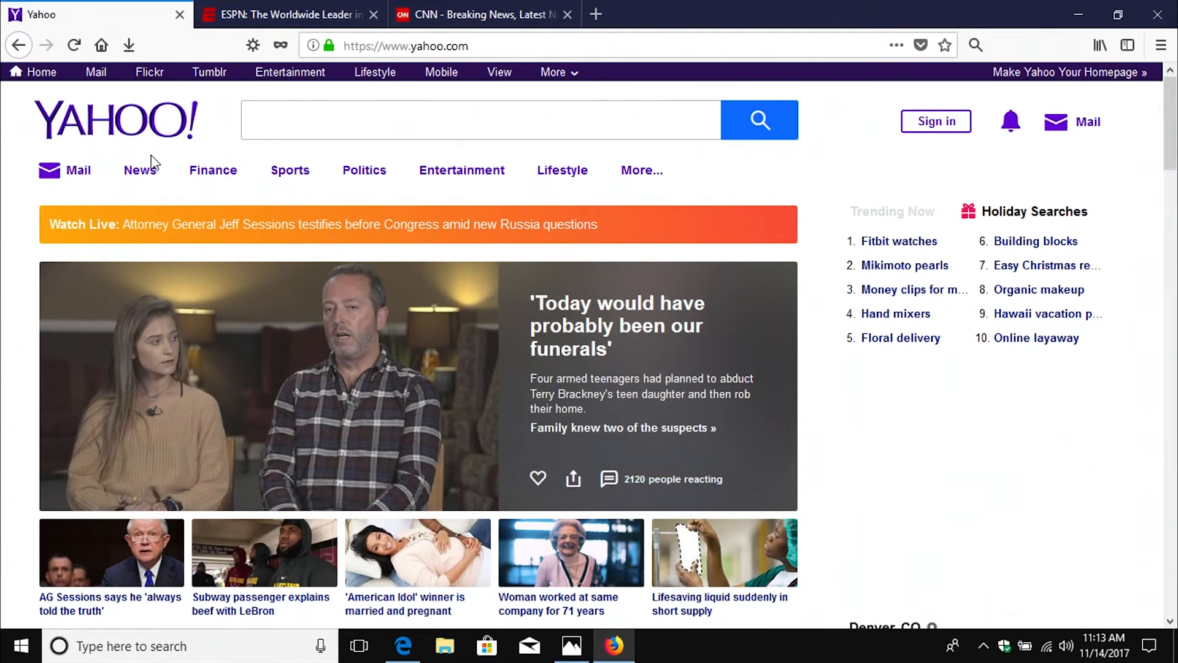
{"action": "left_click", "coordinate": [139, 170]}
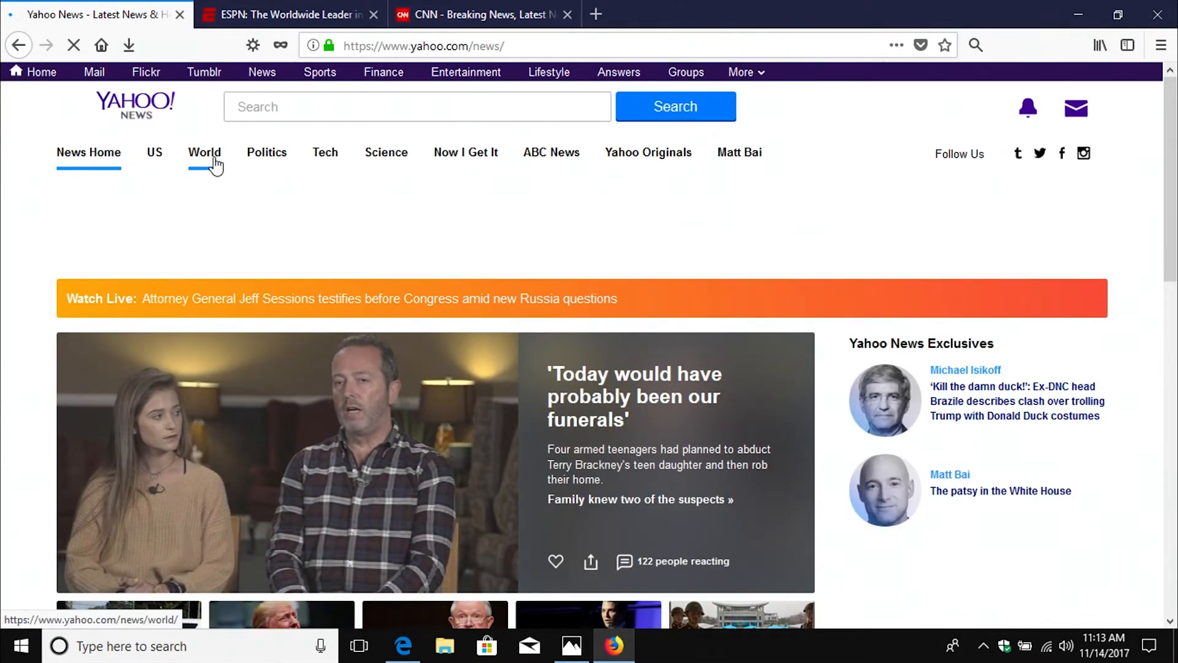
{"action": "scroll", "scroll_direction": "down", "scroll_amount": 3}
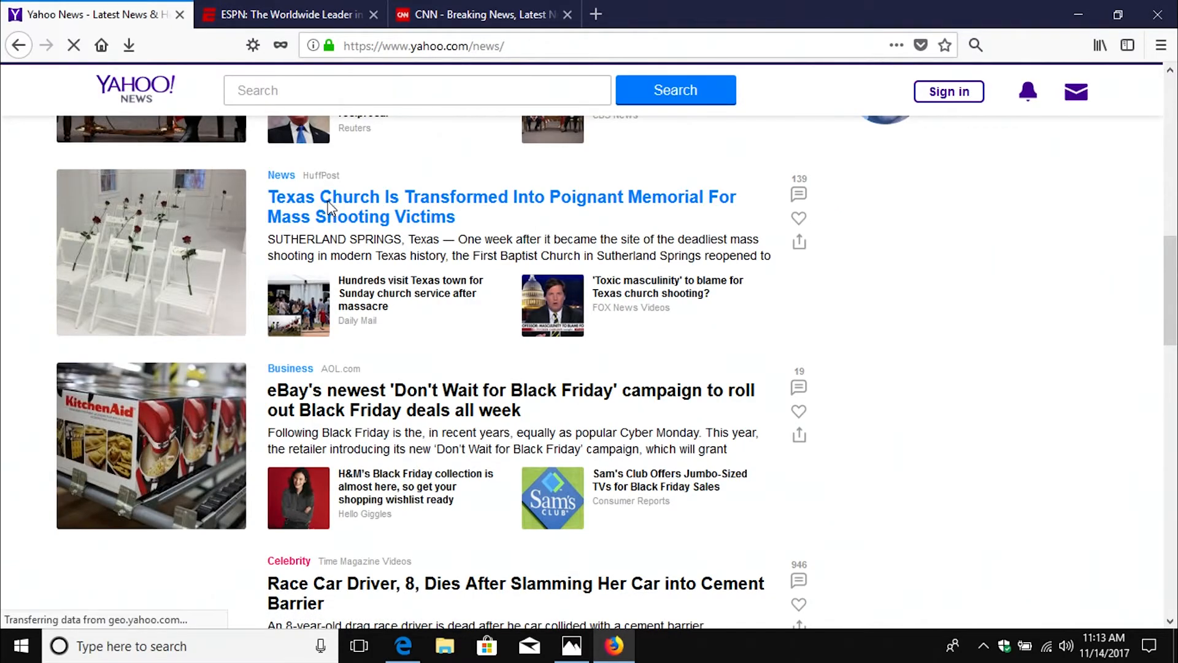
{"action": "left_click", "coordinate": [501, 207]}
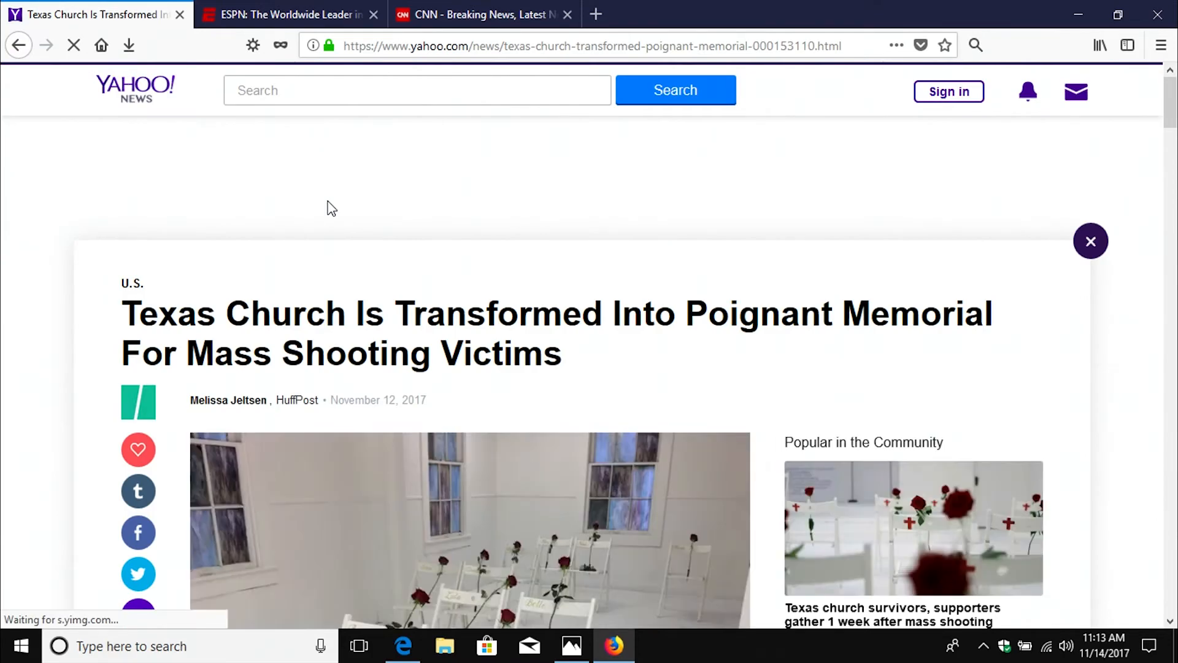
{"action": "scroll", "scroll_direction": "down", "scroll_amount": 3}
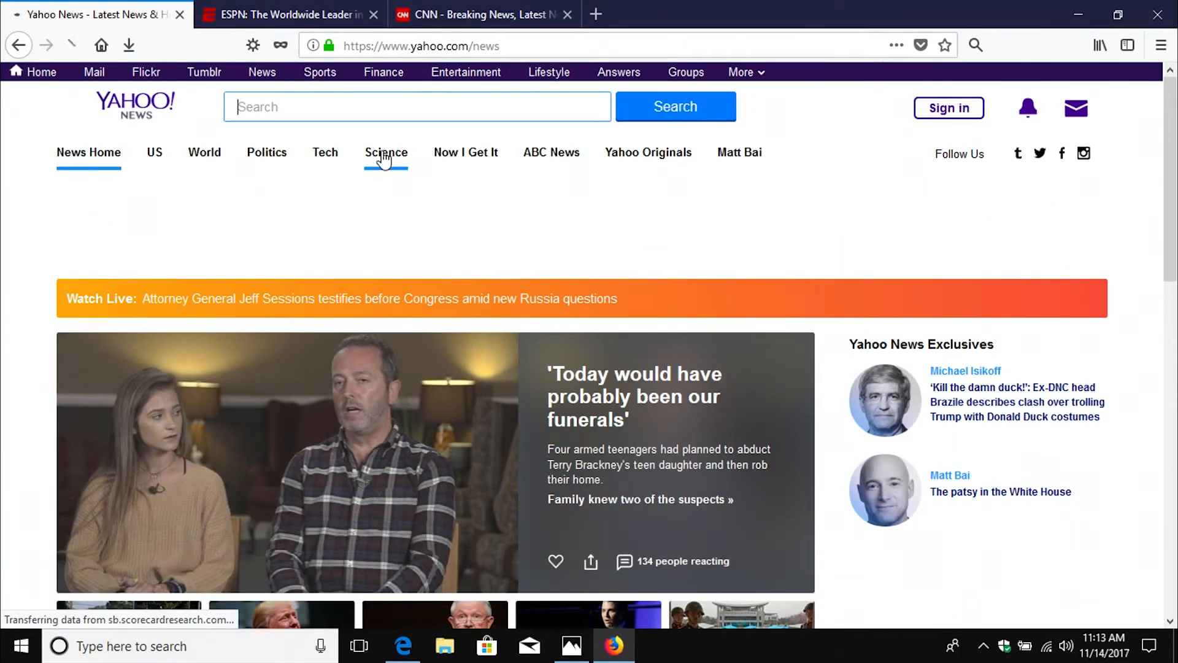
- Browse the Yahoo News Science section, then reach Yahoo Finance's Tech page
{"action": "left_click", "coordinate": [385, 151]}
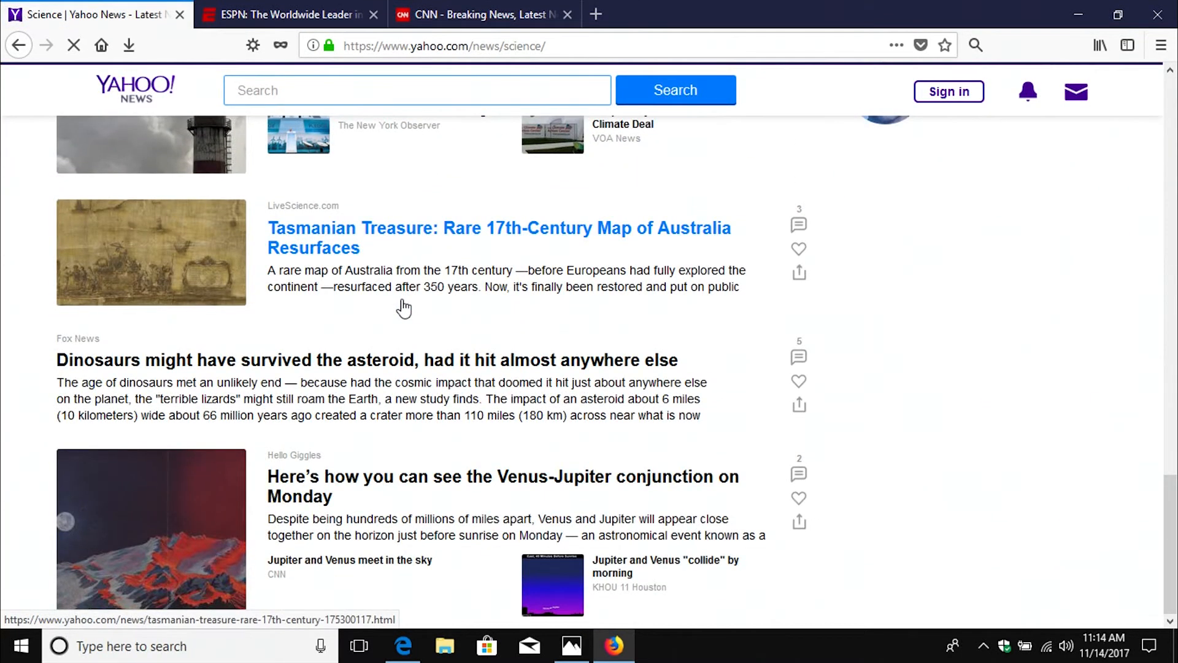
{"action": "scroll", "scroll_direction": "down", "scroll_amount": 3}
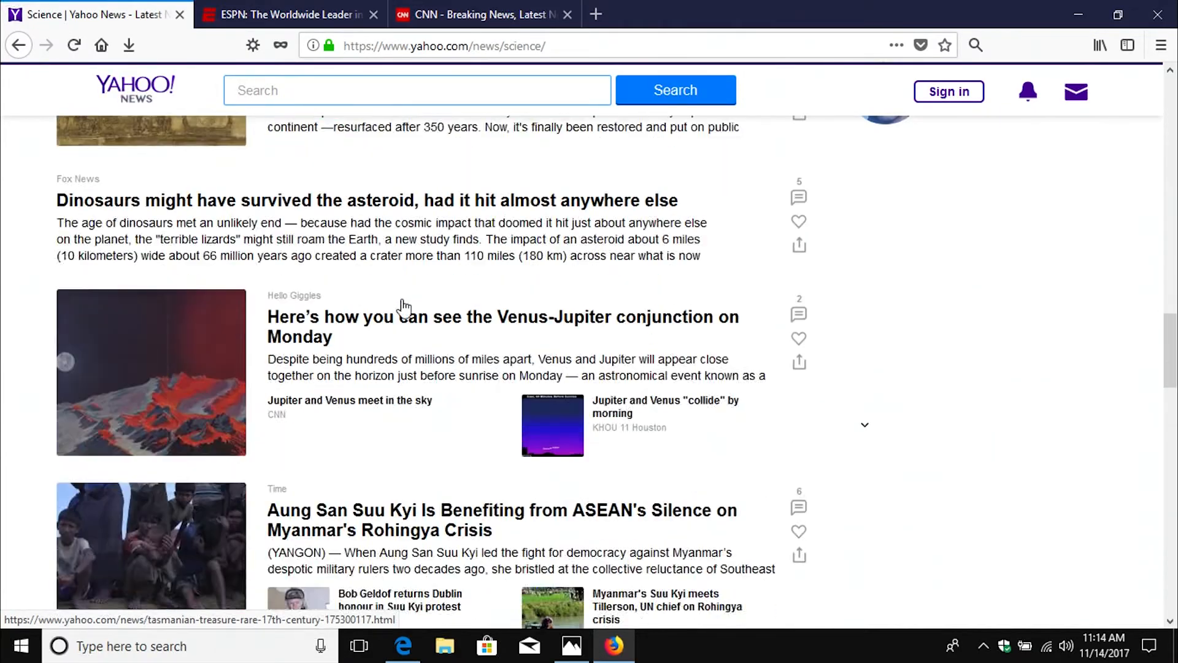
{"action": "scroll", "scroll_direction": "down", "scroll_amount": 3}
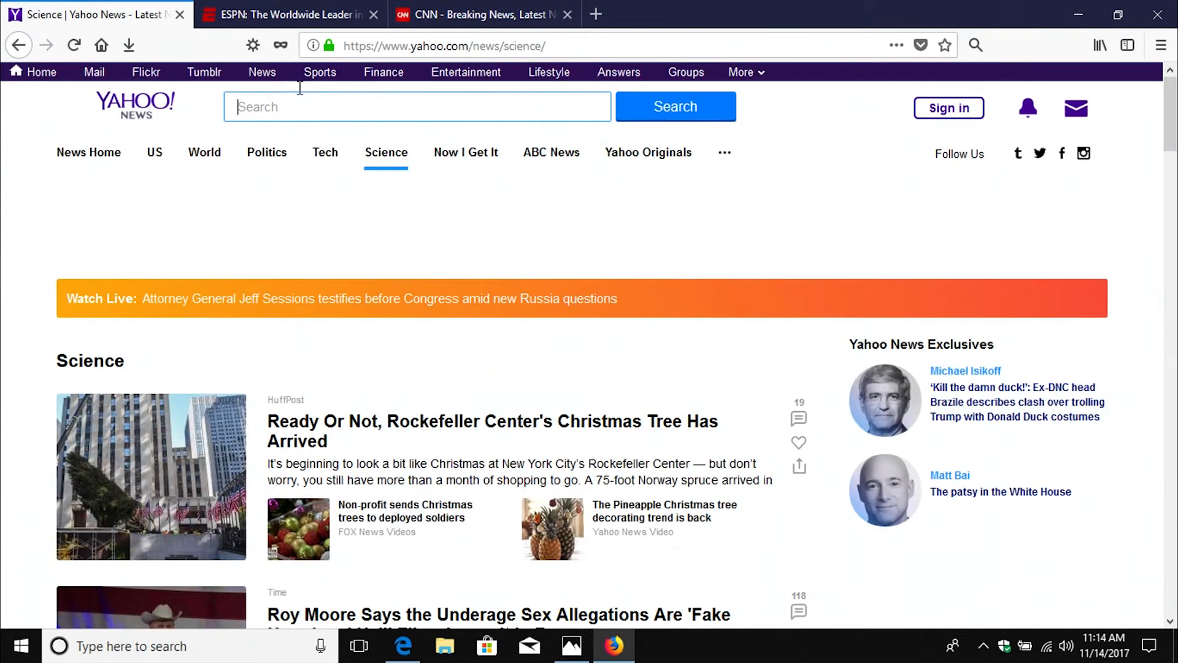
{"action": "mouse_move", "coordinate": [324, 152]}
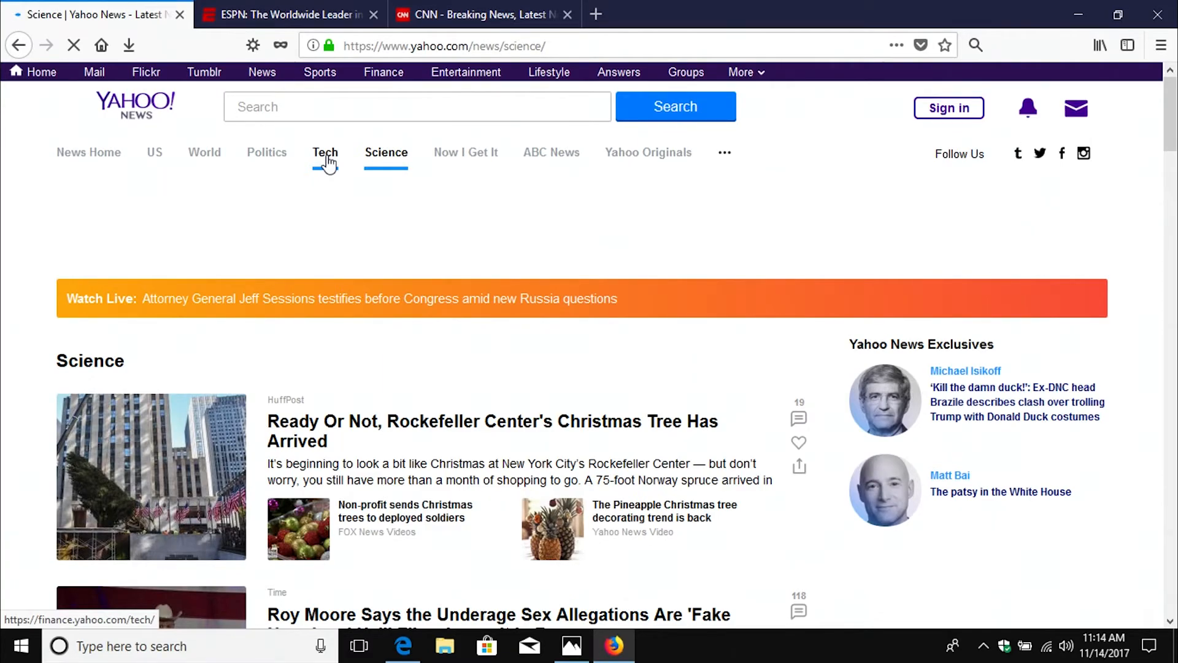
{"action": "left_click", "coordinate": [326, 152]}
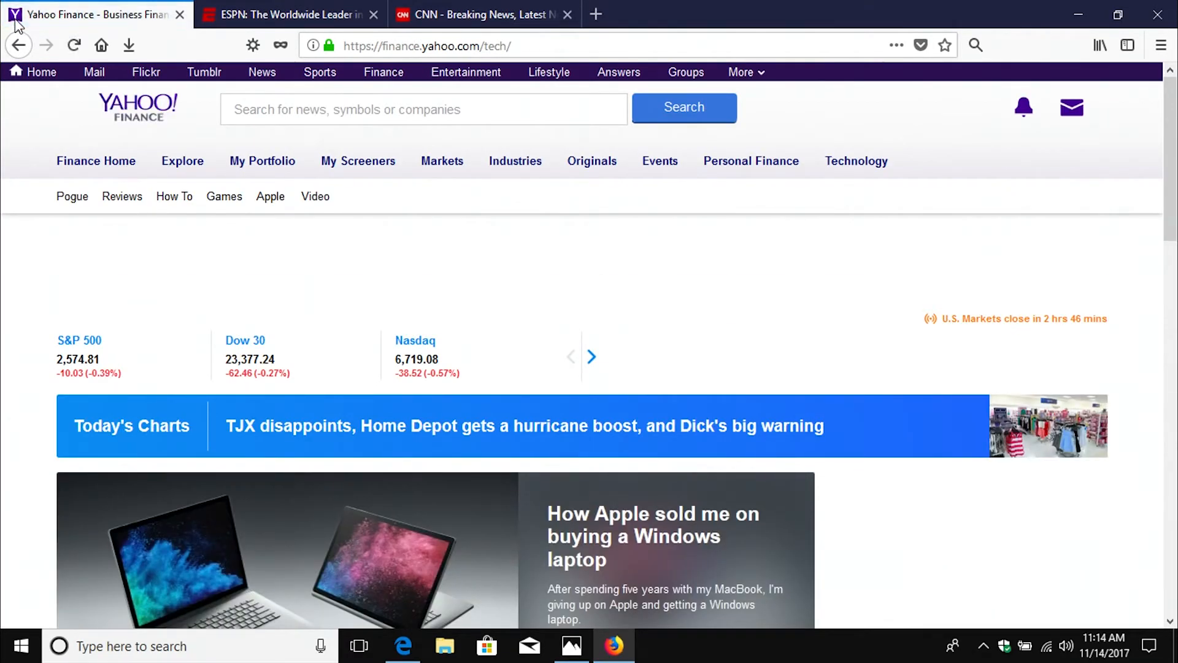
{"action": "scroll", "scroll_direction": "down", "scroll_amount": 3}
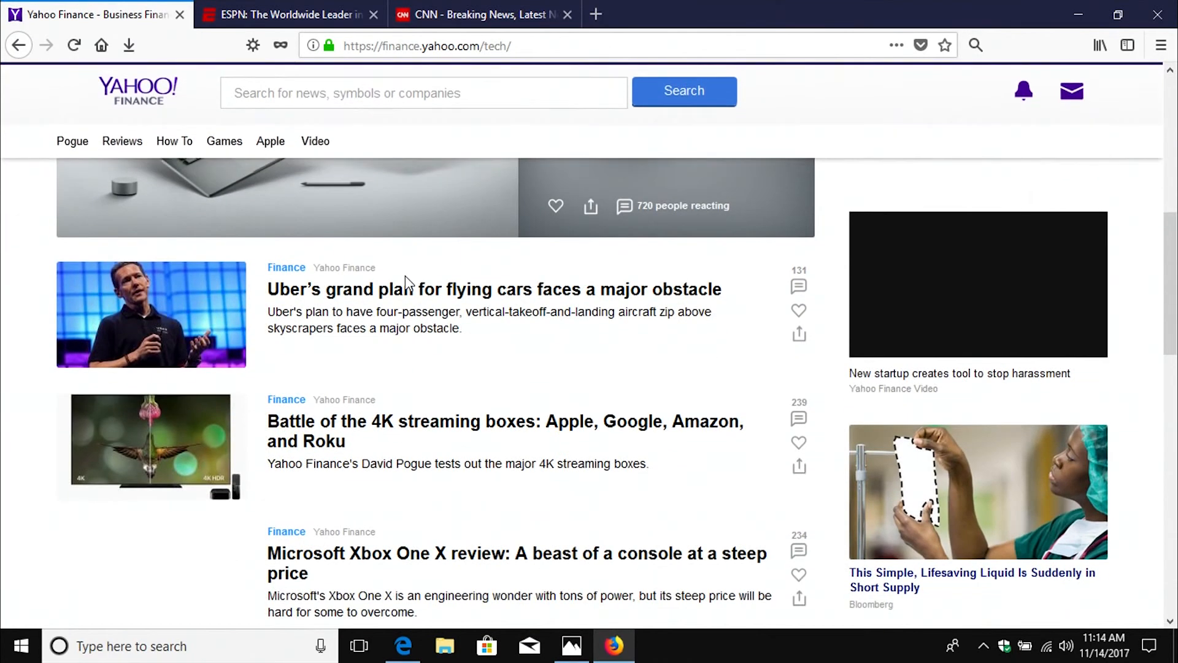